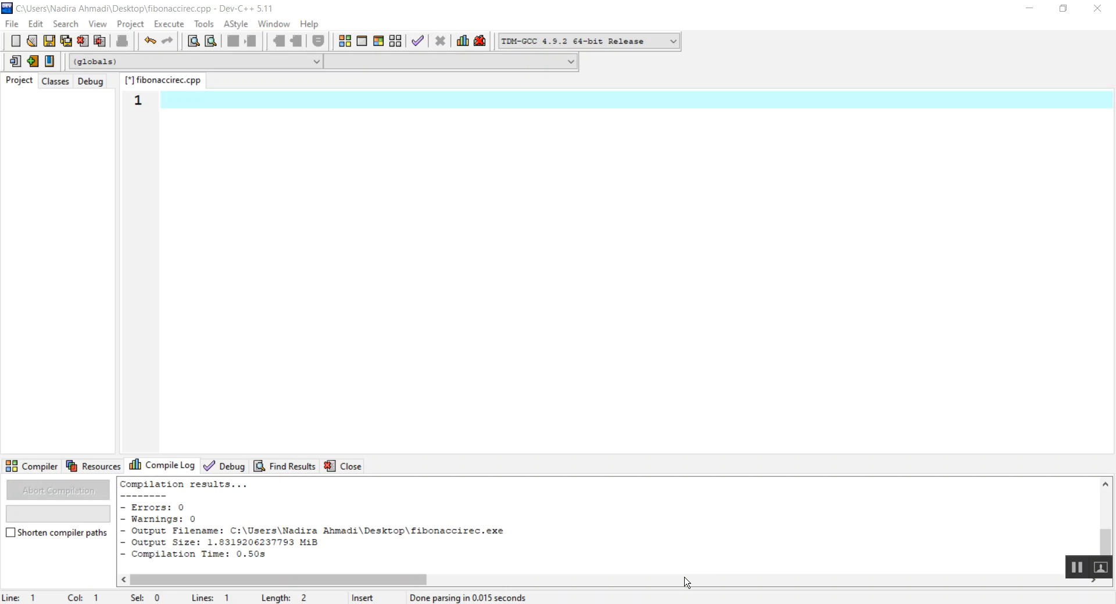
Write #include<iostream>, using namespace std; and an empty int main(){ } skeleton.
left_click(269, 119)
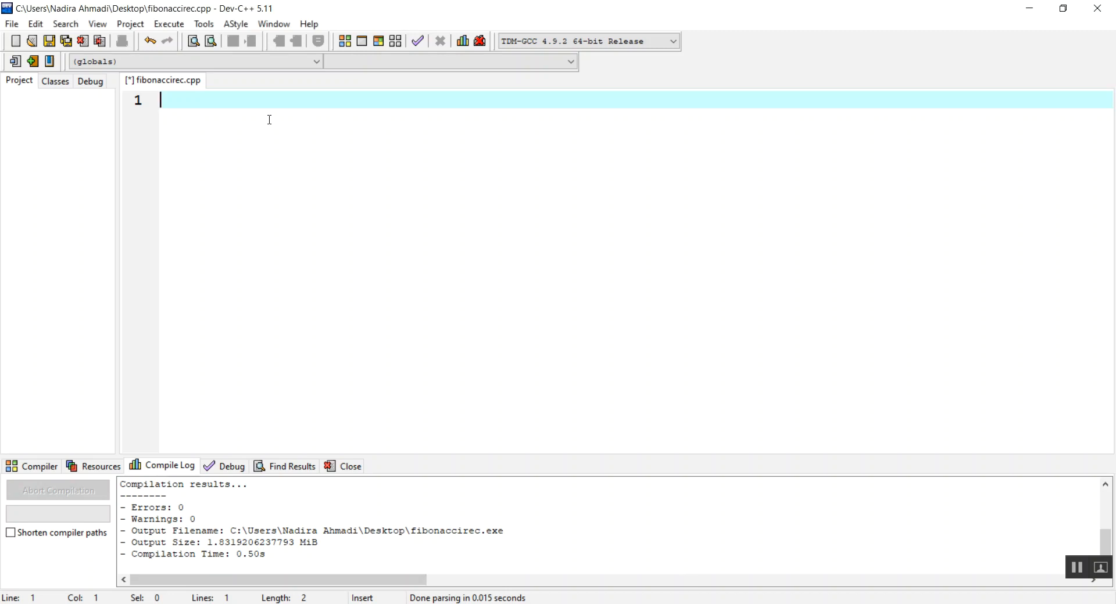
type("#")
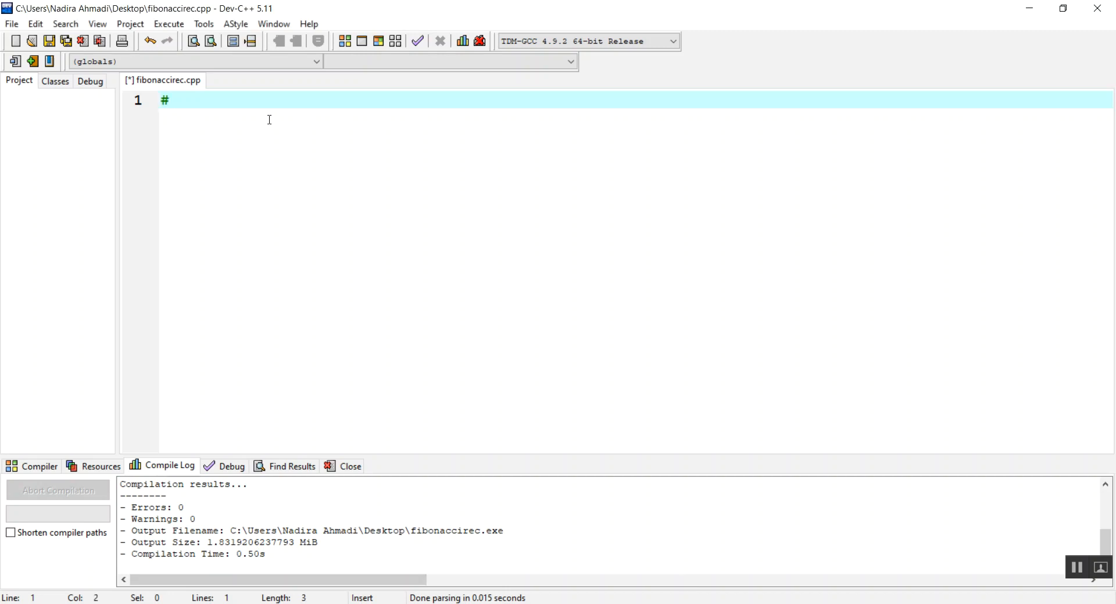
type("includ")
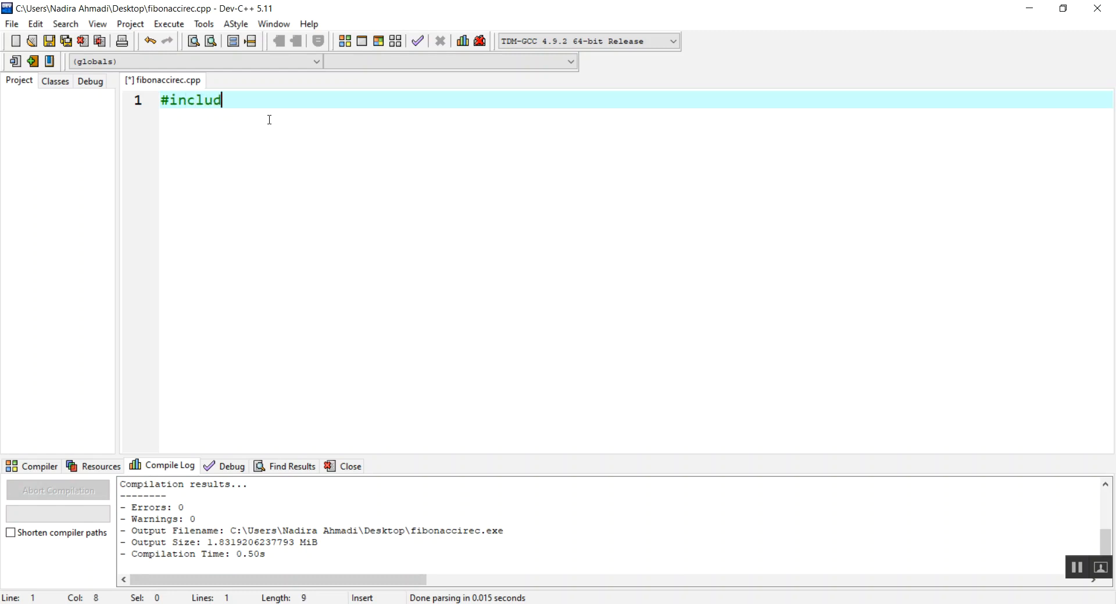
type("e<iostream>")
type("using")
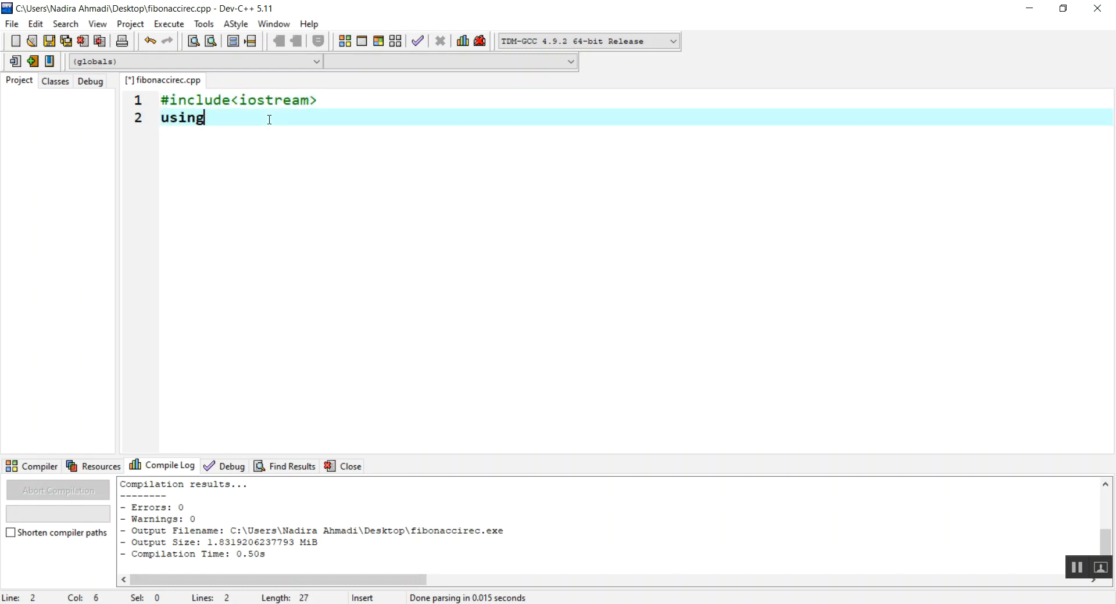
type("namespace std;")
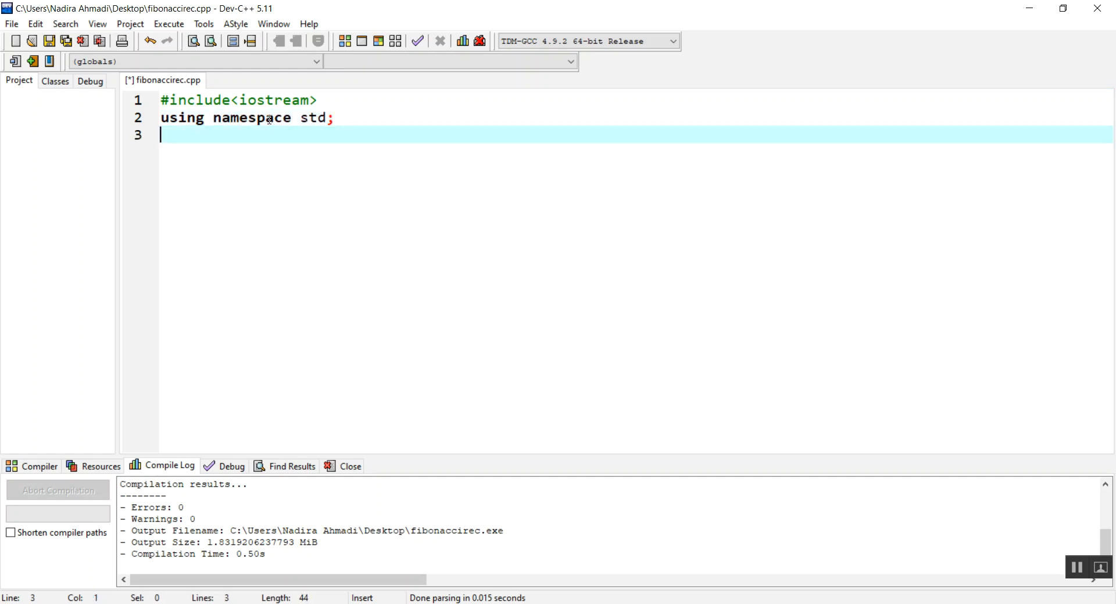
type("int ma")
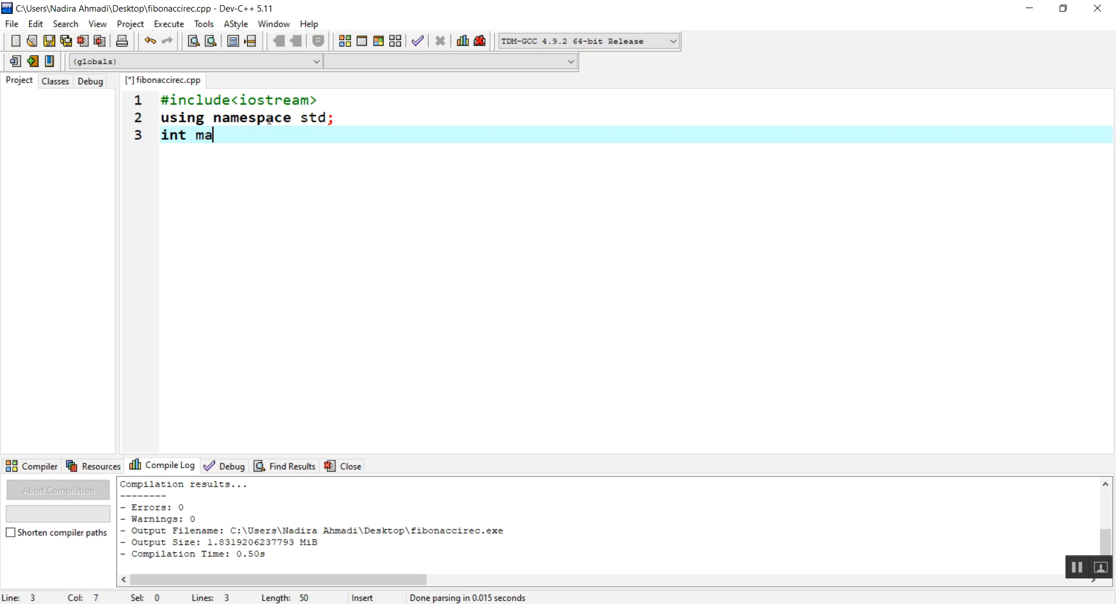
type("in(){")
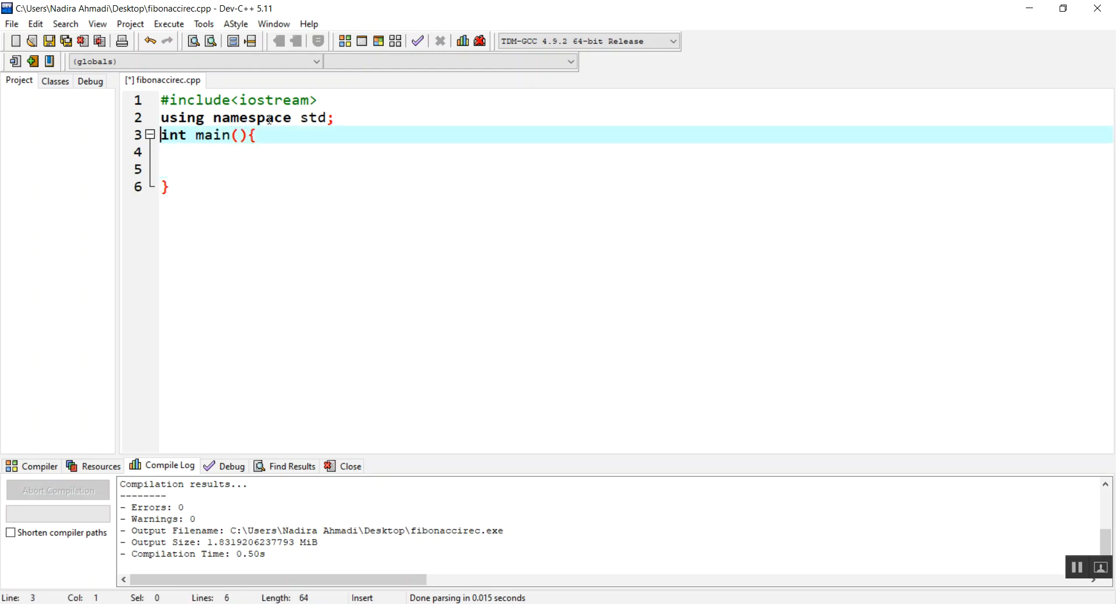
Insert a blank line above main and add an empty int fib(int n){ } function.
key("enter")
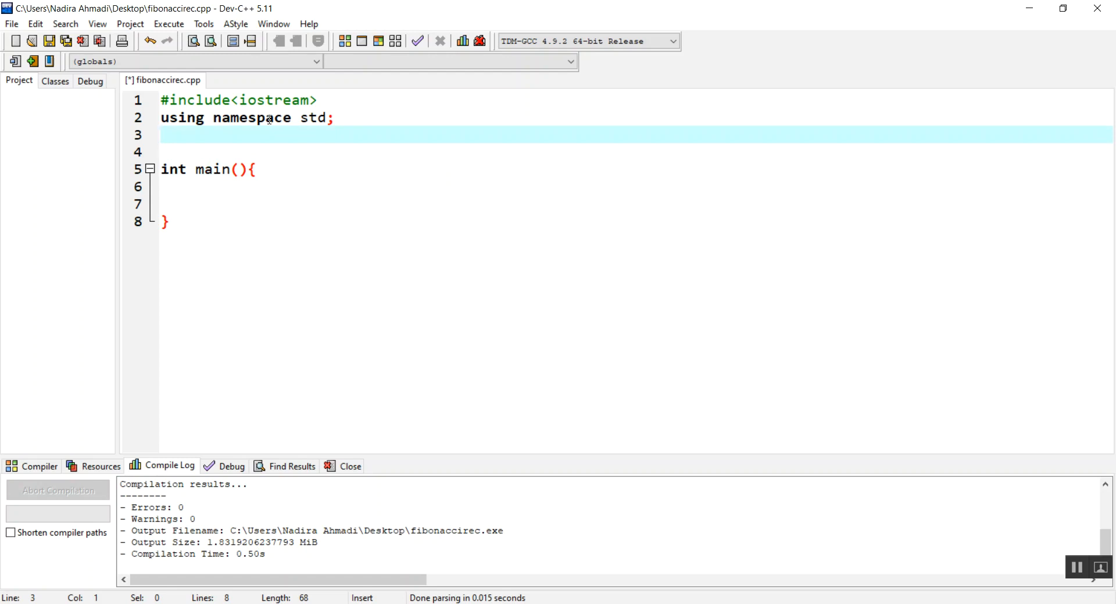
type("int")
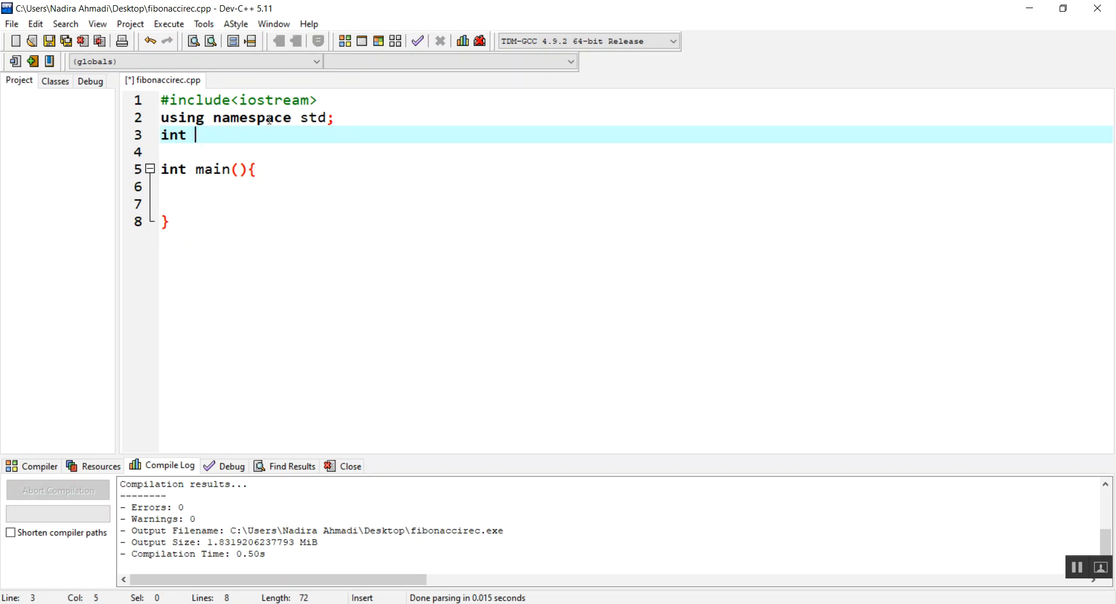
type("fib()")
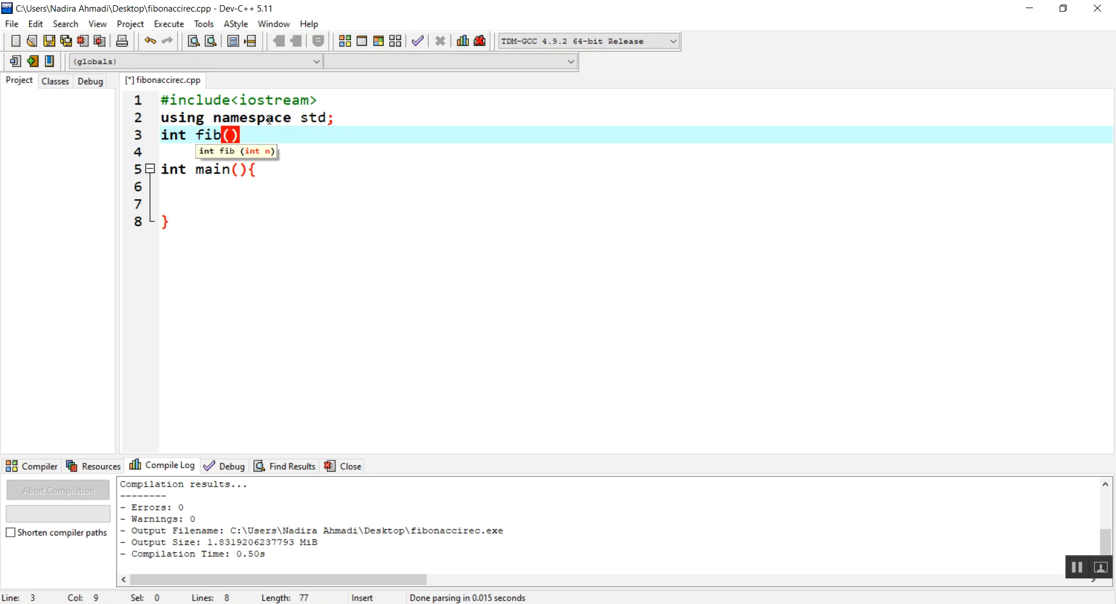
type("int")
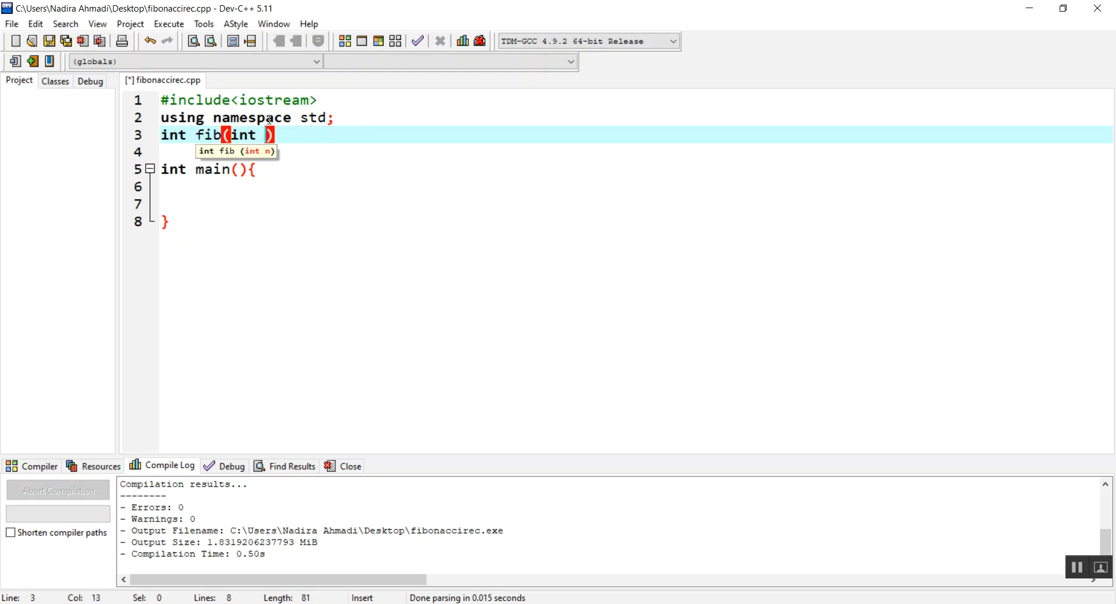
type("n")
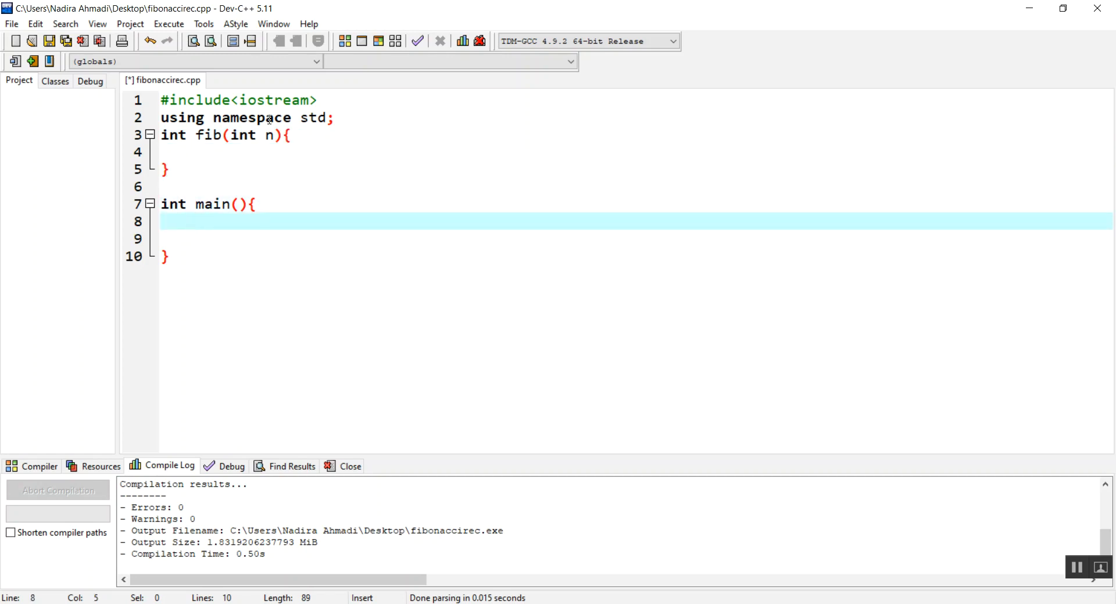
Declare int number and begin a cout prompt asking for the nth element.
type("int")
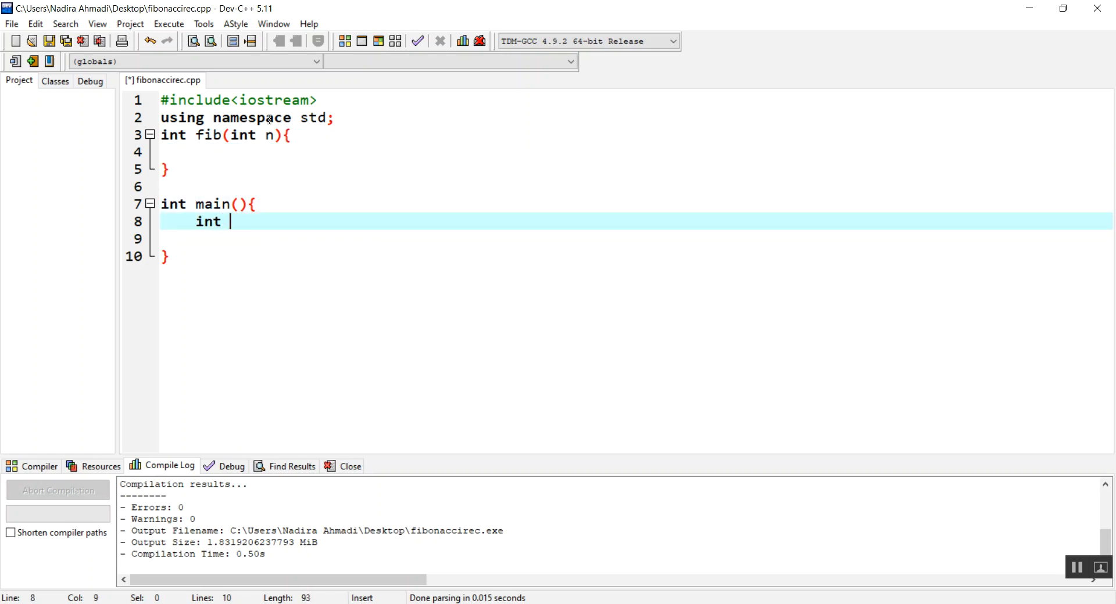
type("number;")
left_click(636, 239)
type("cout")
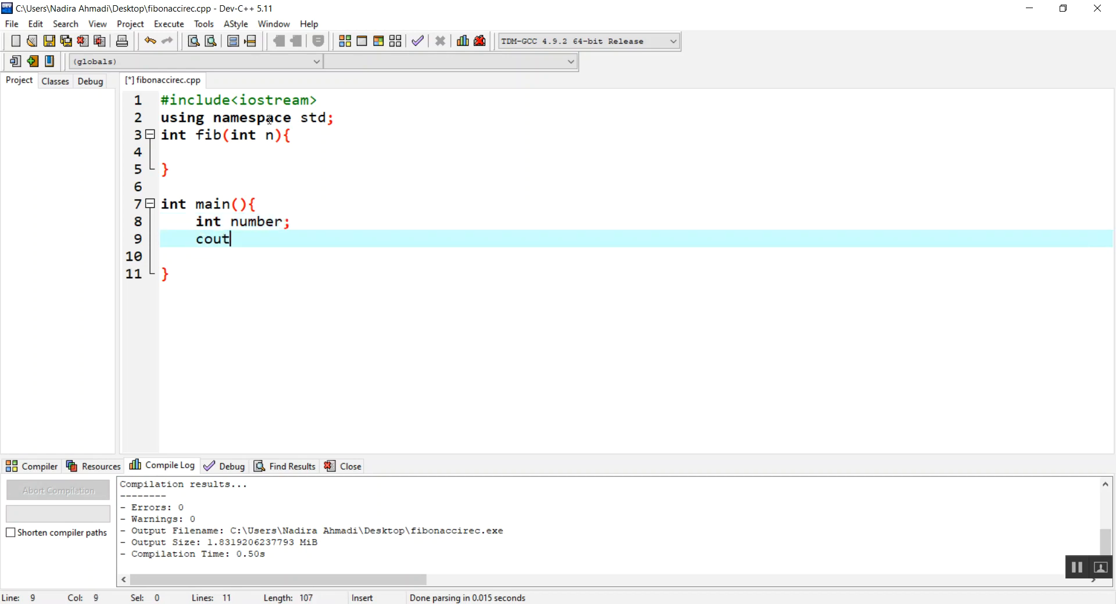
type("<<\"\"")
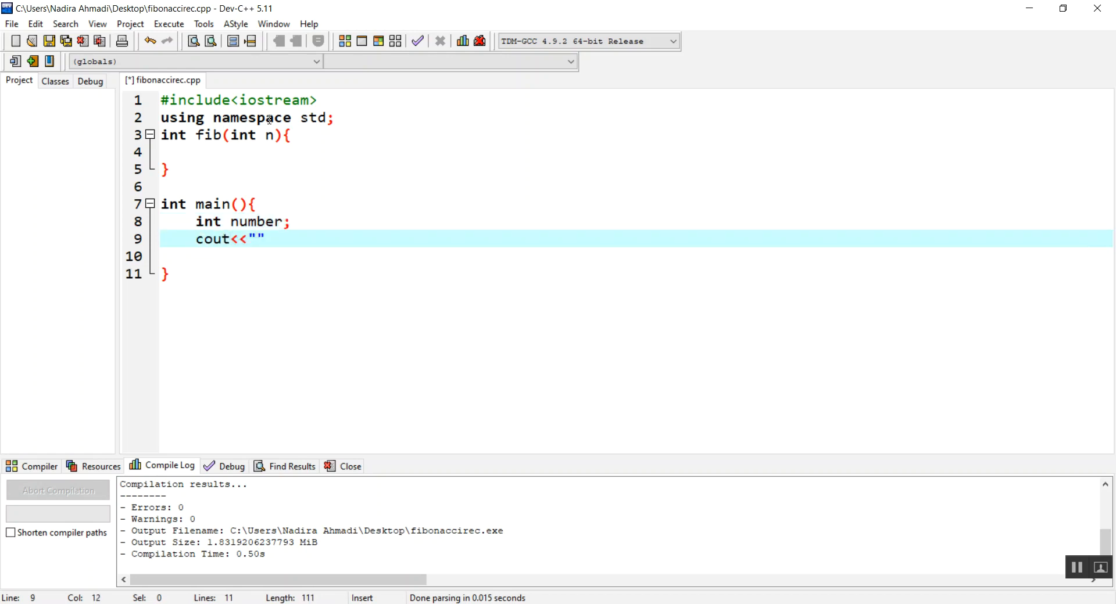
type("enter")
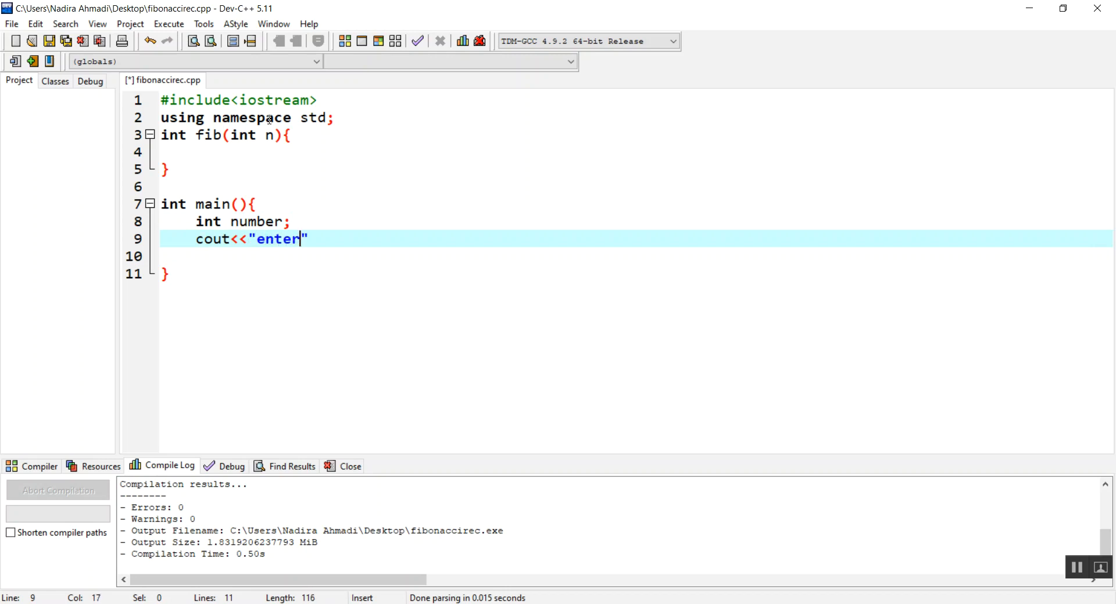
type("a nu")
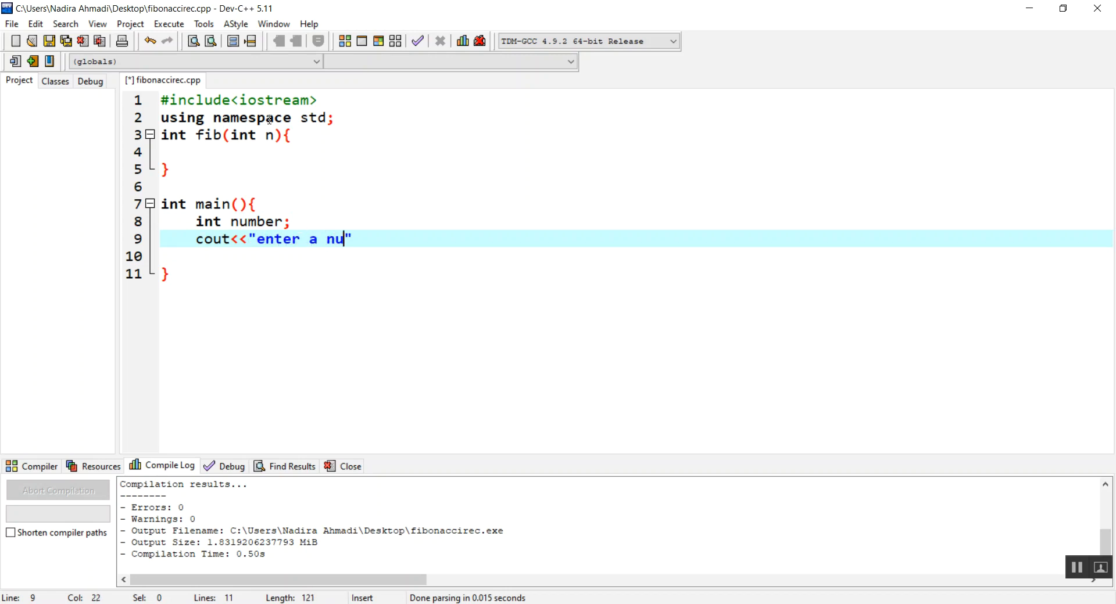
key("BackSpace")
type("the")
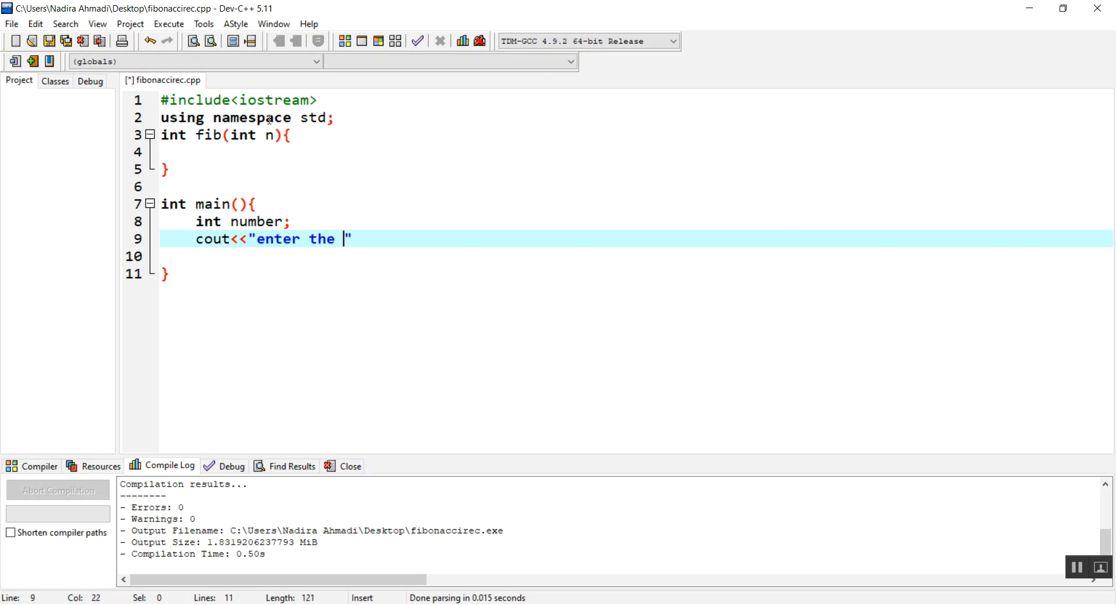
type("nth e")
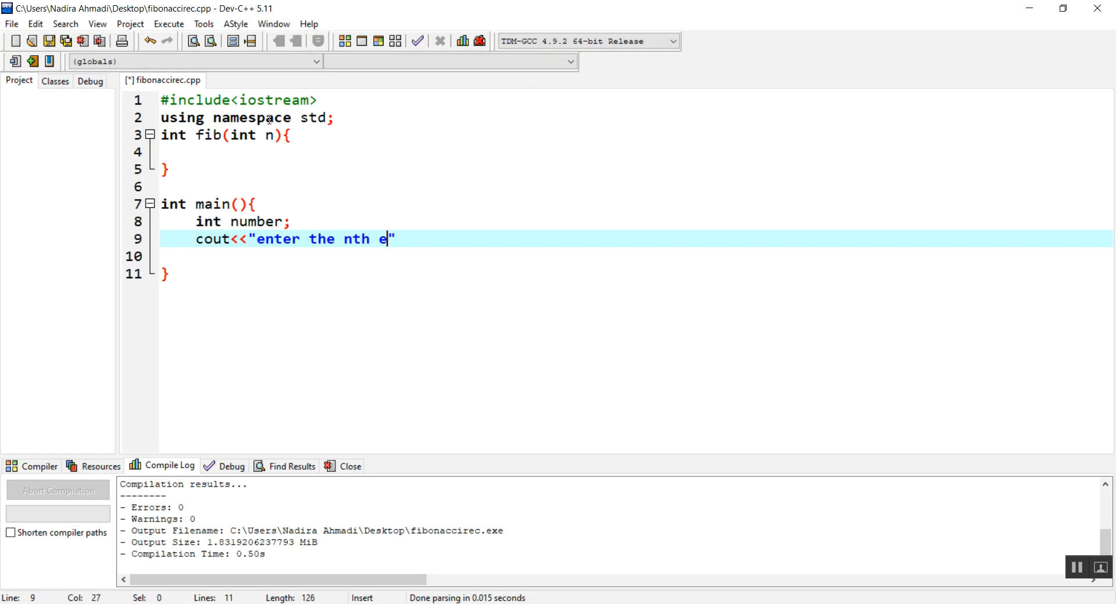
type("lement you wan")
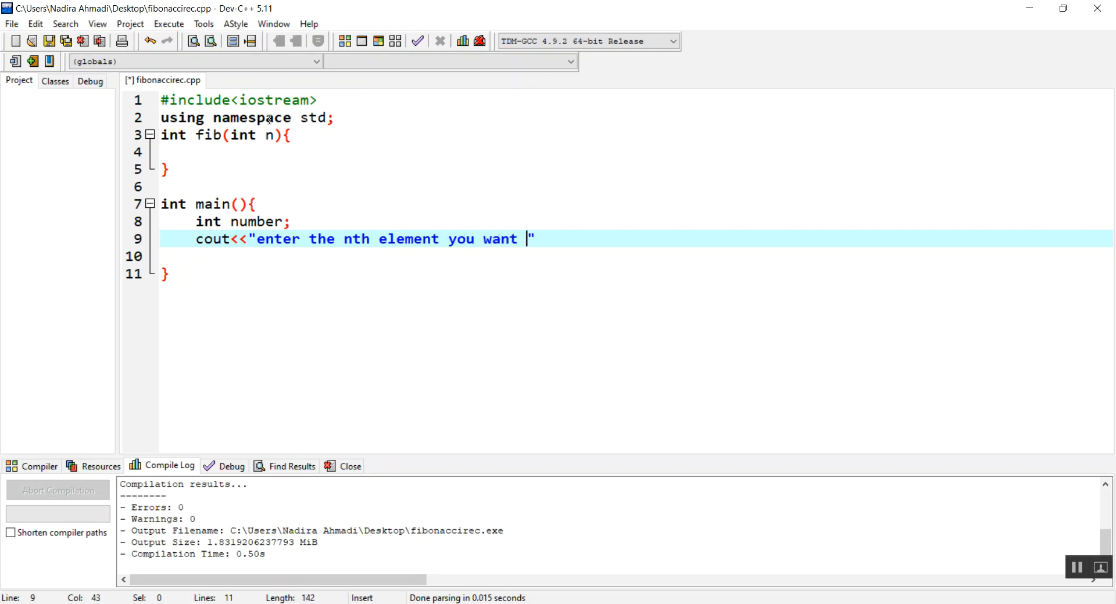
Finish the prompt text as 'to be displayed from fibonacci series:\t'.
type("to be disp")
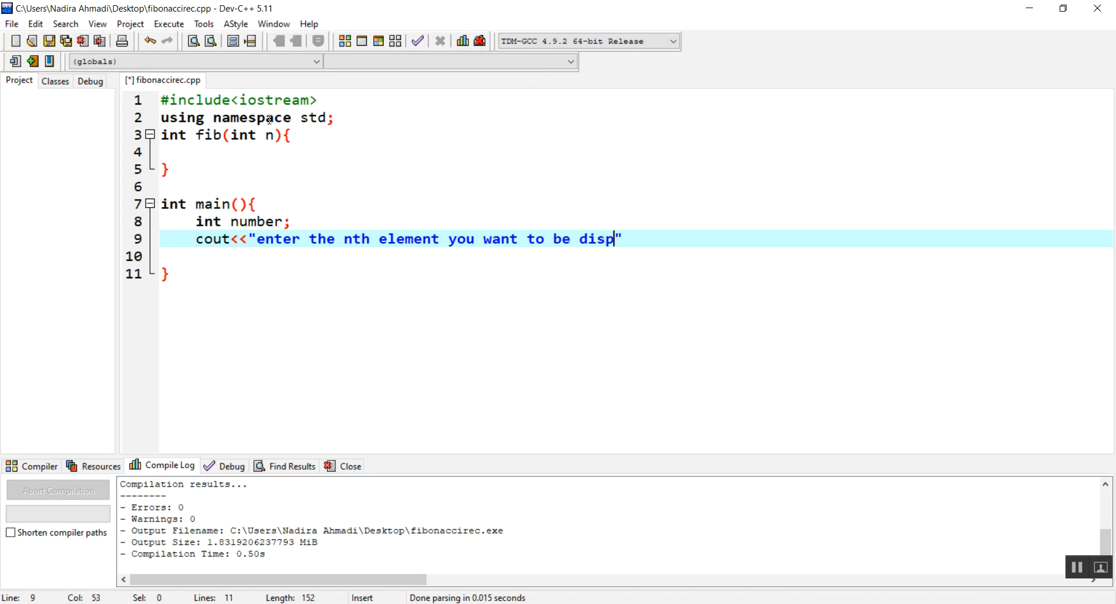
type("layed")
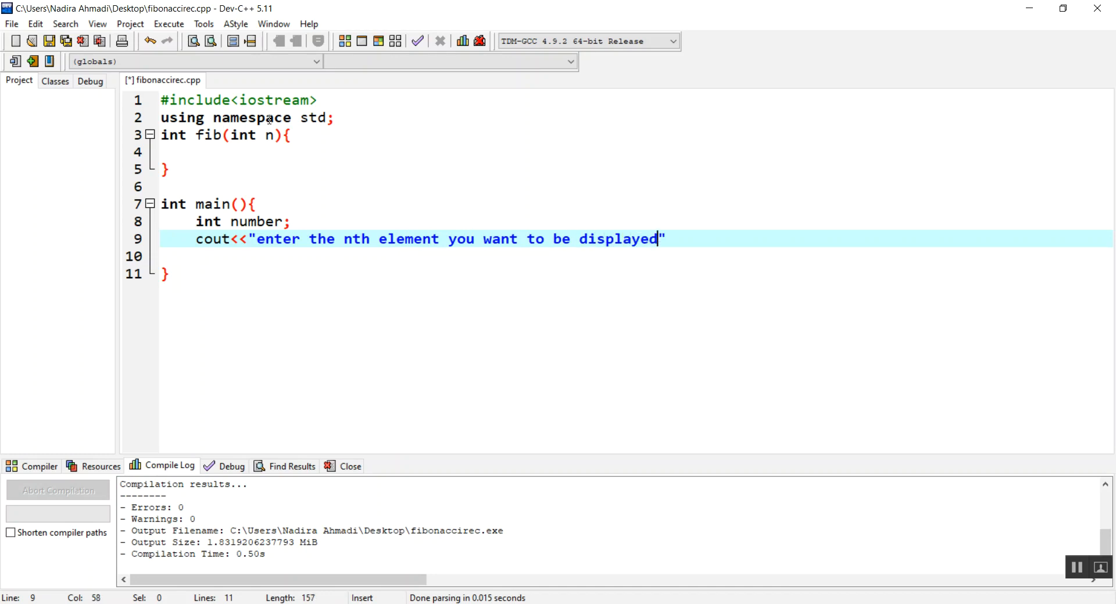
type("from \"")
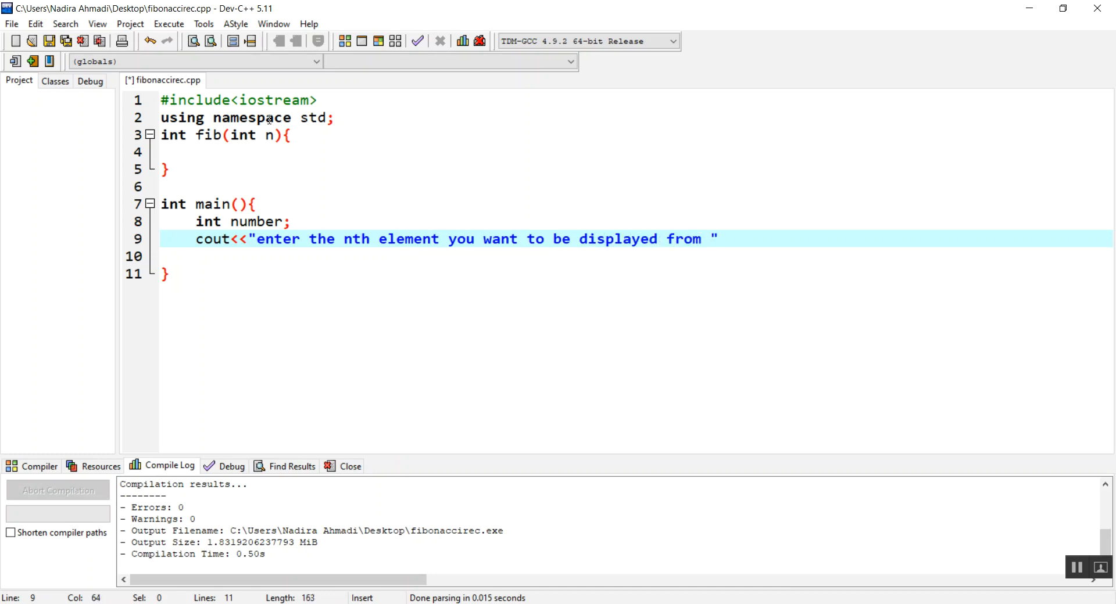
type("fib")
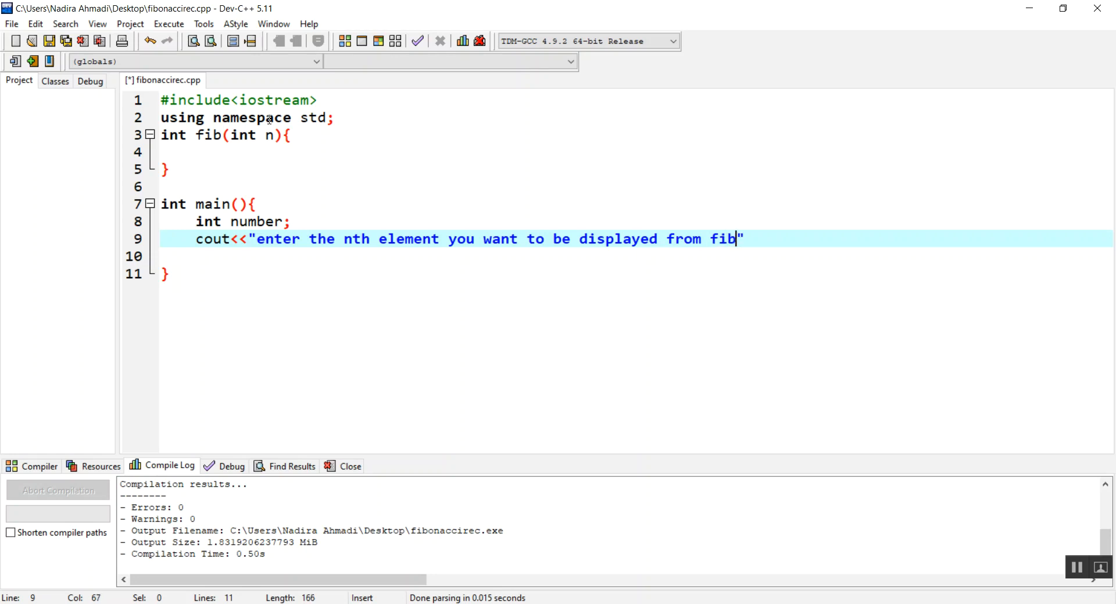
type("onacci")
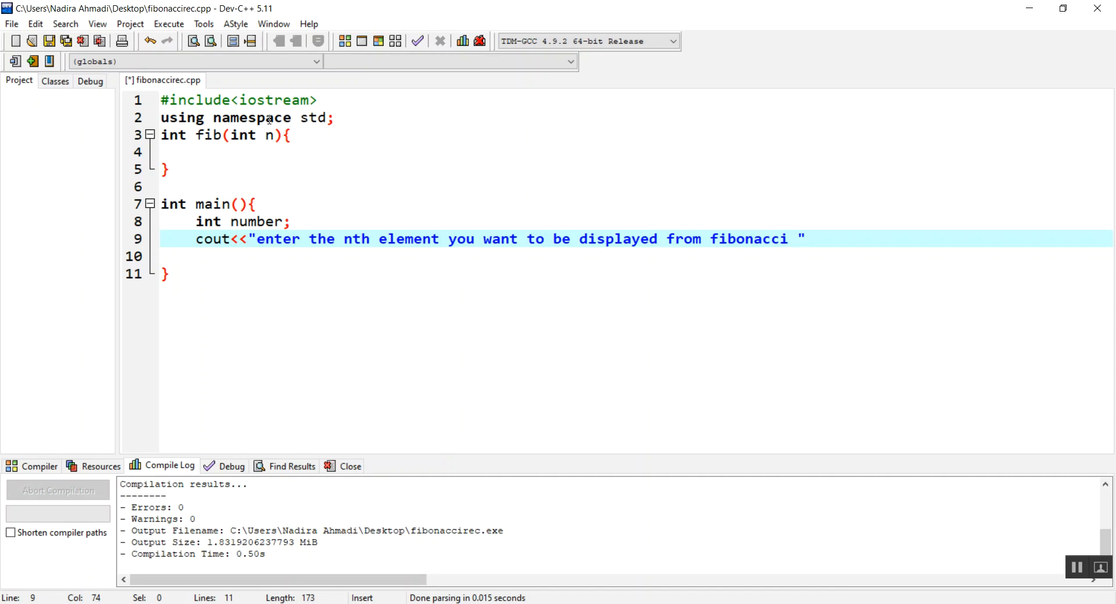
type("series")
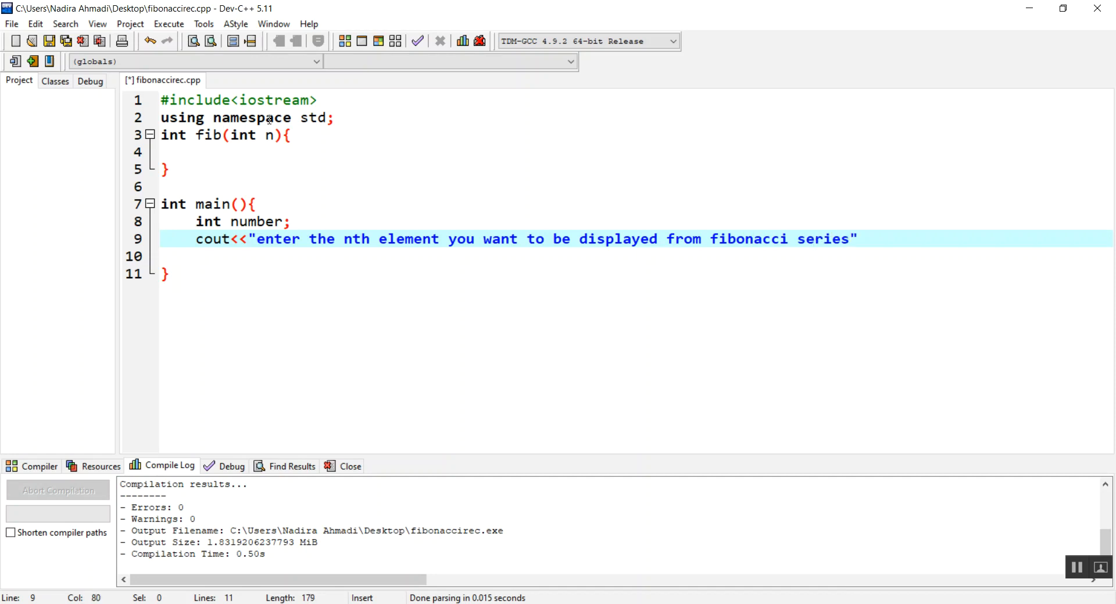
type(":\\t")
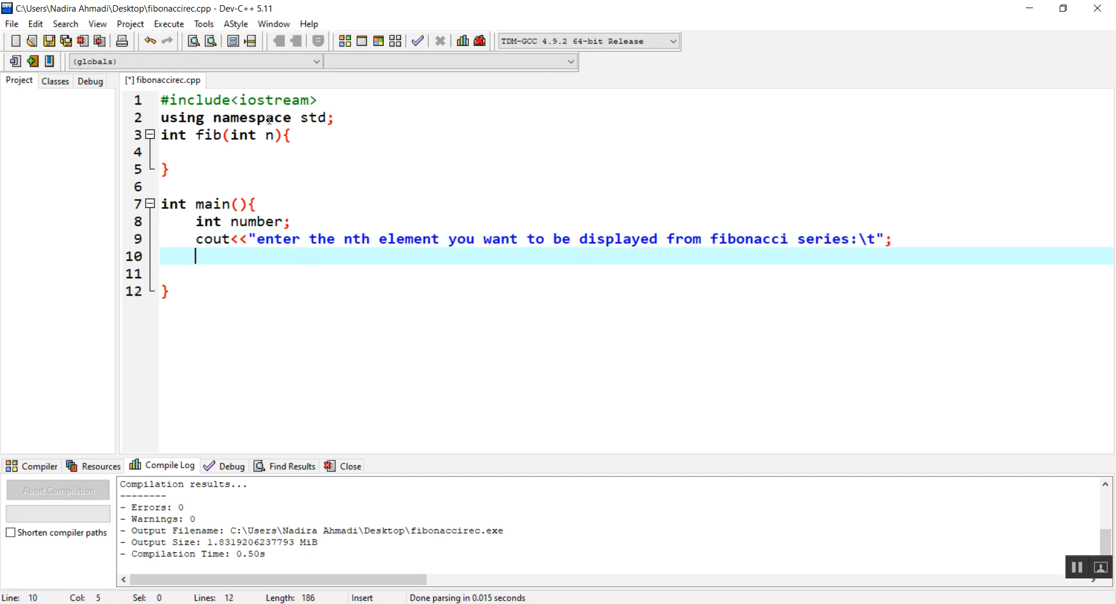
Read the input with cin>>number and output cout<<fib(nth).
type("cin>")
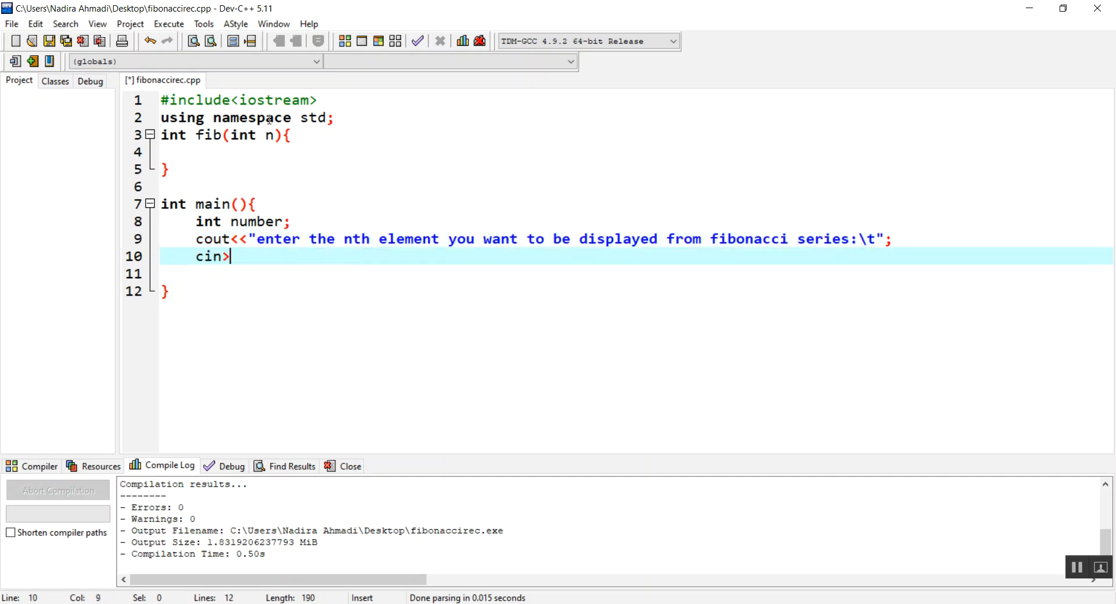
type(">number")
left_click(226, 222)
type("th")
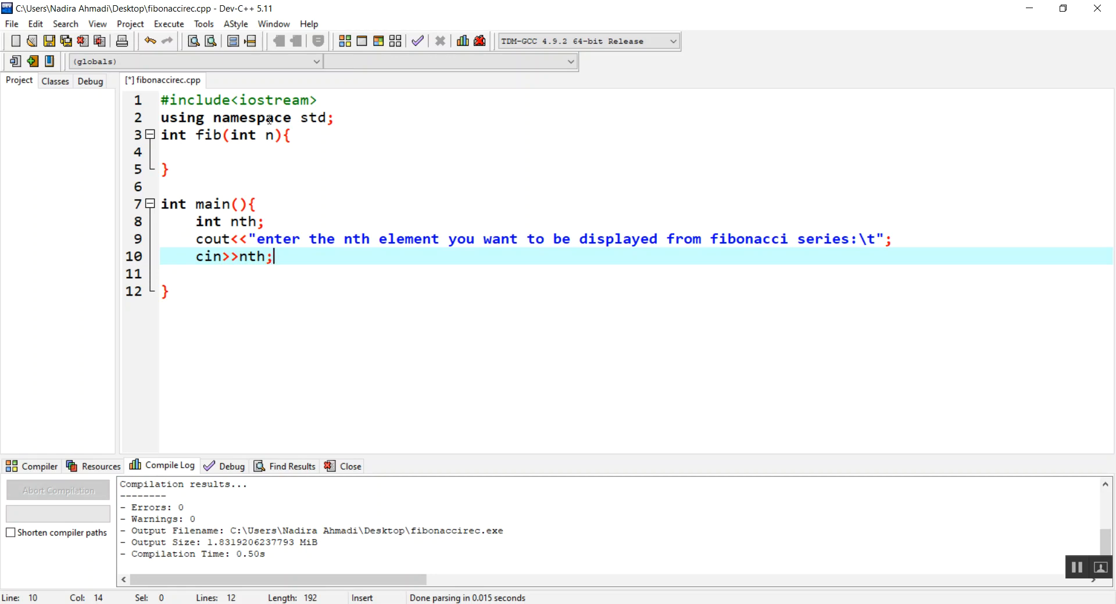
type("cout")
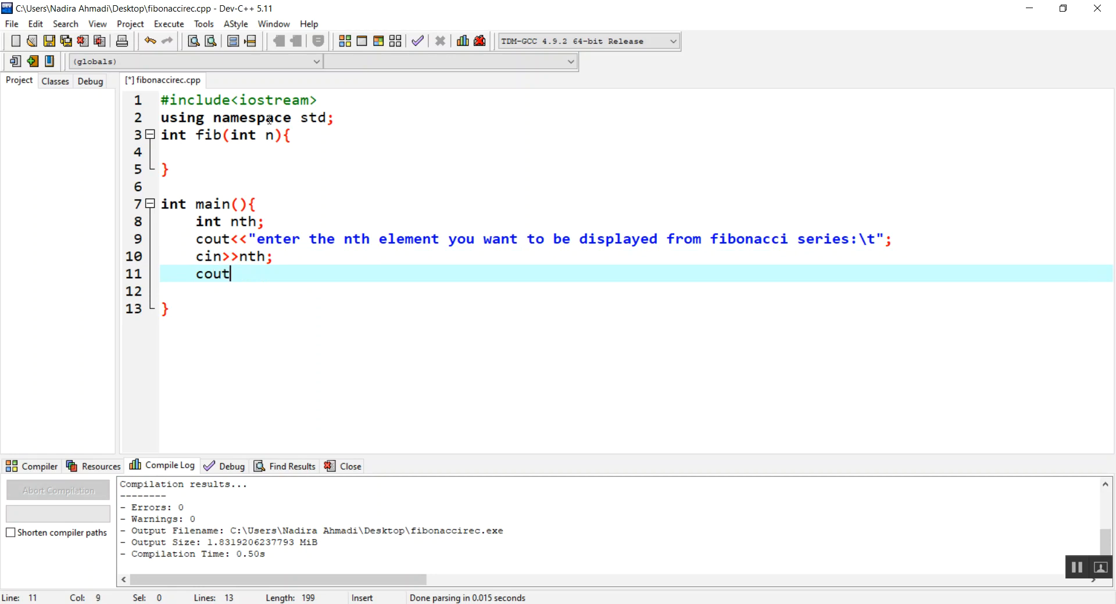
type("<<")
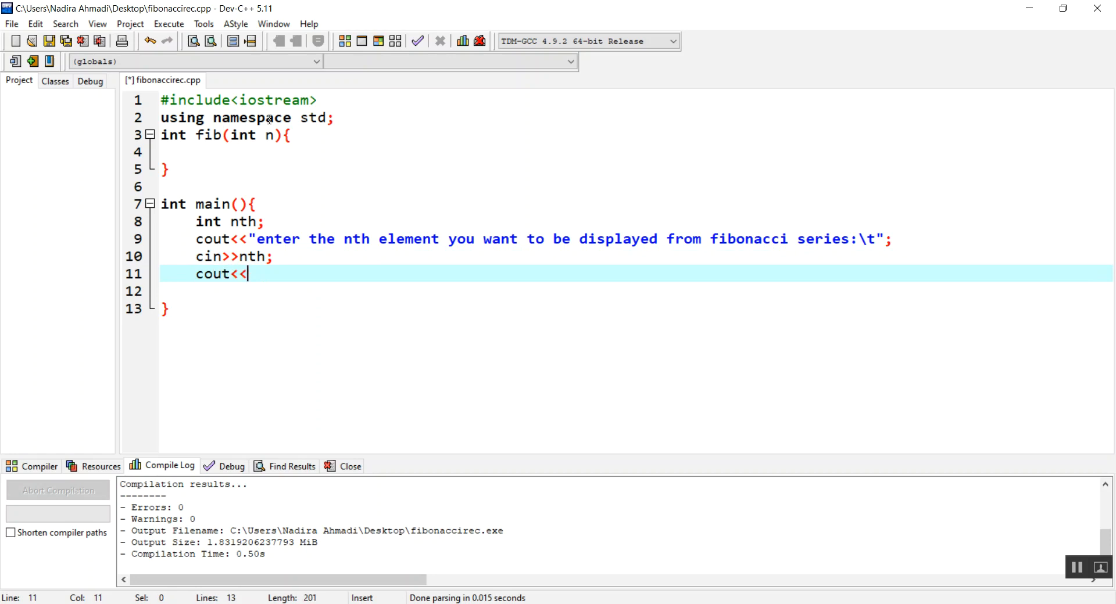
type("fib")
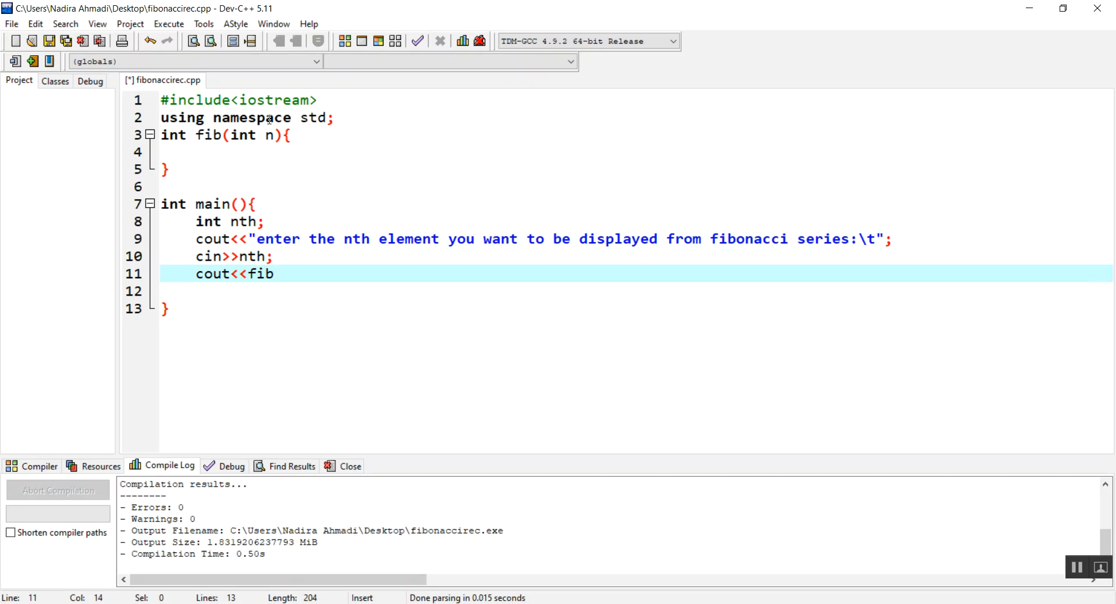
type("(nt)")
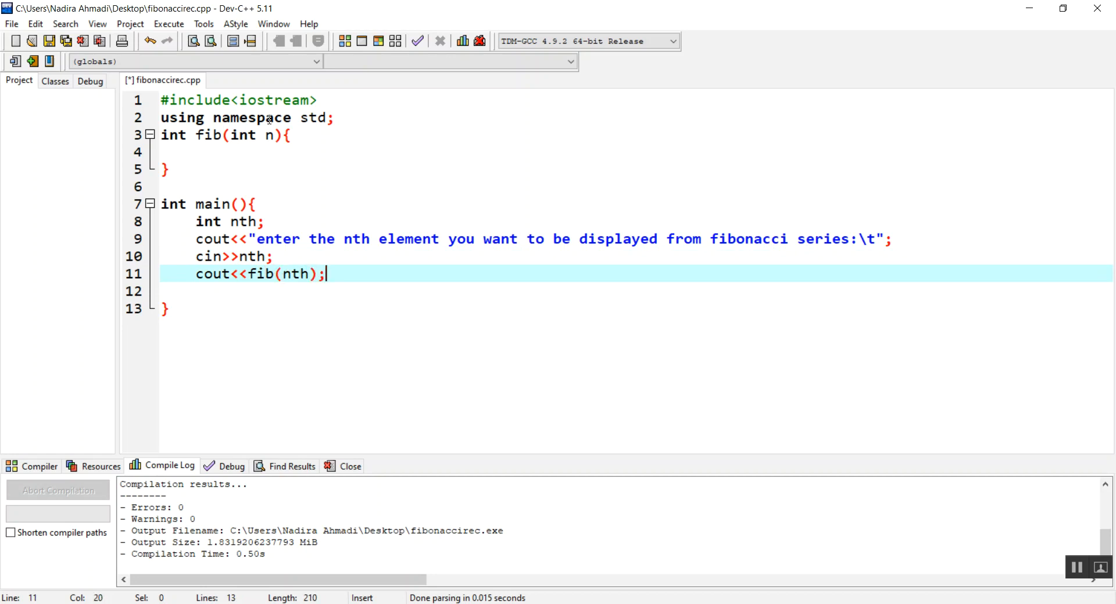
Insert the label "nth number of fibonacci series is: " << before fib(nth).
left_click(247, 274)
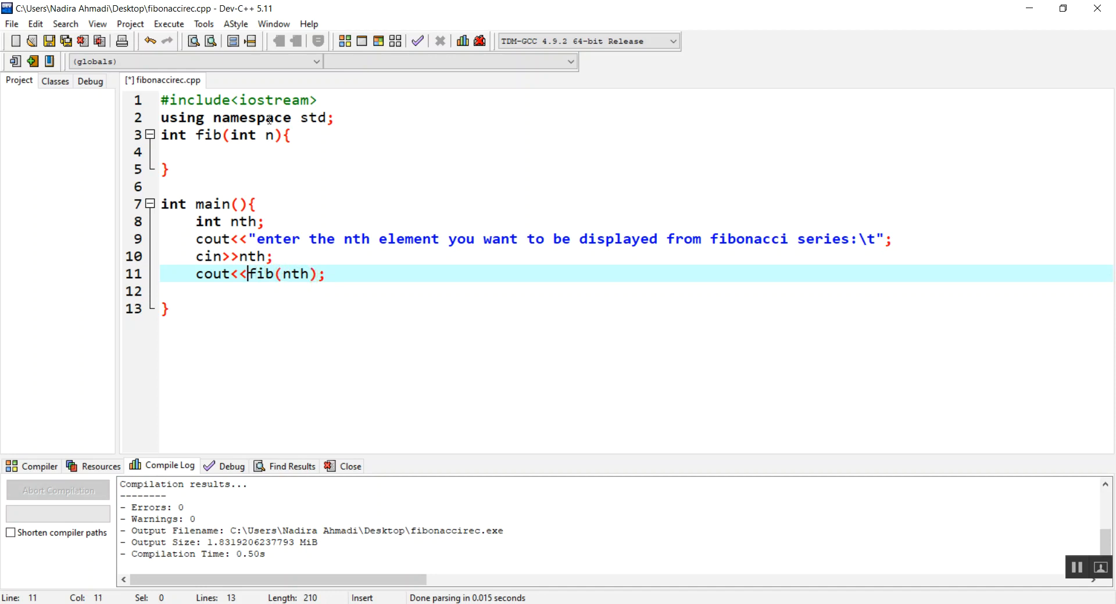
type("\"")
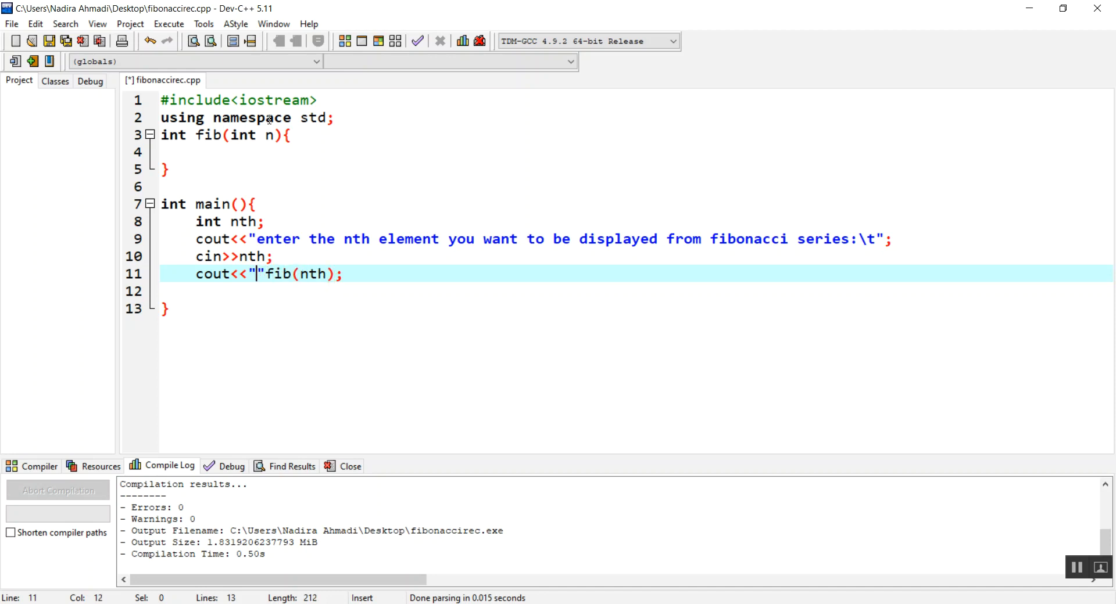
type("nth number o")
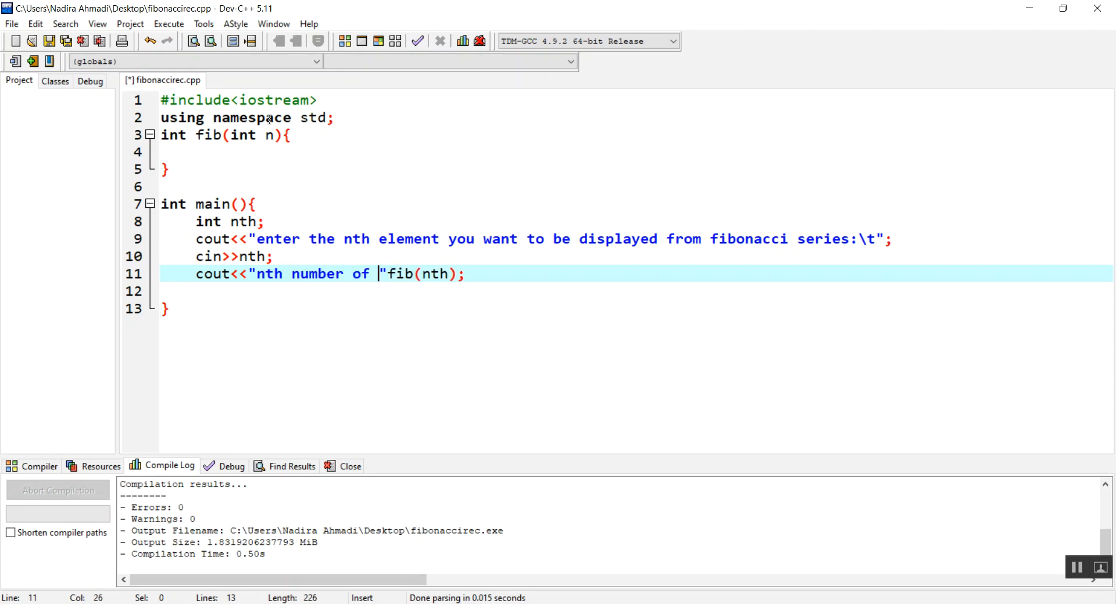
type("fibona")
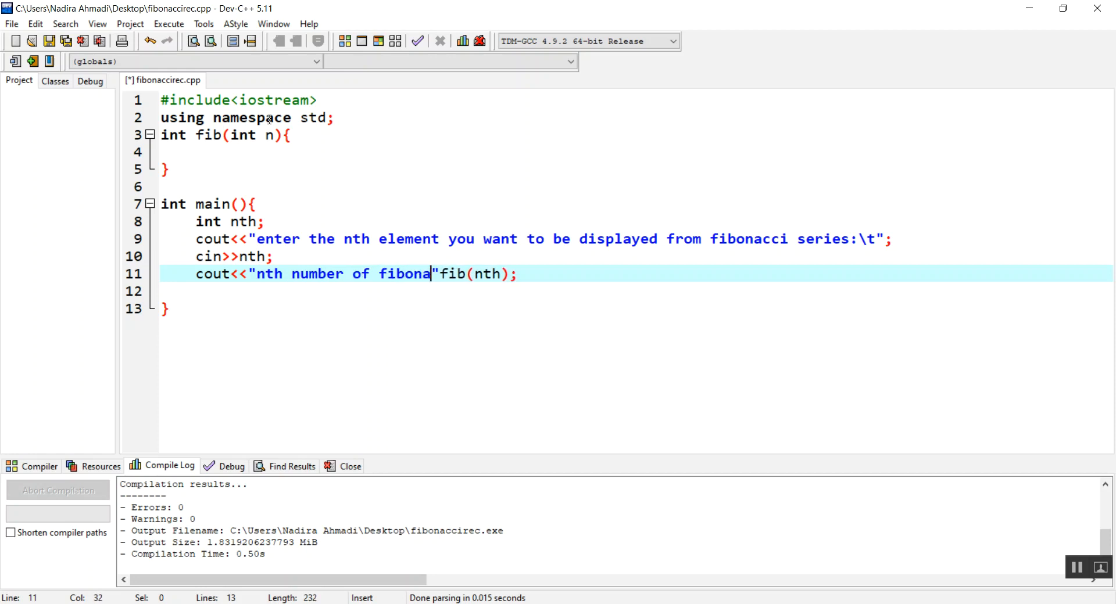
type("cci series is:")
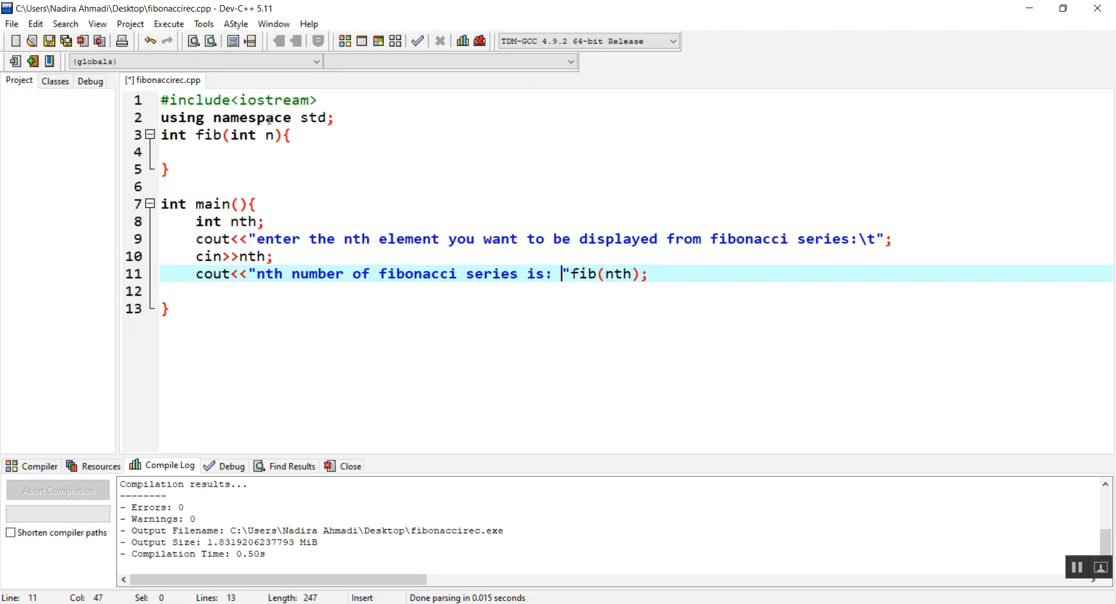
type("<<")
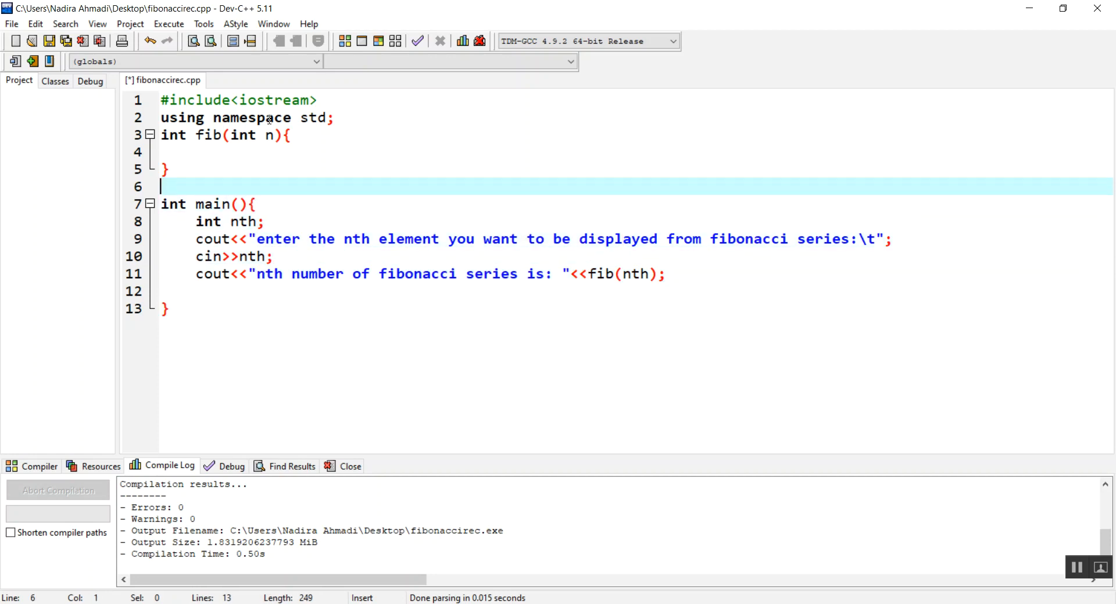
Declare int a=0,b=1 at the start of fib's body.
left_click(199, 151)
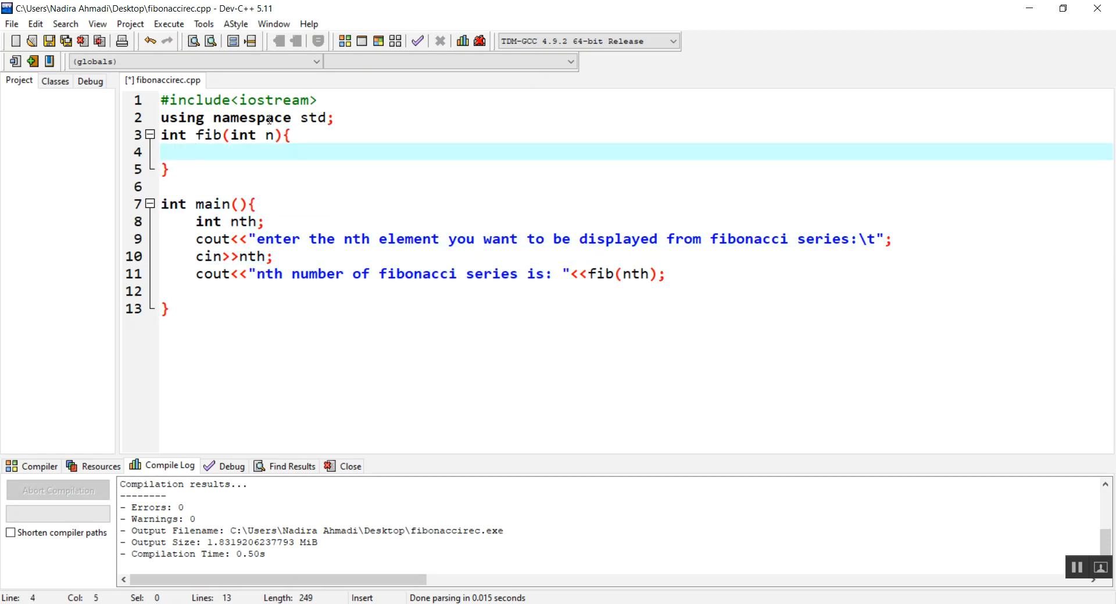
type("int")
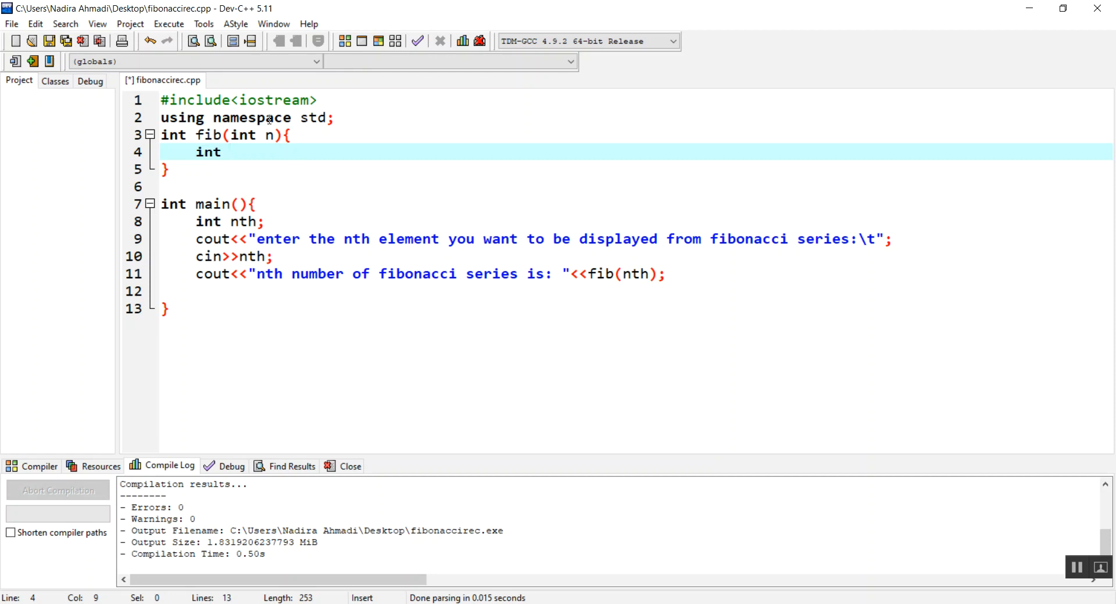
type("a")
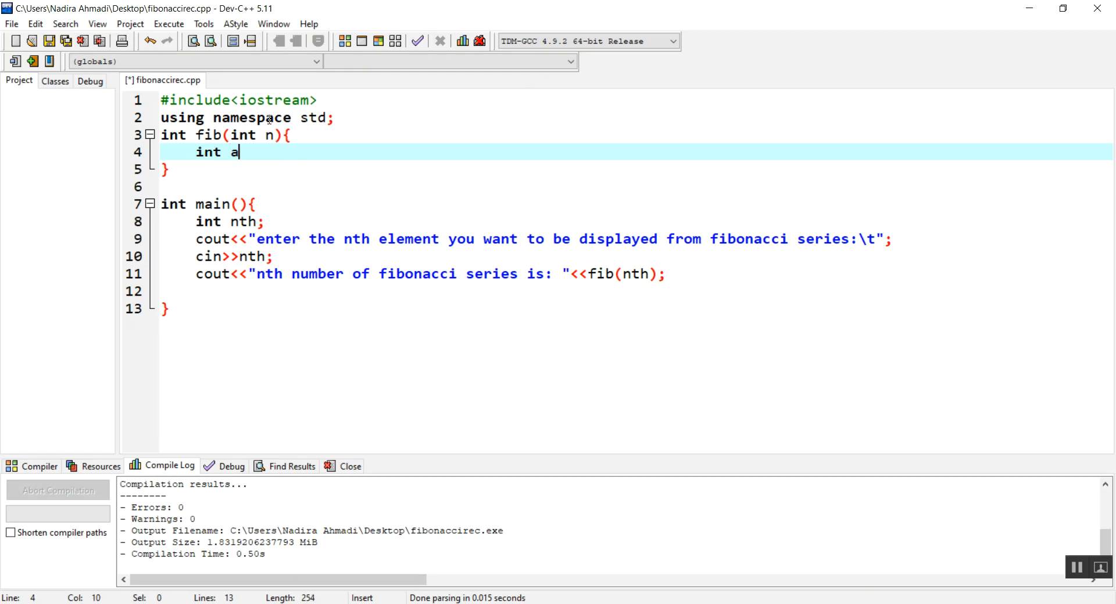
type("=0")
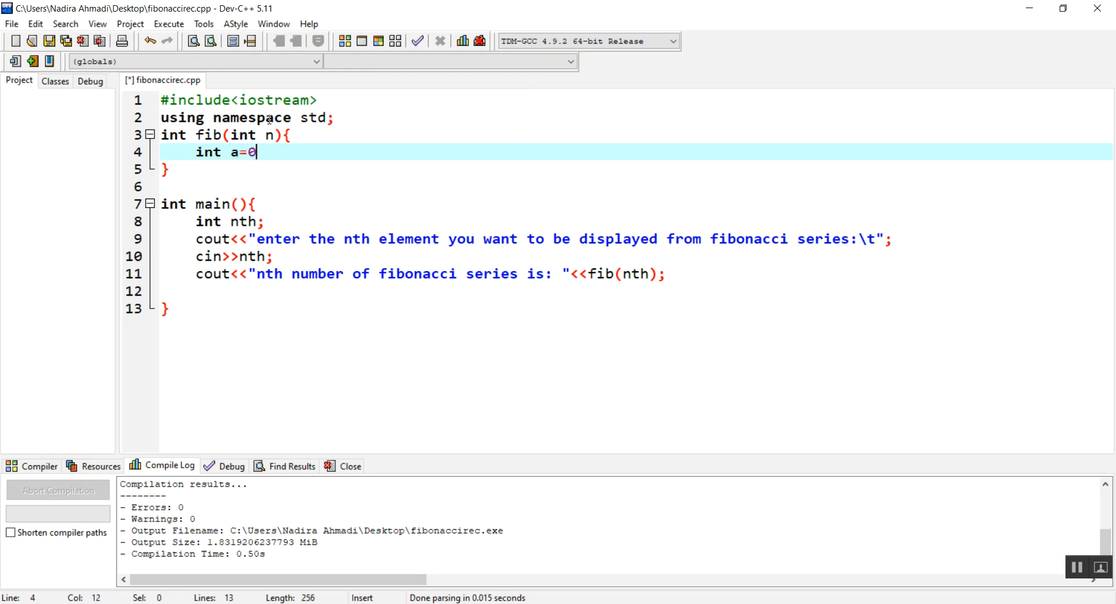
type(",b")
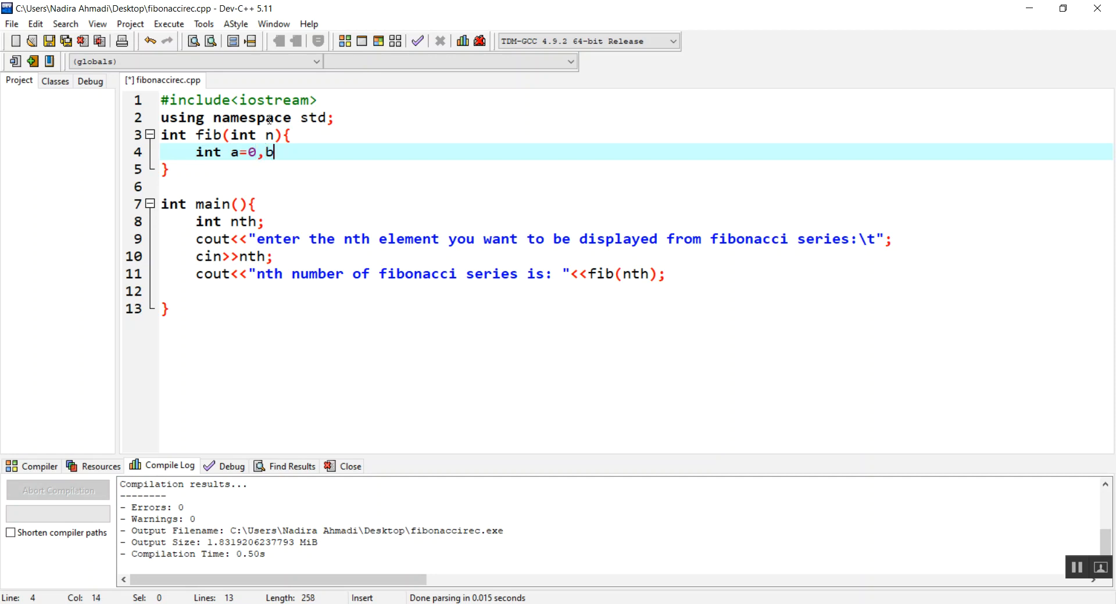
type("=1")
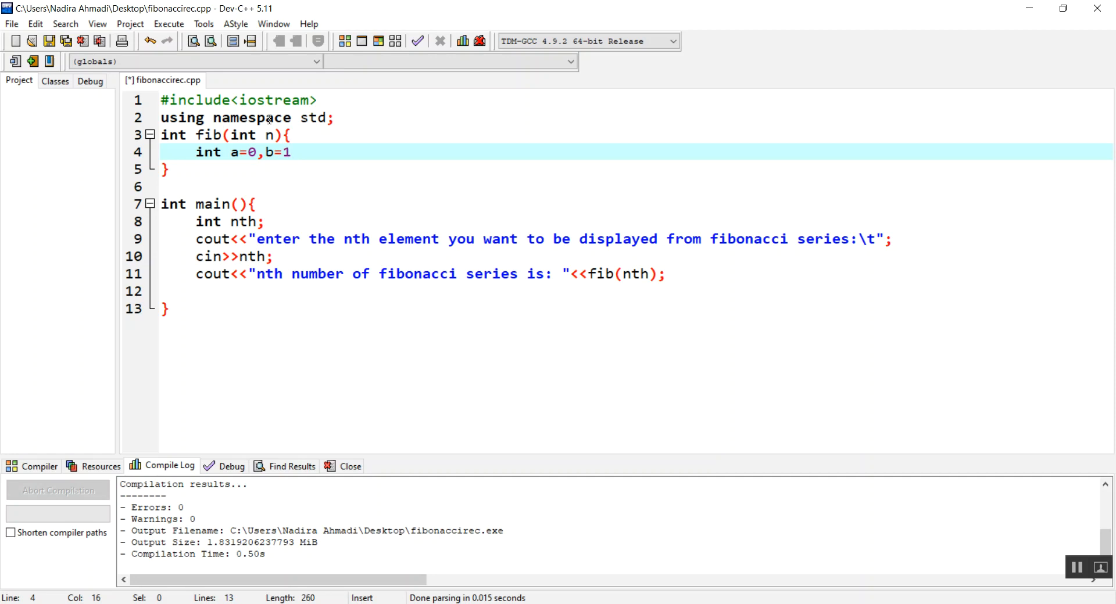
Add if(n==0 || n==1) return n; inside fib.
type("if")
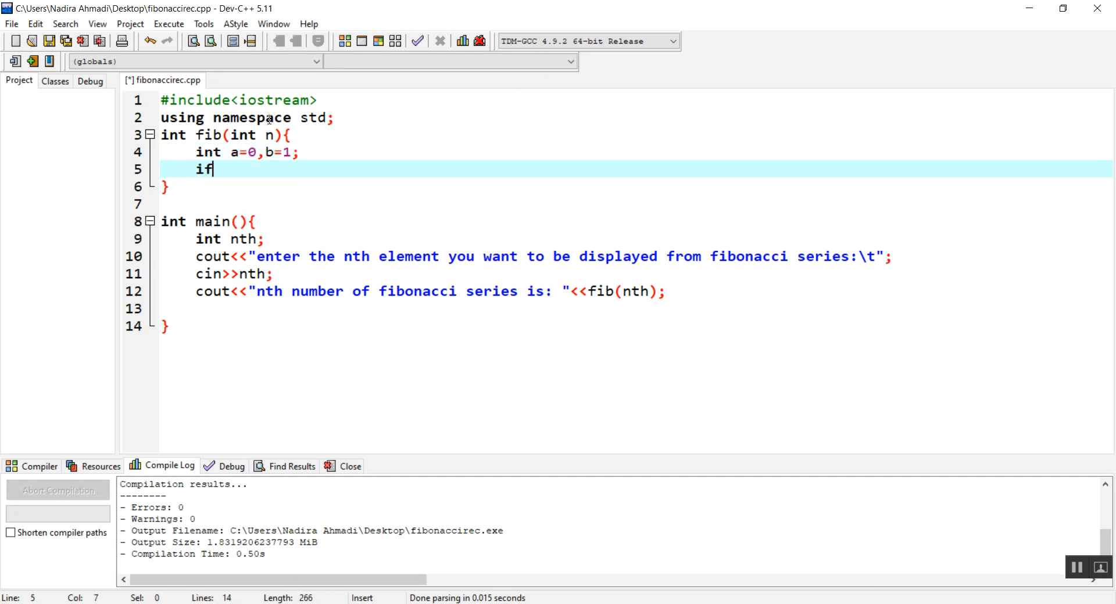
type("()")
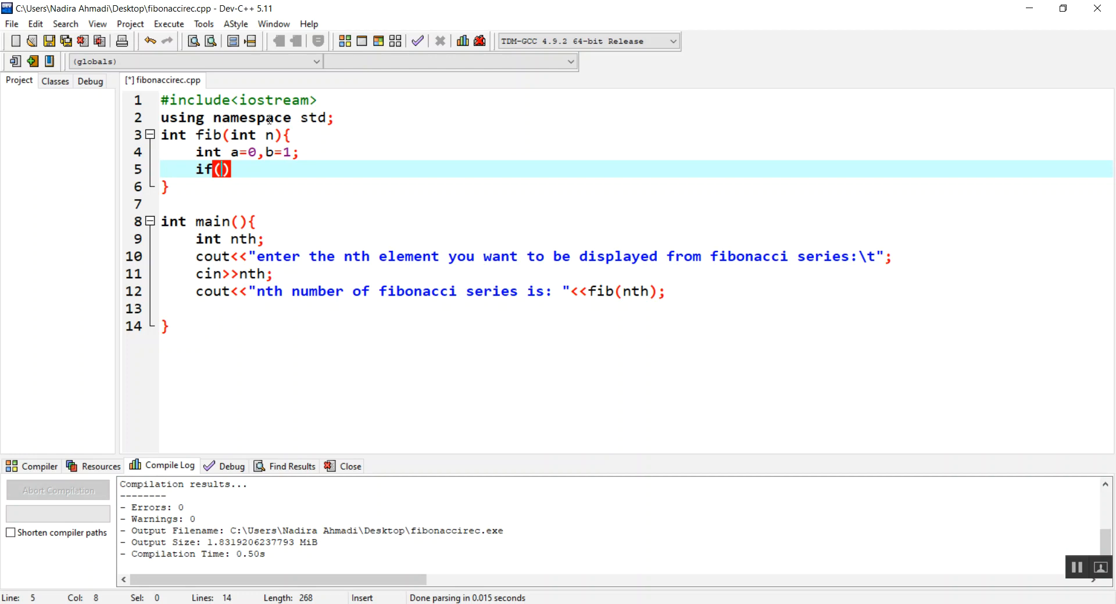
type("n==")
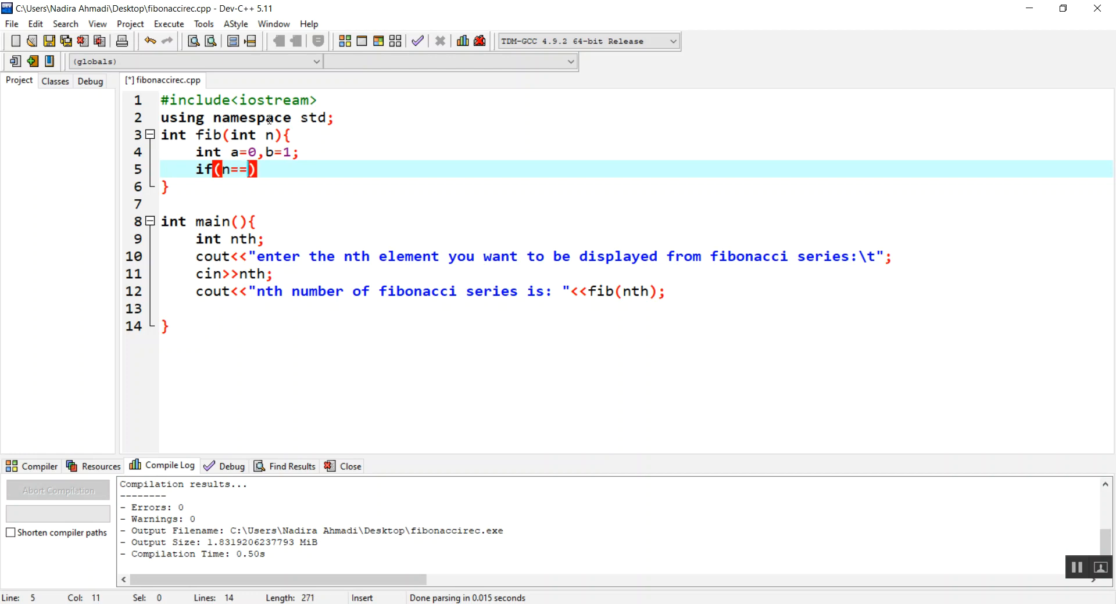
type("a")
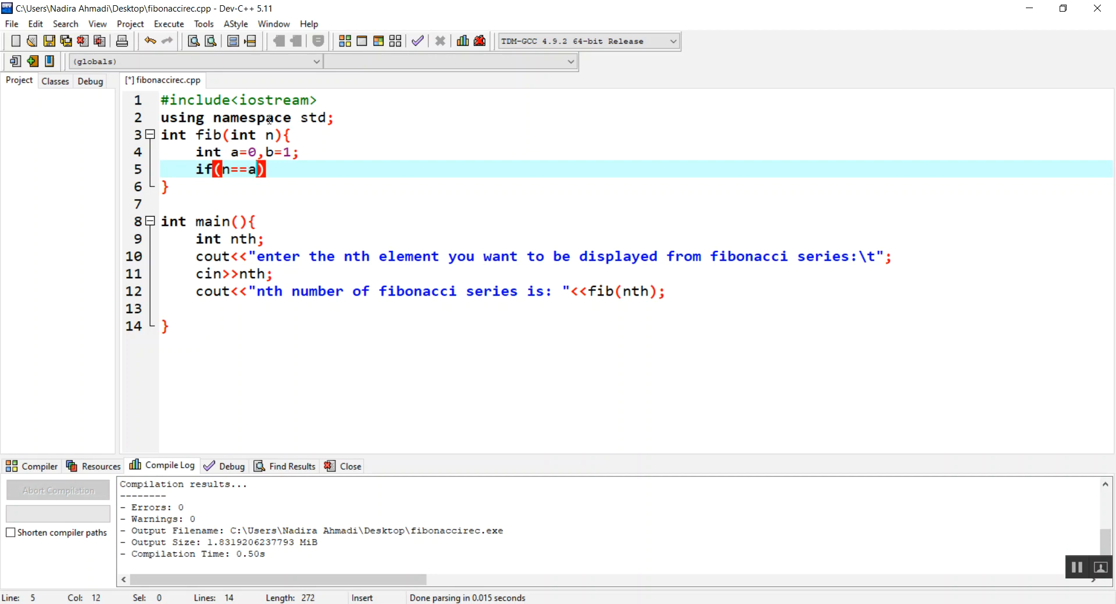
type("0")
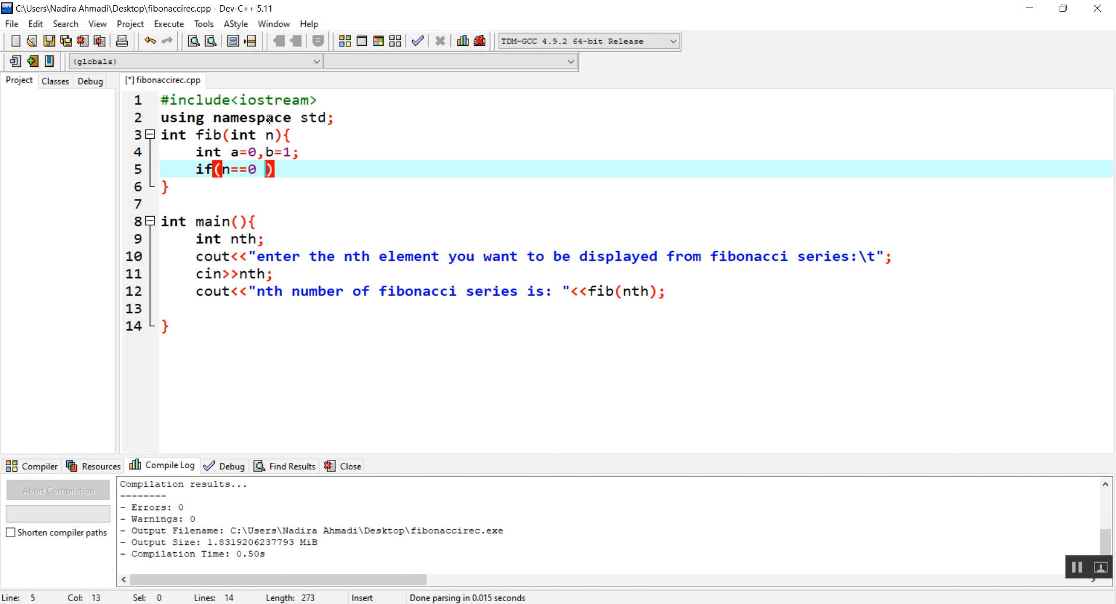
type("||")
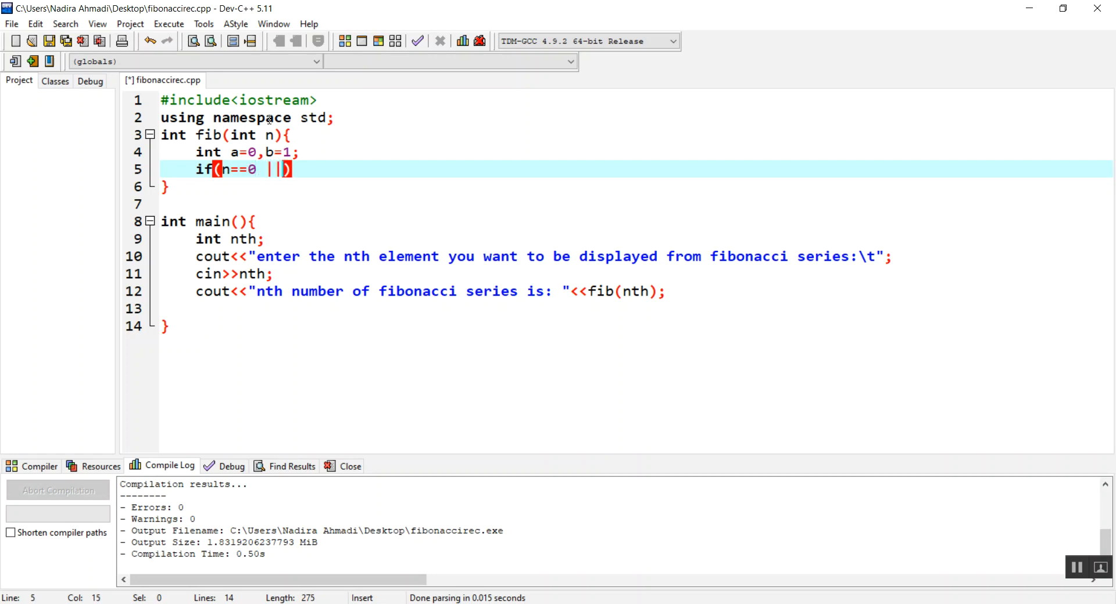
type("n==")
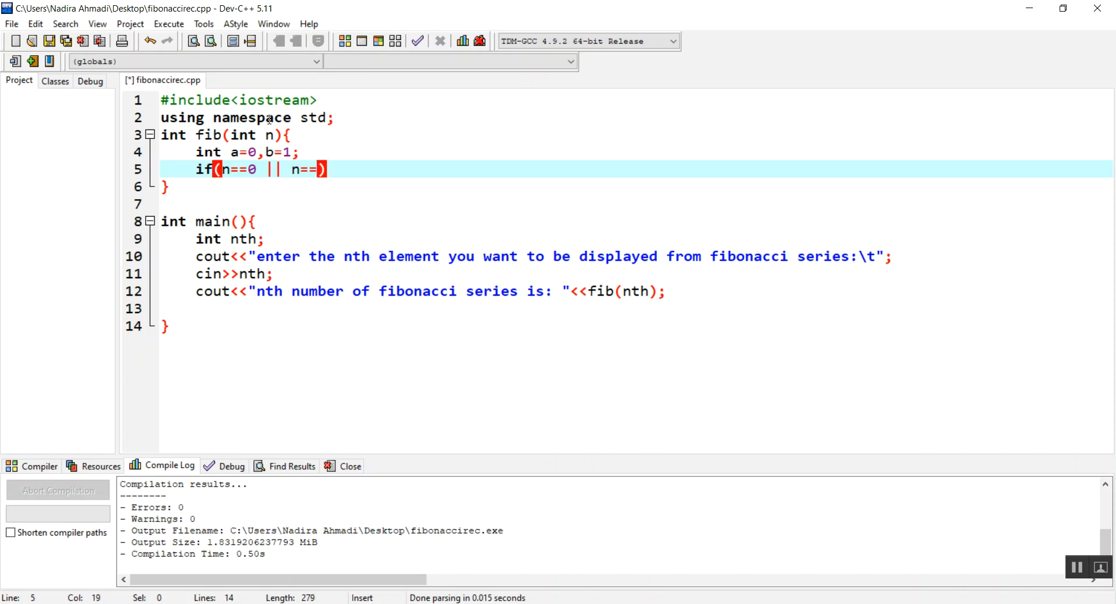
type("1")
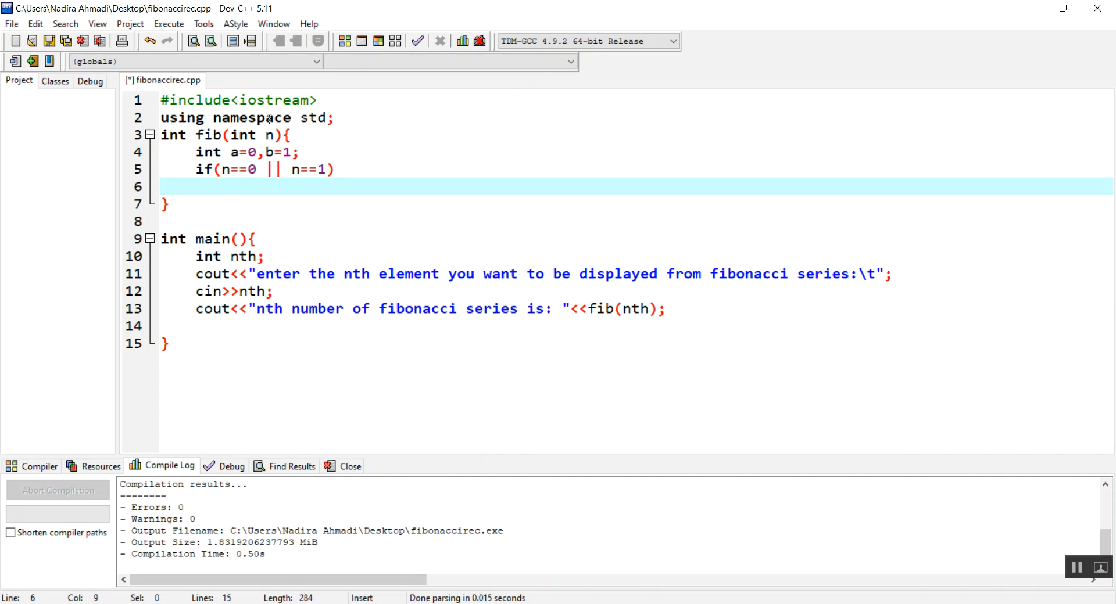
type("return n;")
type("else")
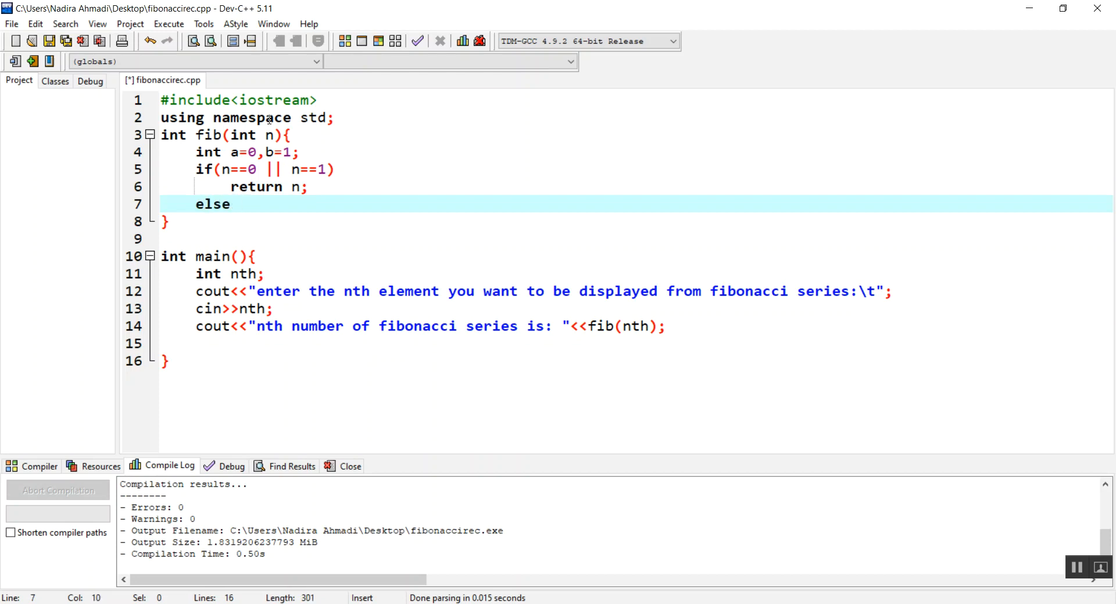
Open the else block with { and declare int sum=0.
type("{")
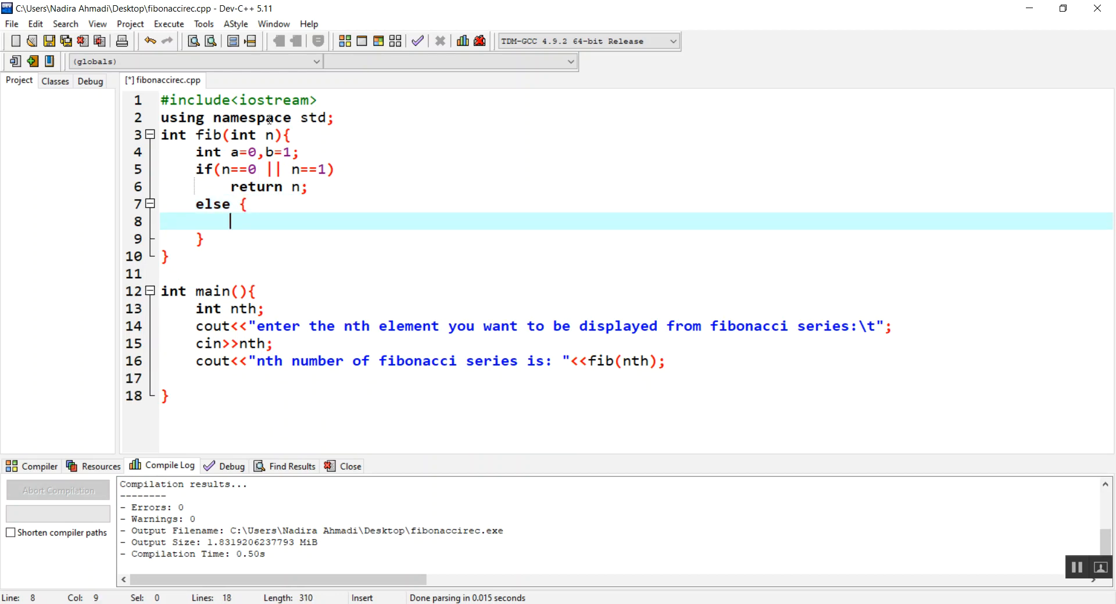
type("int")
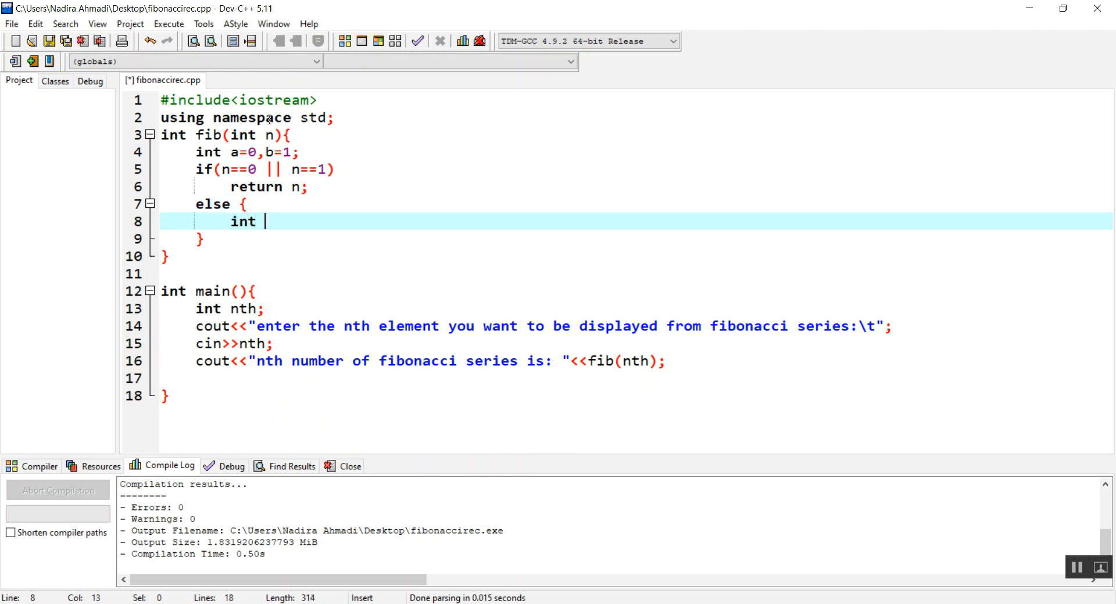
type("sum")
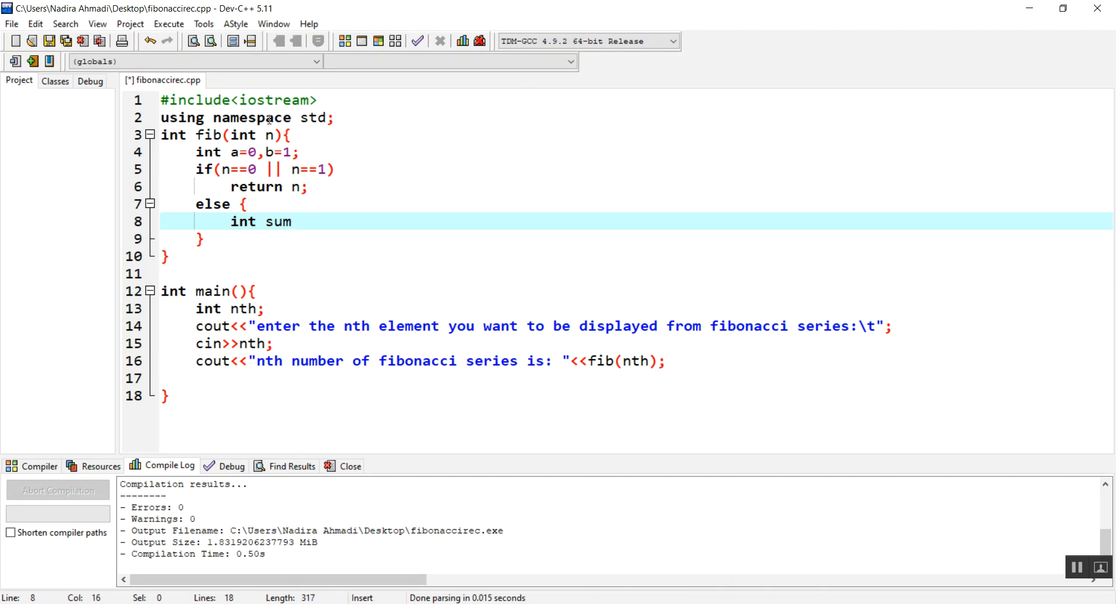
left_click(292, 221)
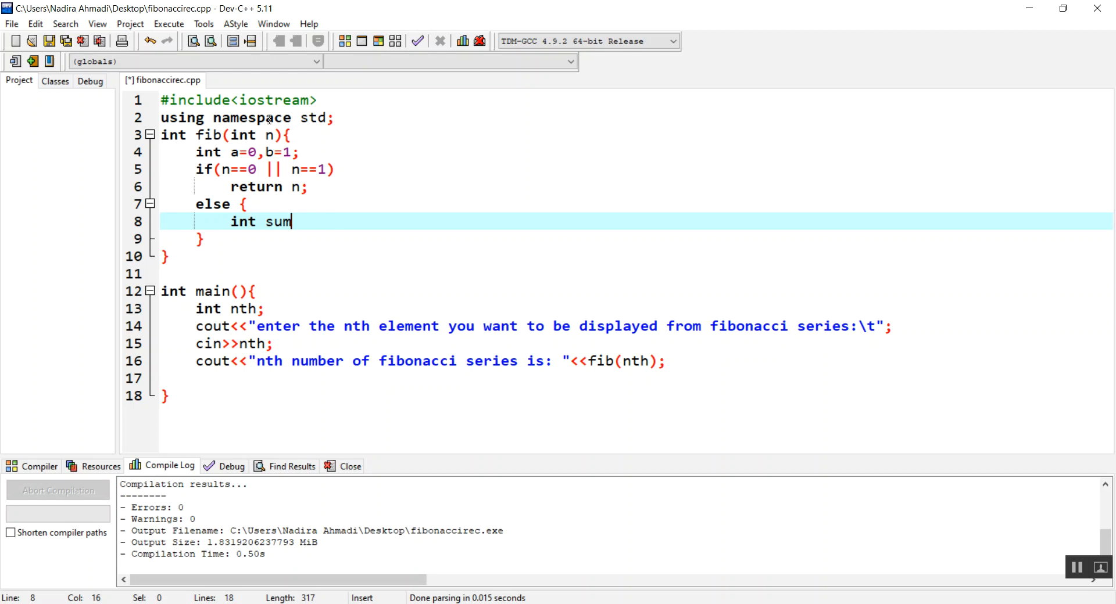
type("=0;")
type("for(")
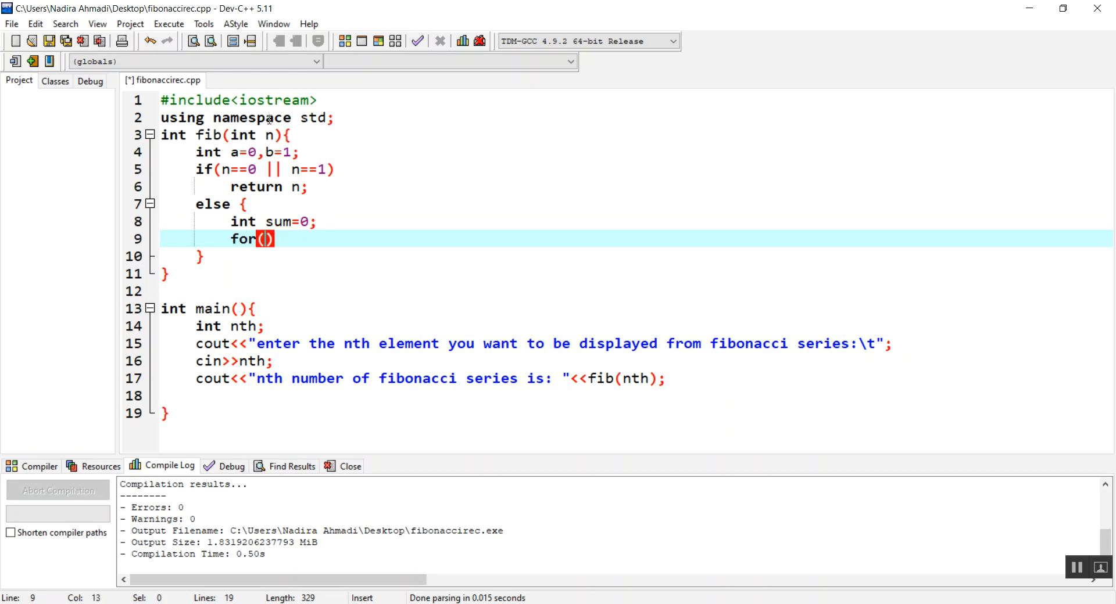
Write the for(int i=2;i<=n;i++){ header and position the cursor inside its body.
type("int i")
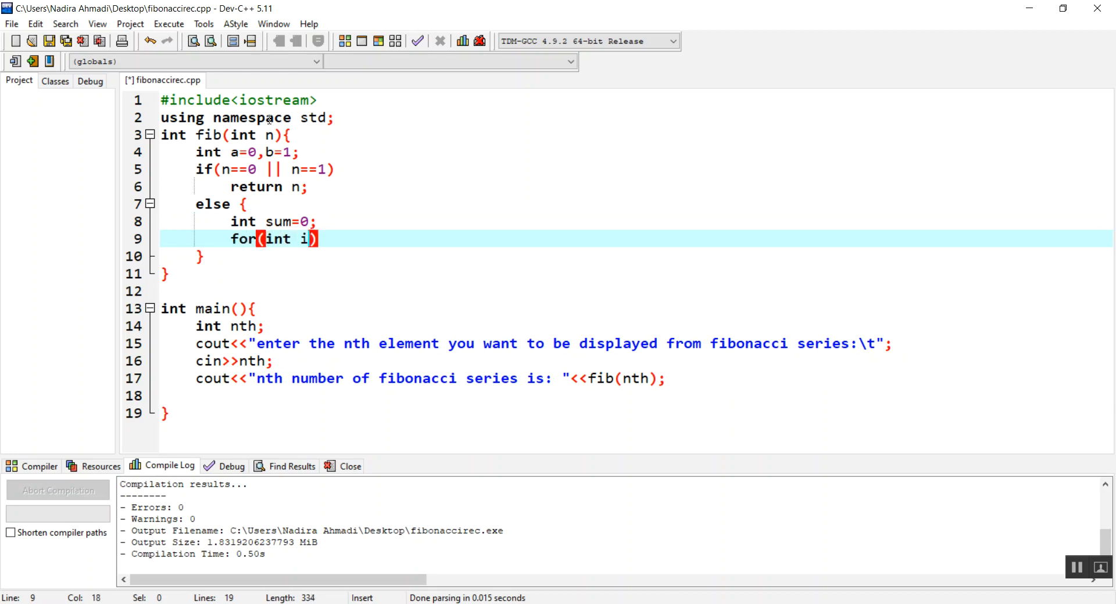
type("=2")
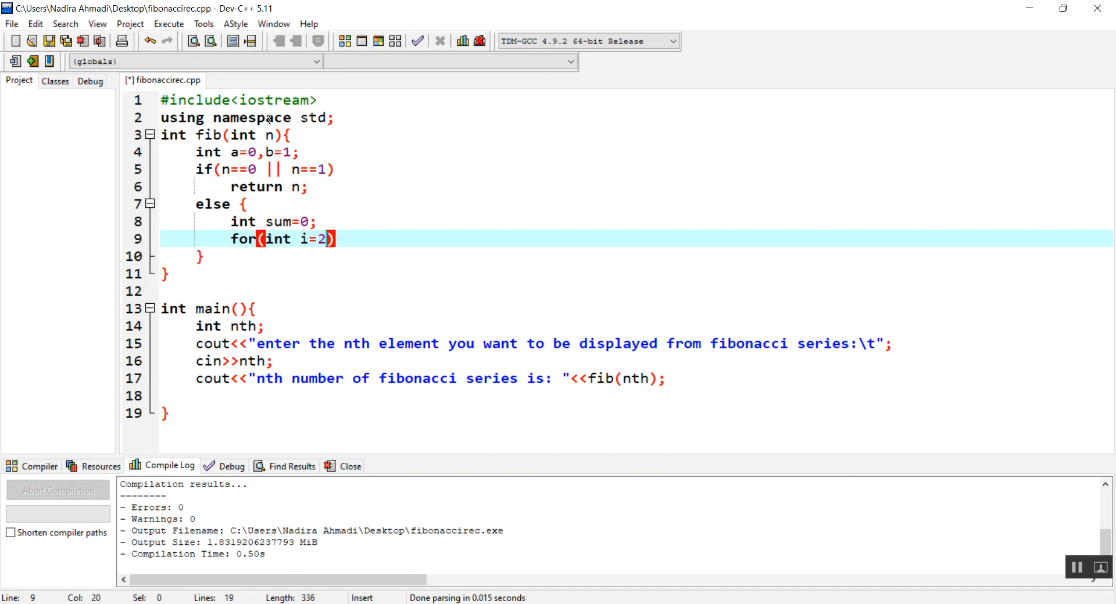
type(";i")
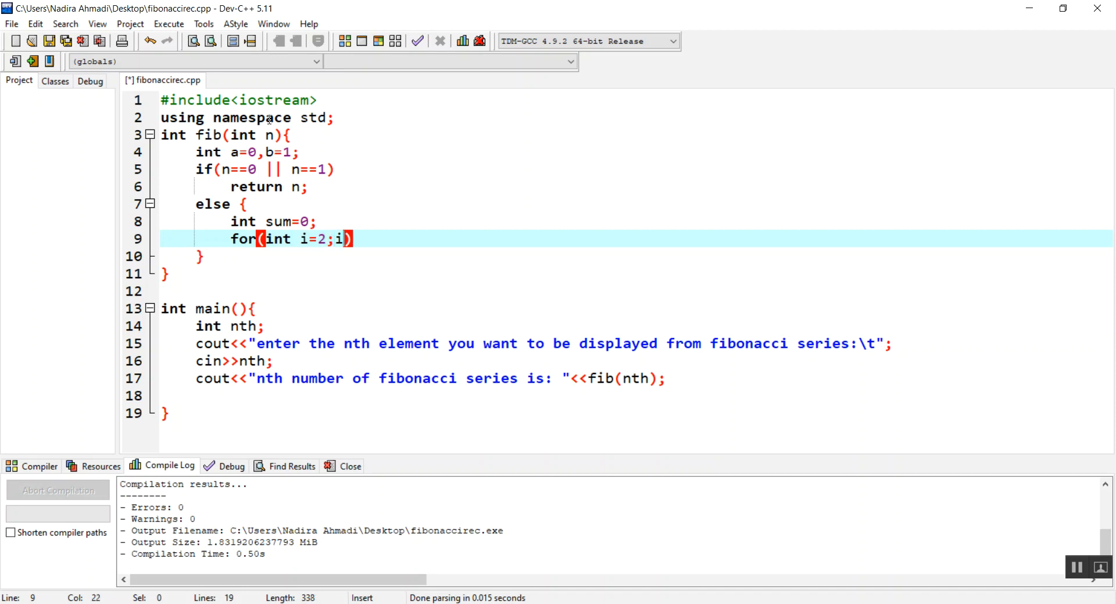
type("<=n")
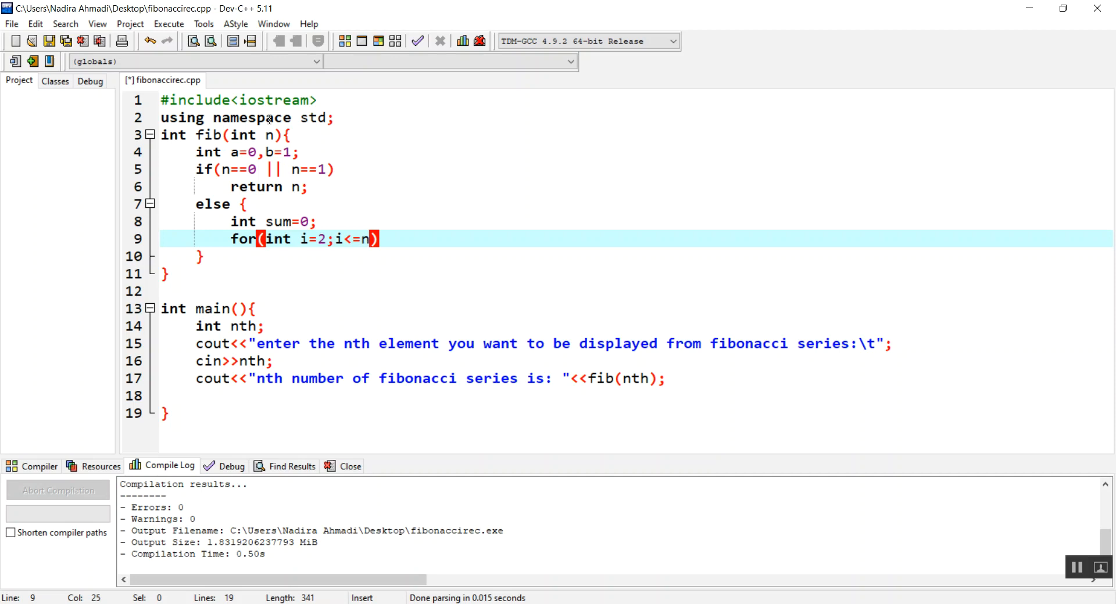
type(";i")
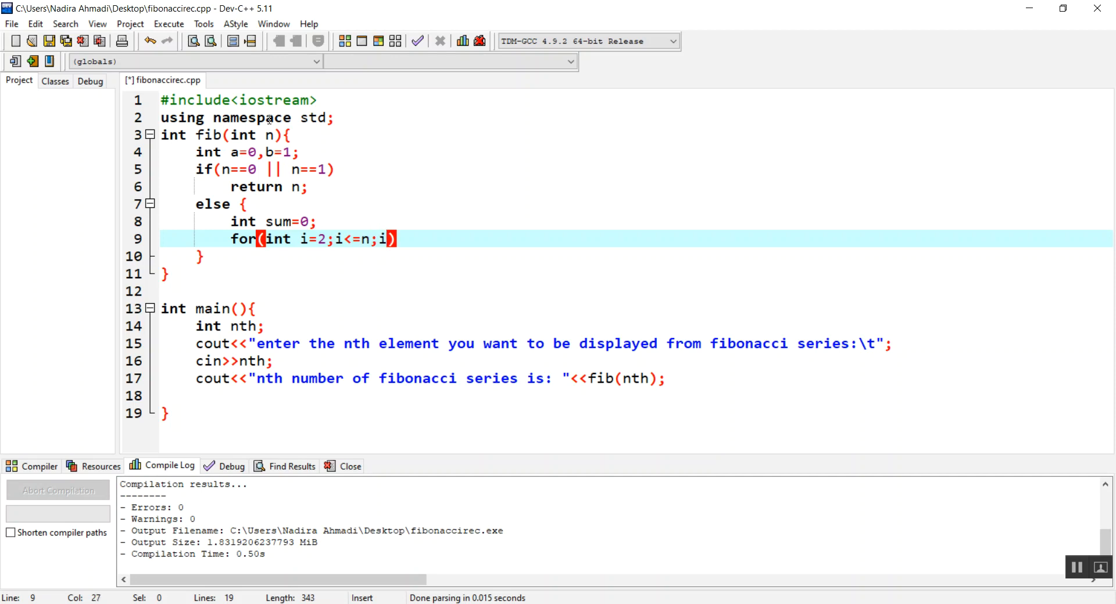
type("++){")
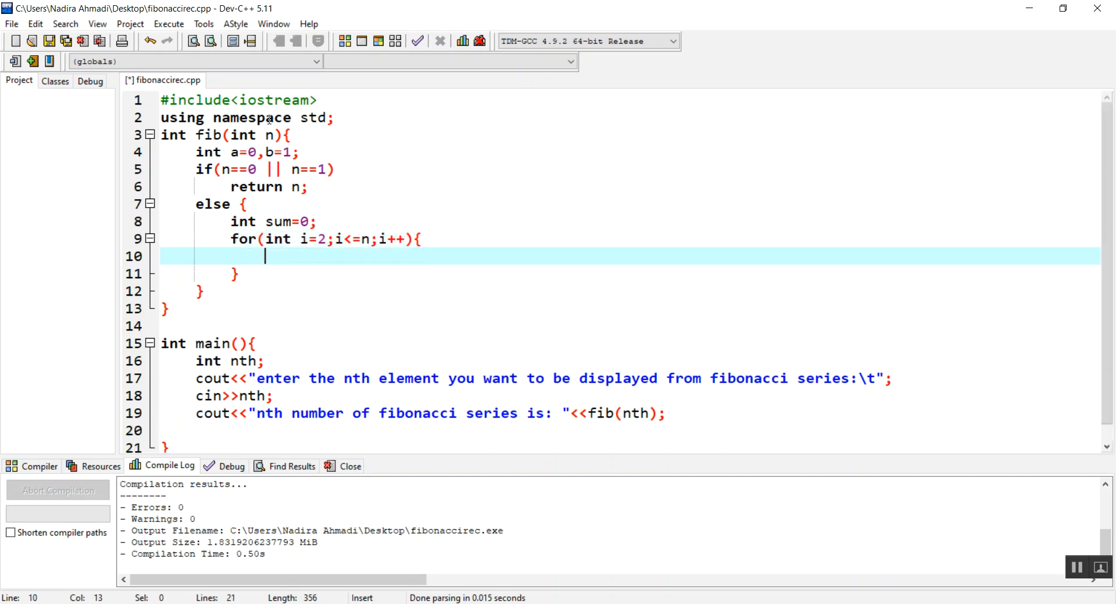
left_click(292, 239)
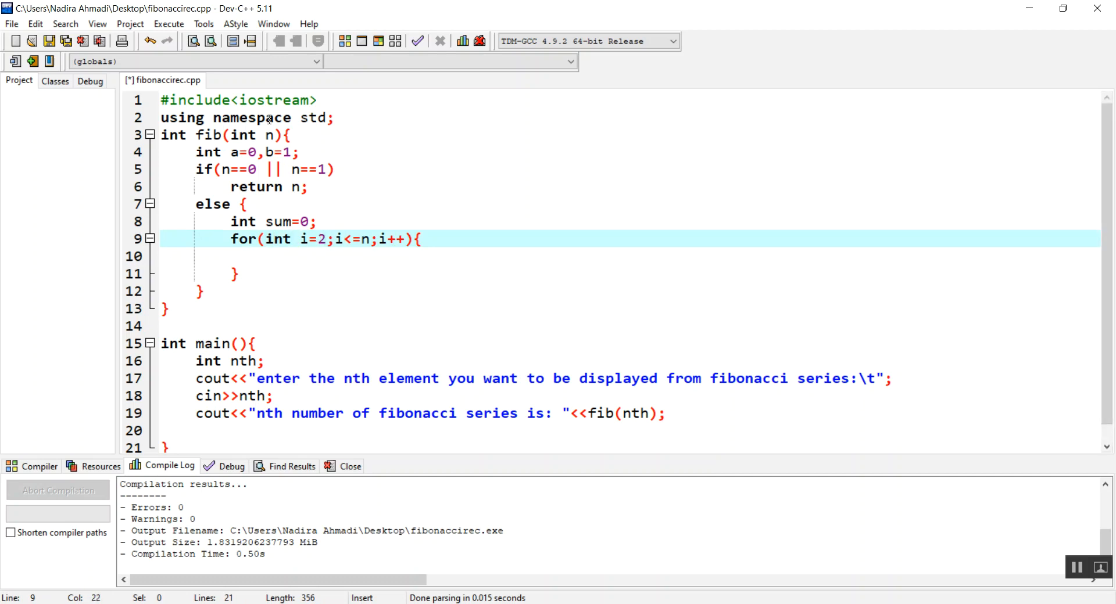
left_click(213, 256)
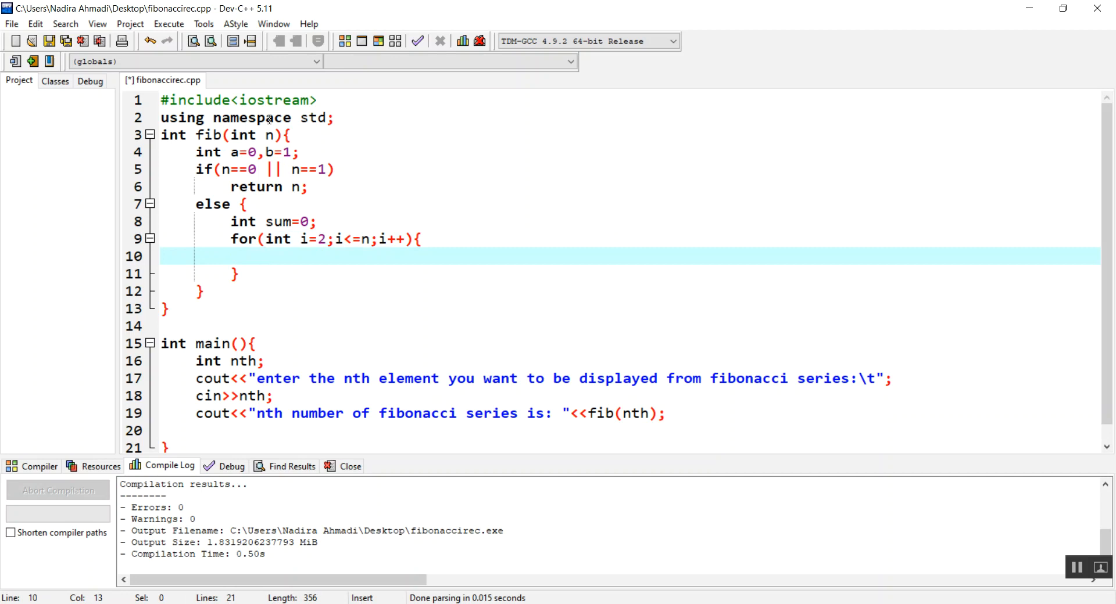
left_click(342, 239)
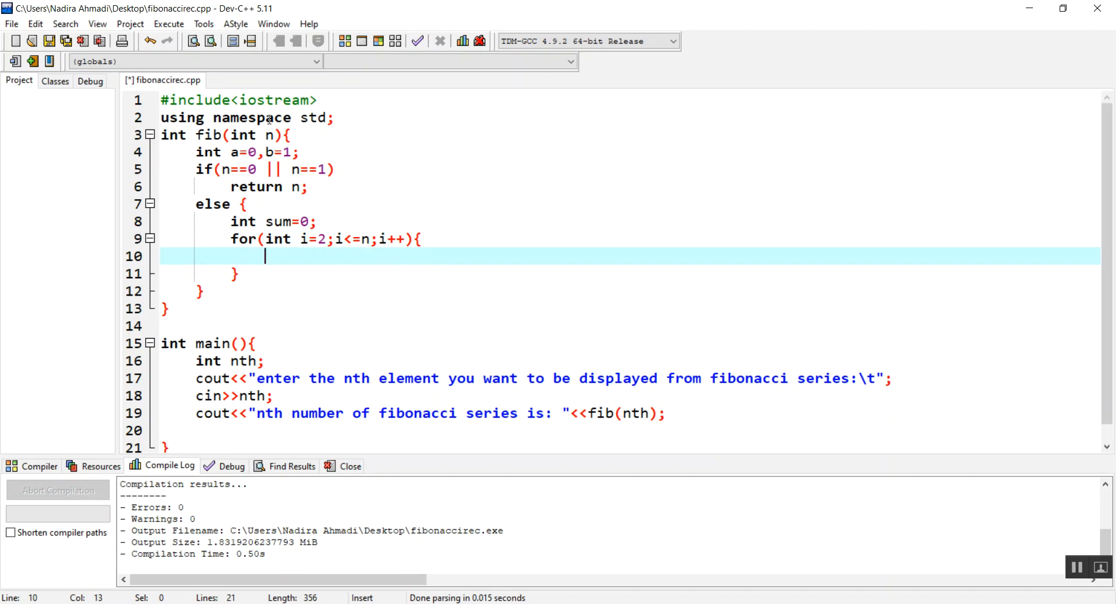
Write sum=a+b; a=b; b=sum; in the loop, then add a blank line after it.
type("sum=")
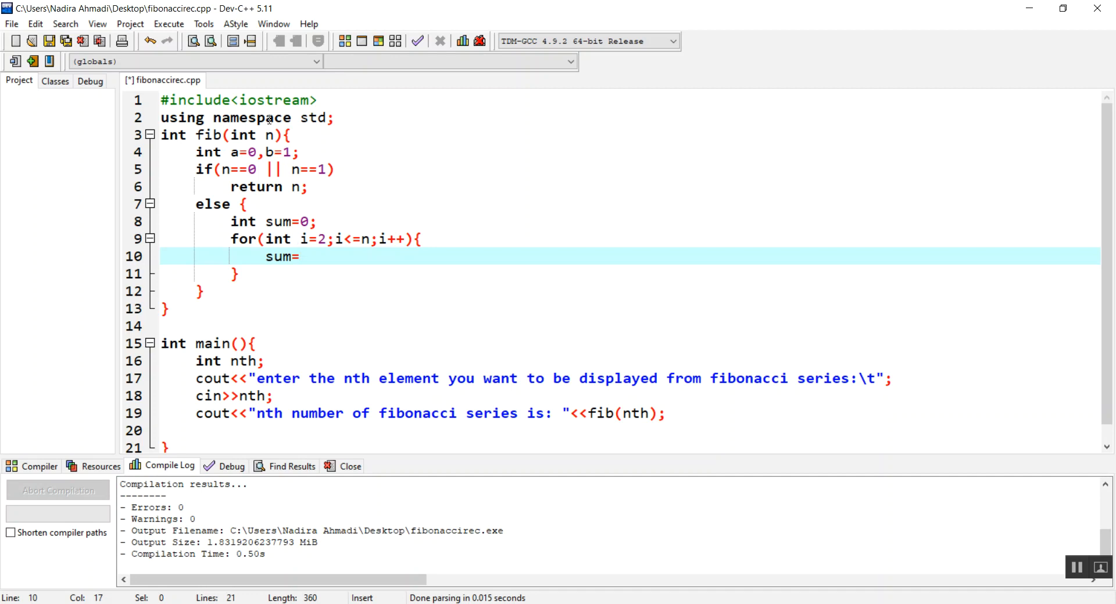
type("a")
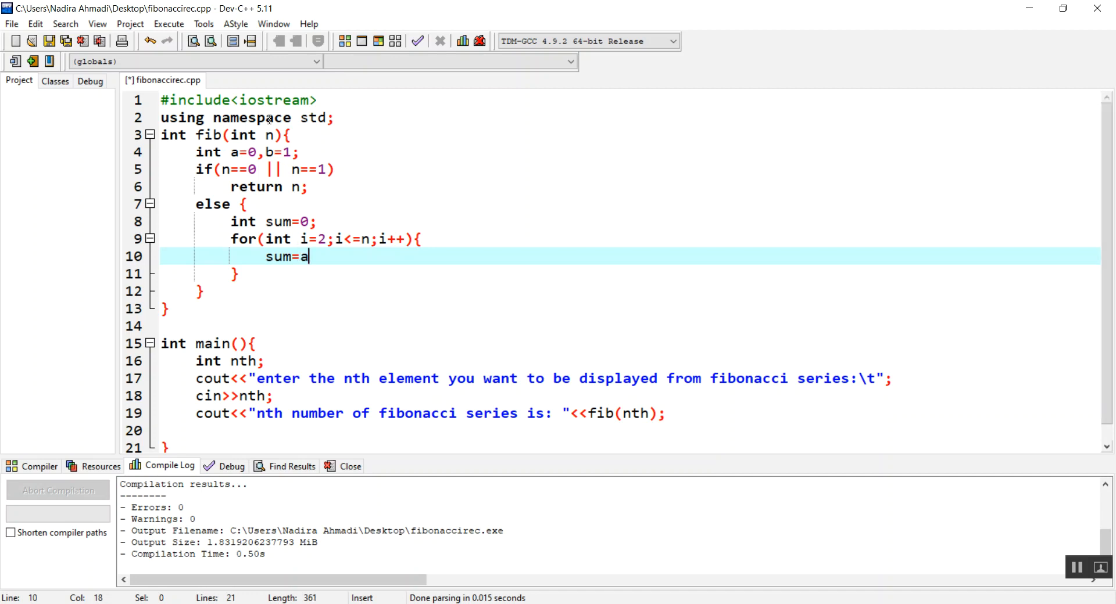
type("+b")
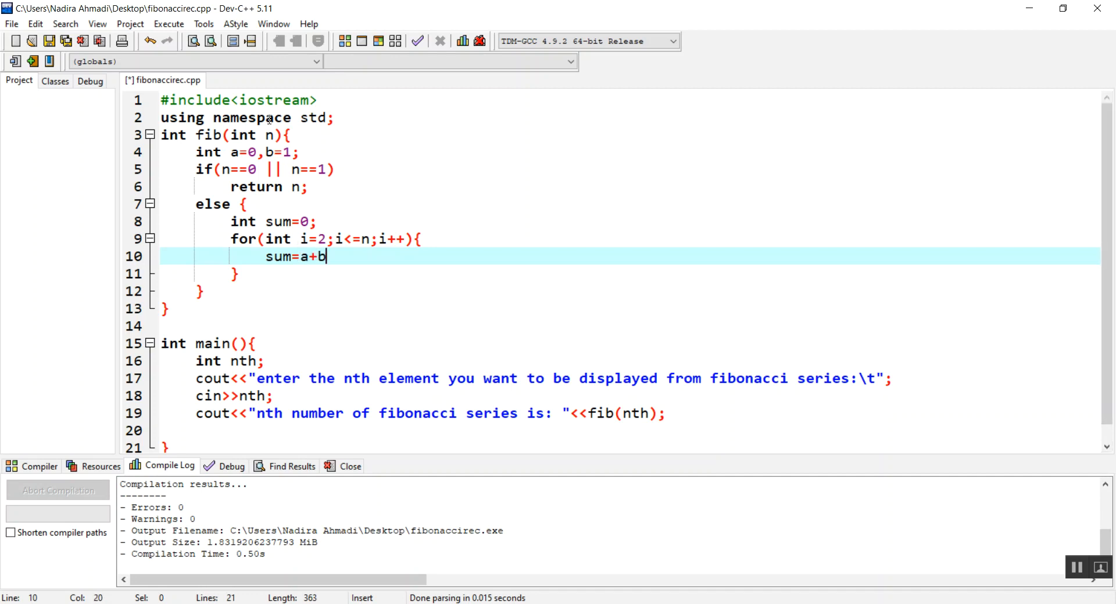
key("enter")
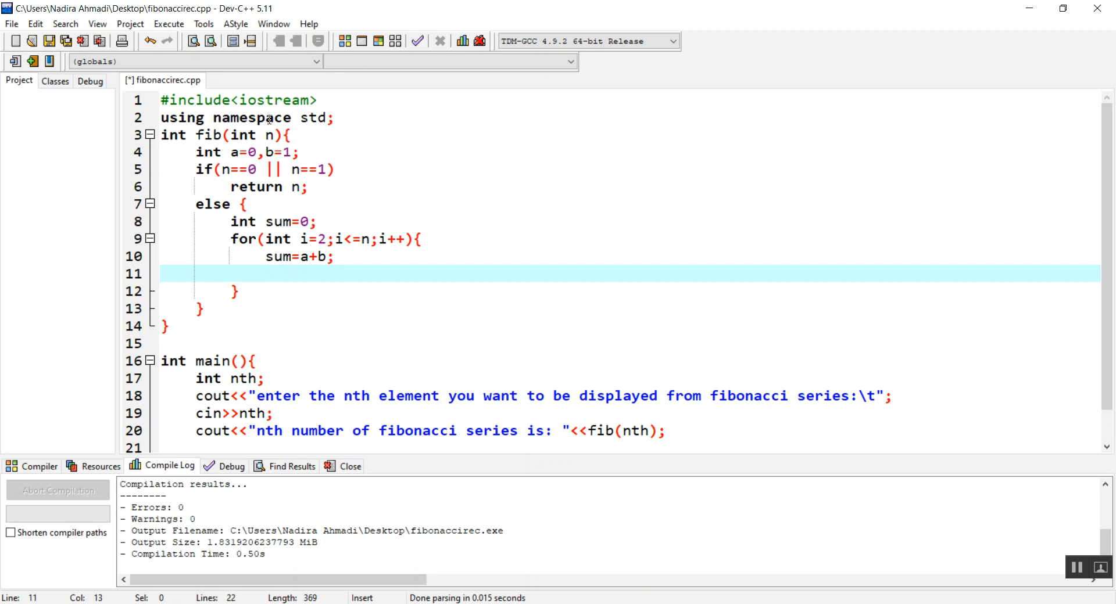
type("a=b;")
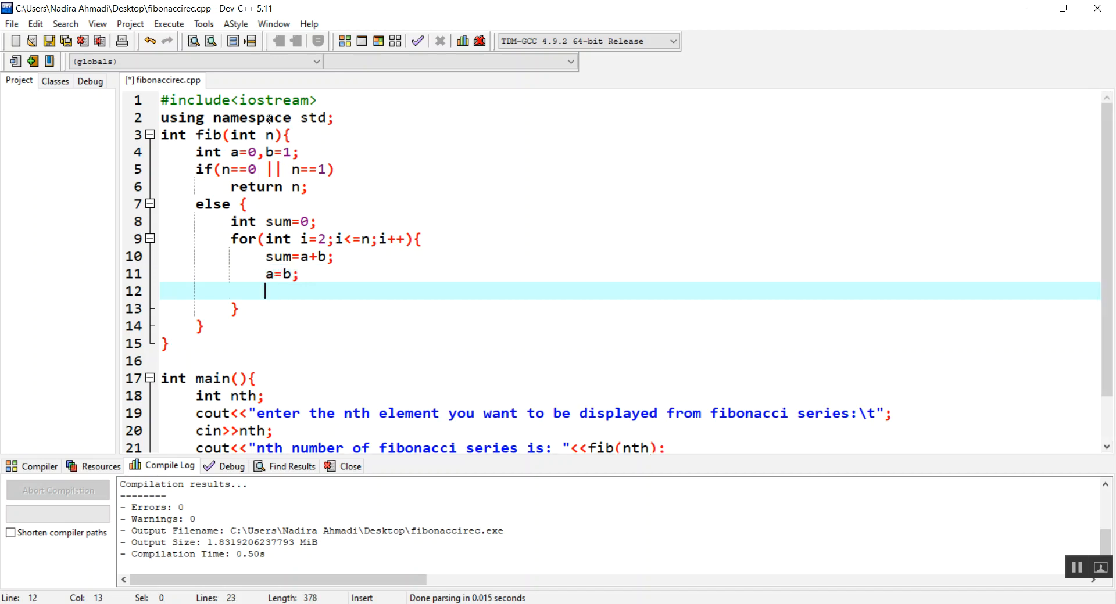
type("b")
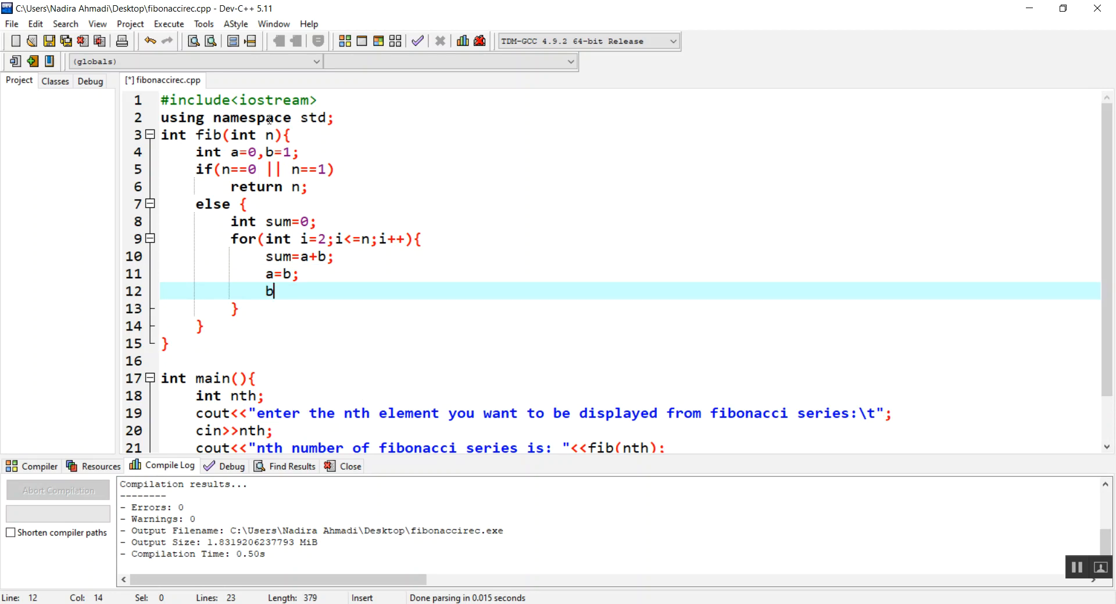
type("=sum;")
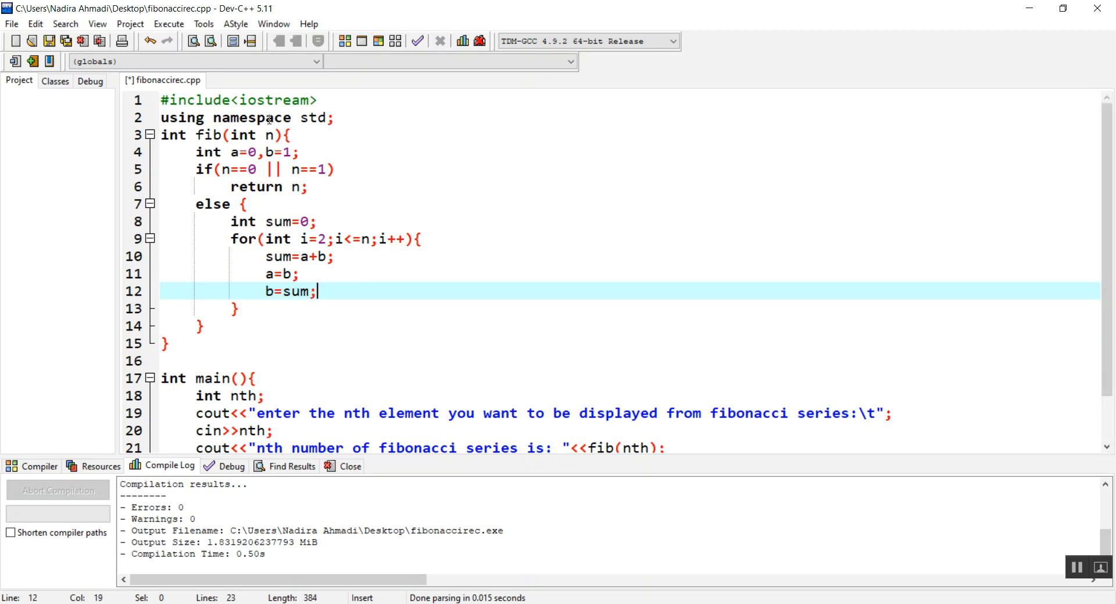
left_click(317, 257)
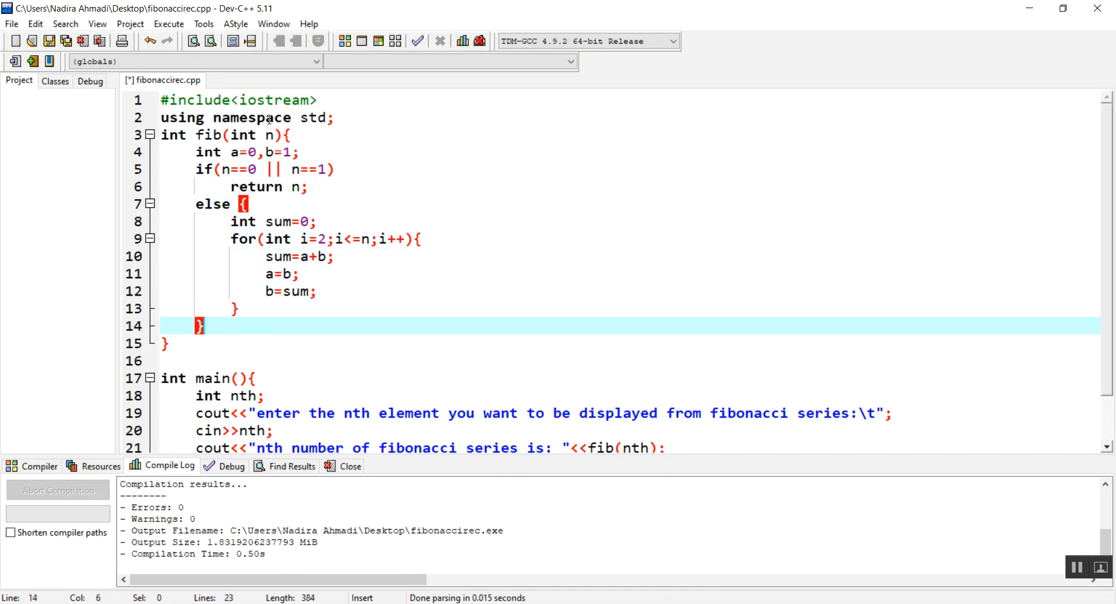
left_click(318, 291)
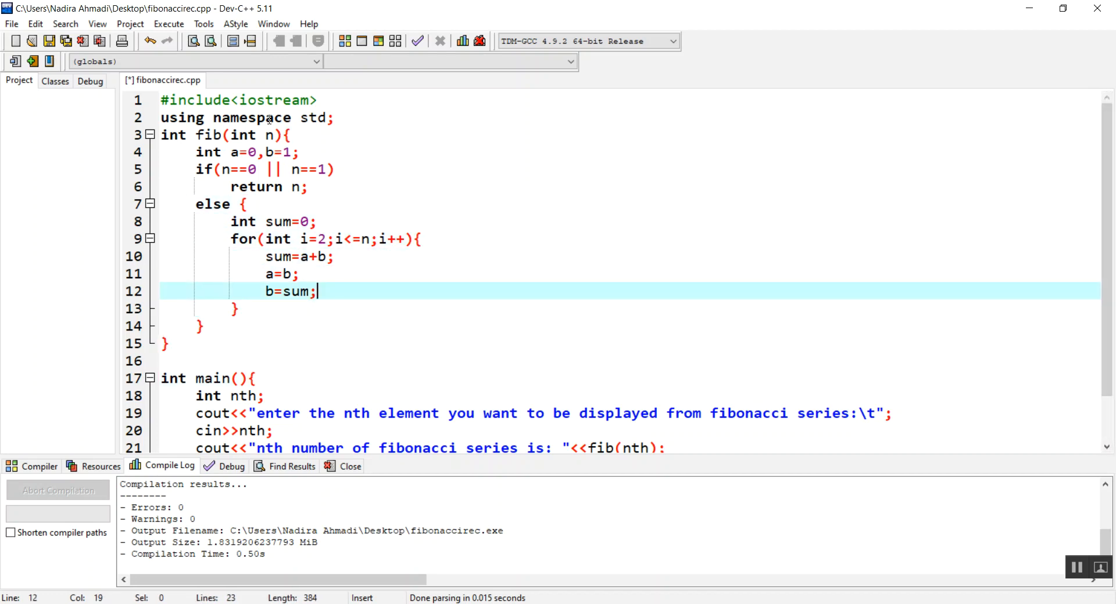
key("enter")
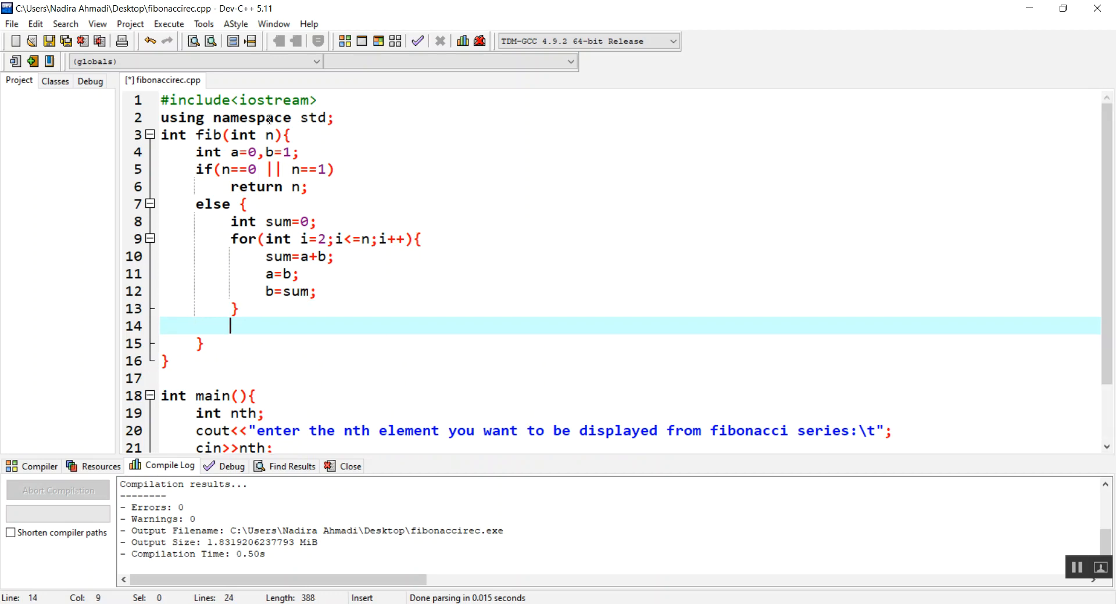
Move fib's 'return sum' from inside the else block to below its closing brace.
left_click(267, 256)
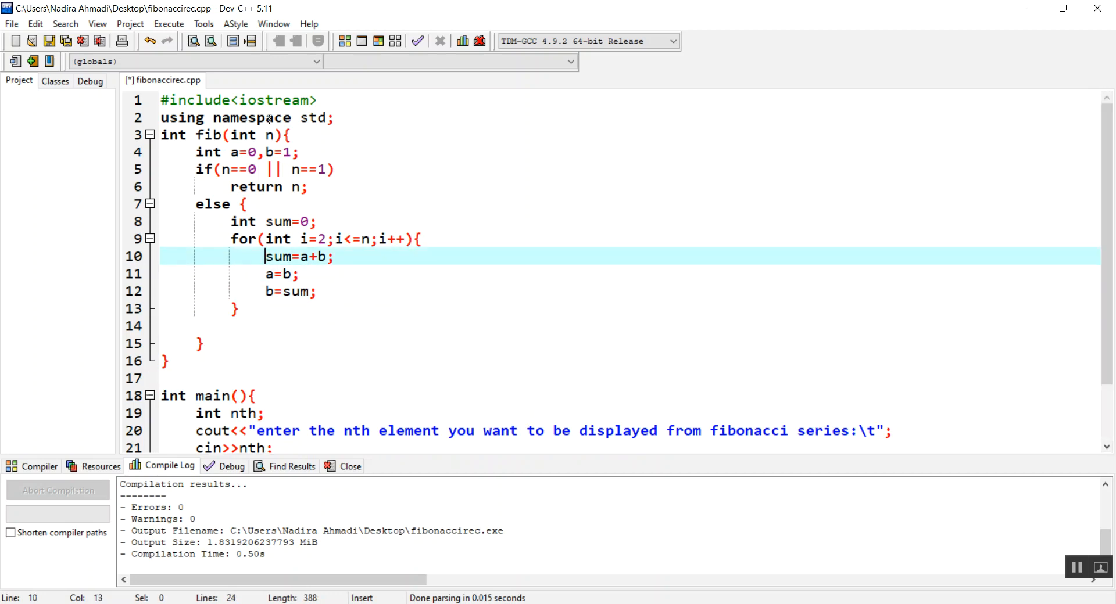
type("r")
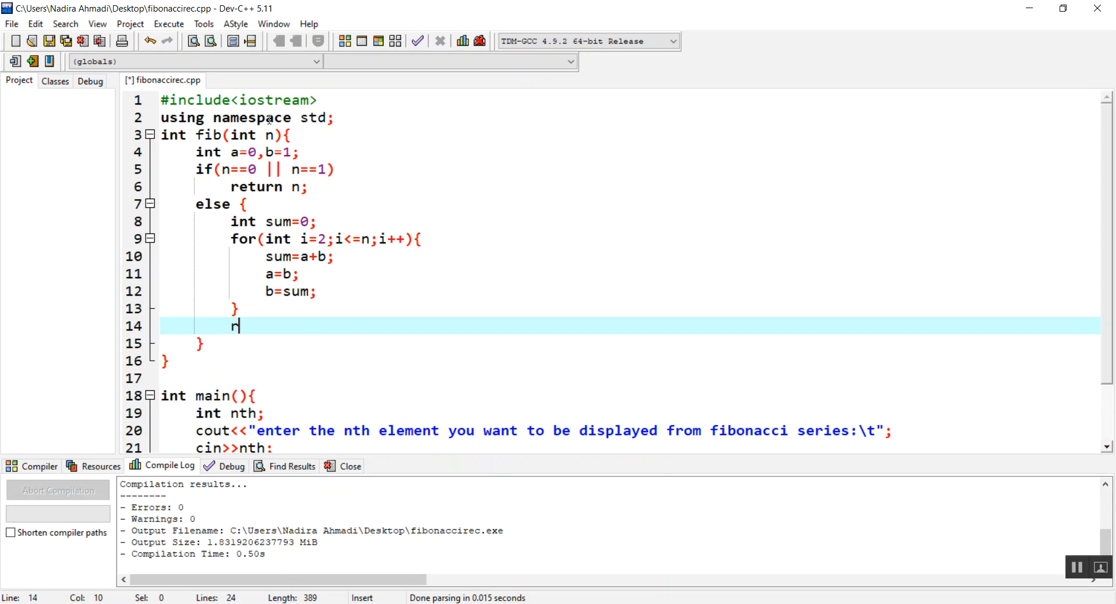
type("eturn")
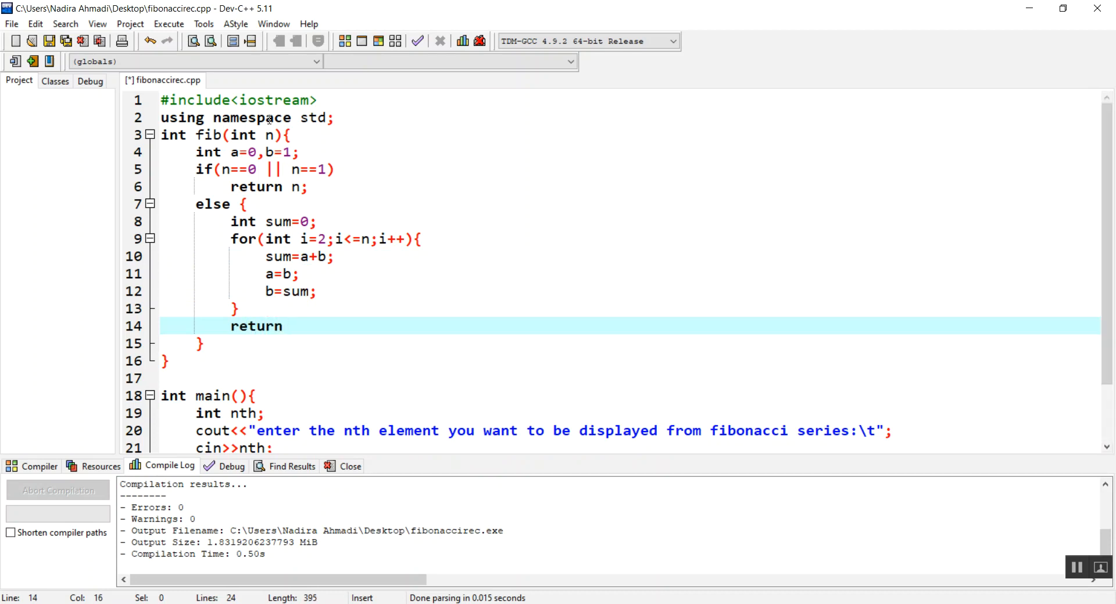
type("sum")
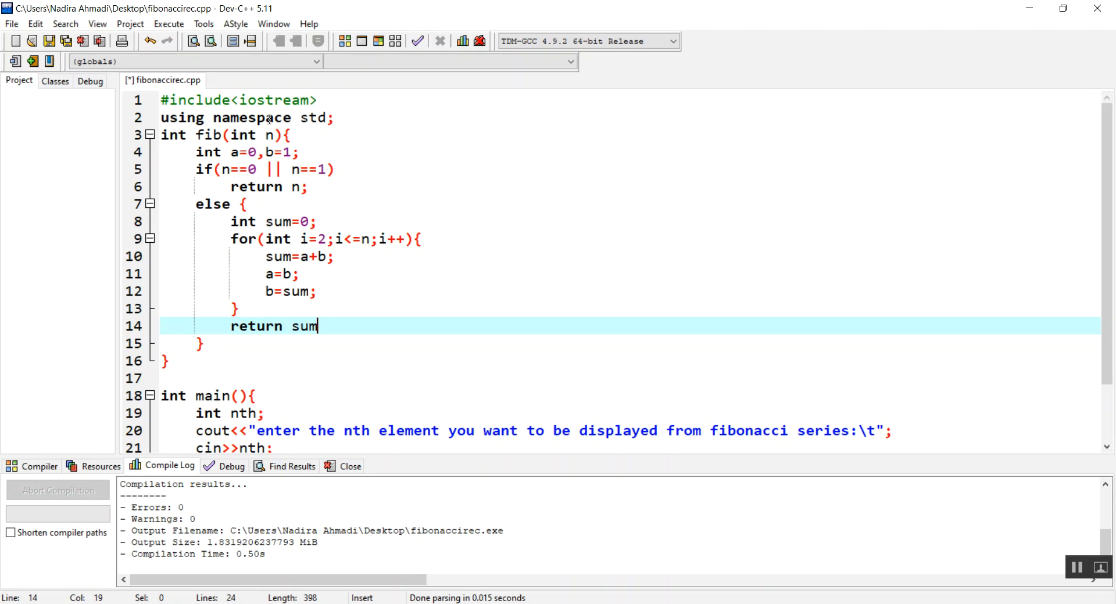
left_click_drag(317, 326, 258, 326)
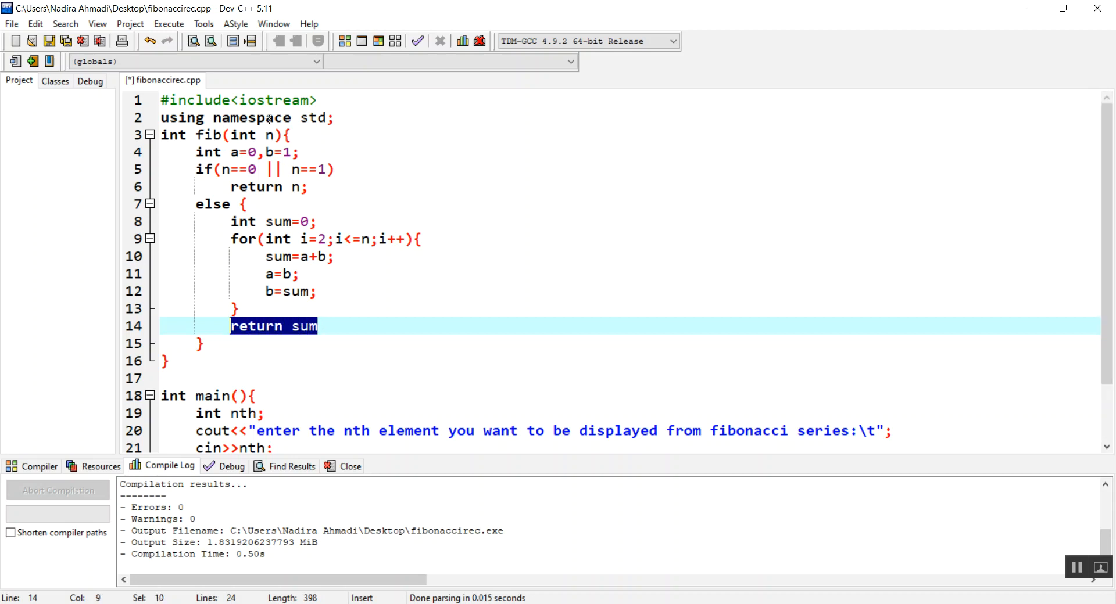
key("Delete")
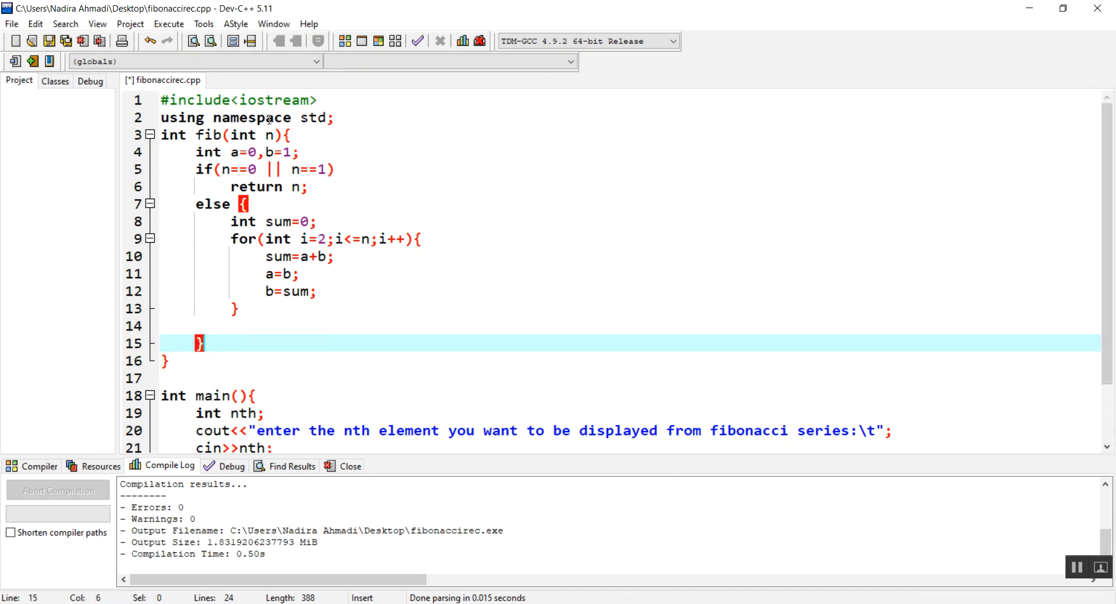
type("return sum")
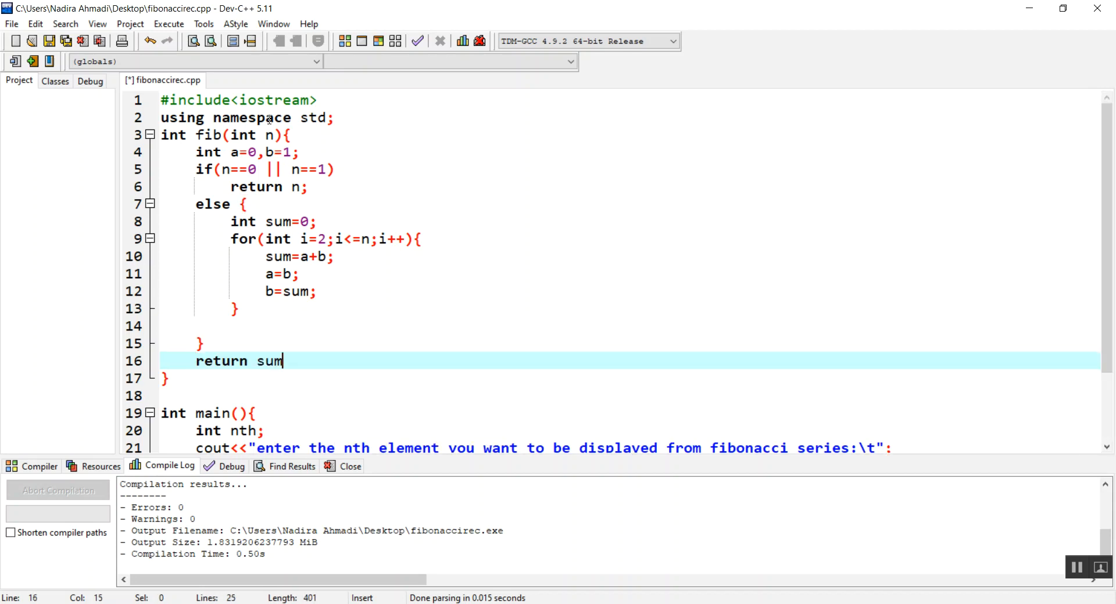
Add the semicolon and compile and run, hitting the error that 'sum' is not declared.
type(";")
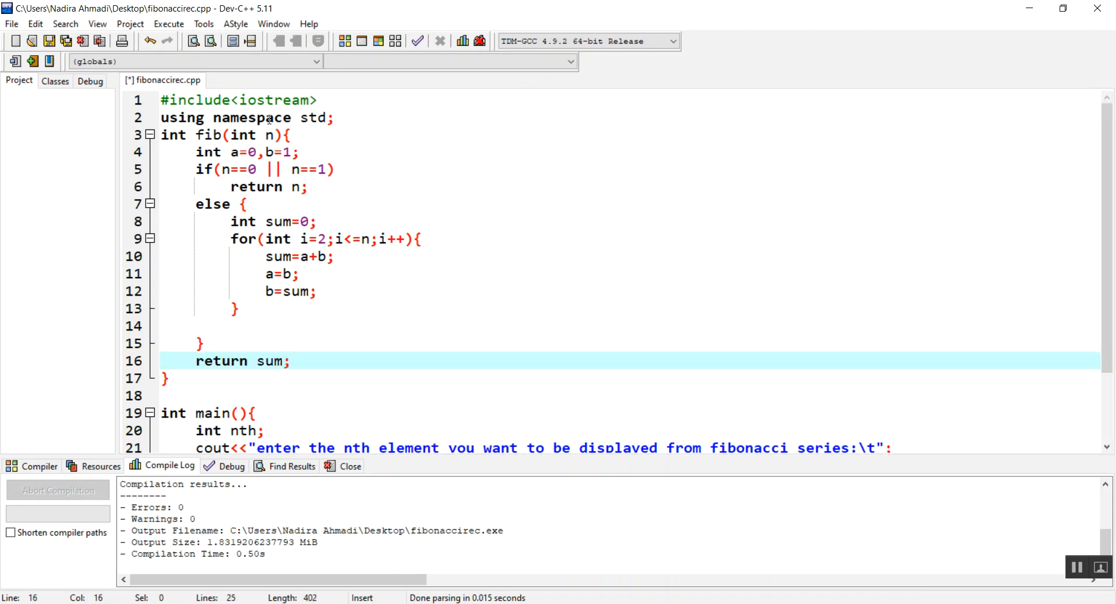
mouse_move(263, 93)
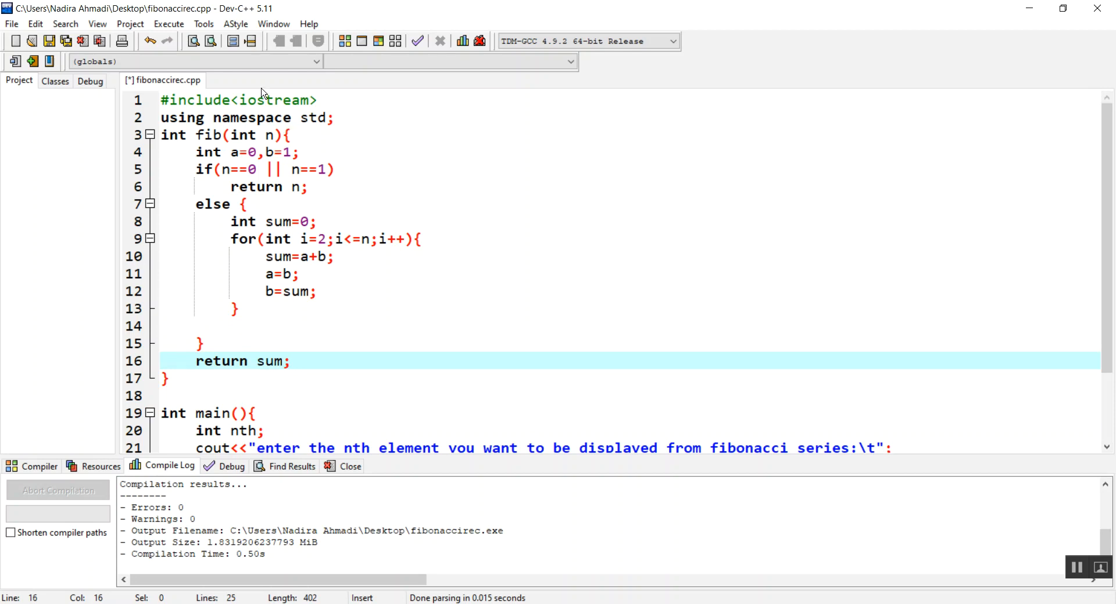
mouse_move(377, 41)
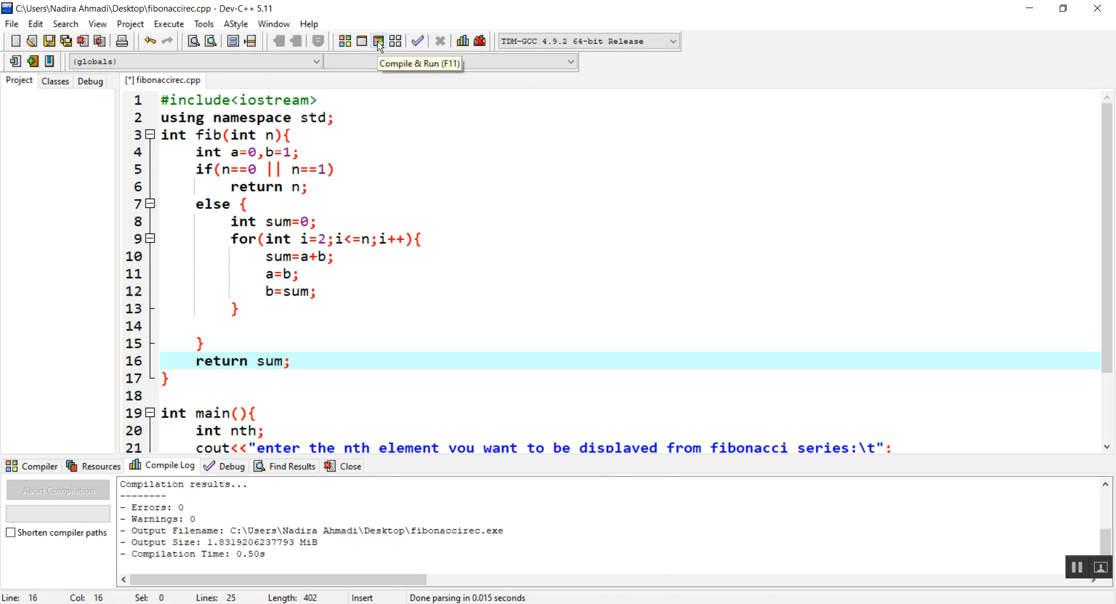
left_click(378, 41)
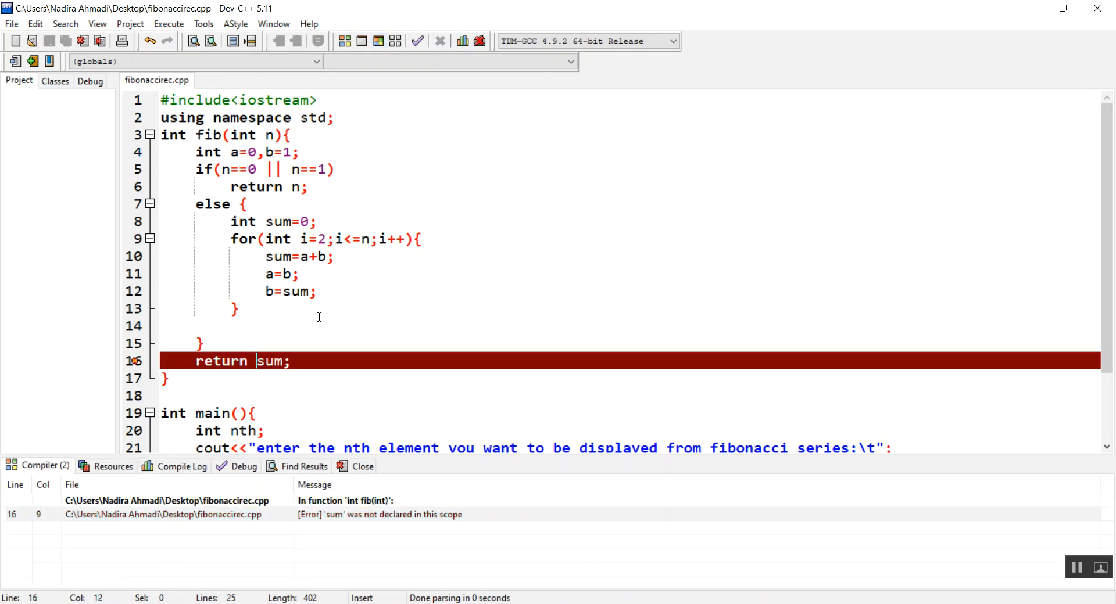
mouse_move(291, 348)
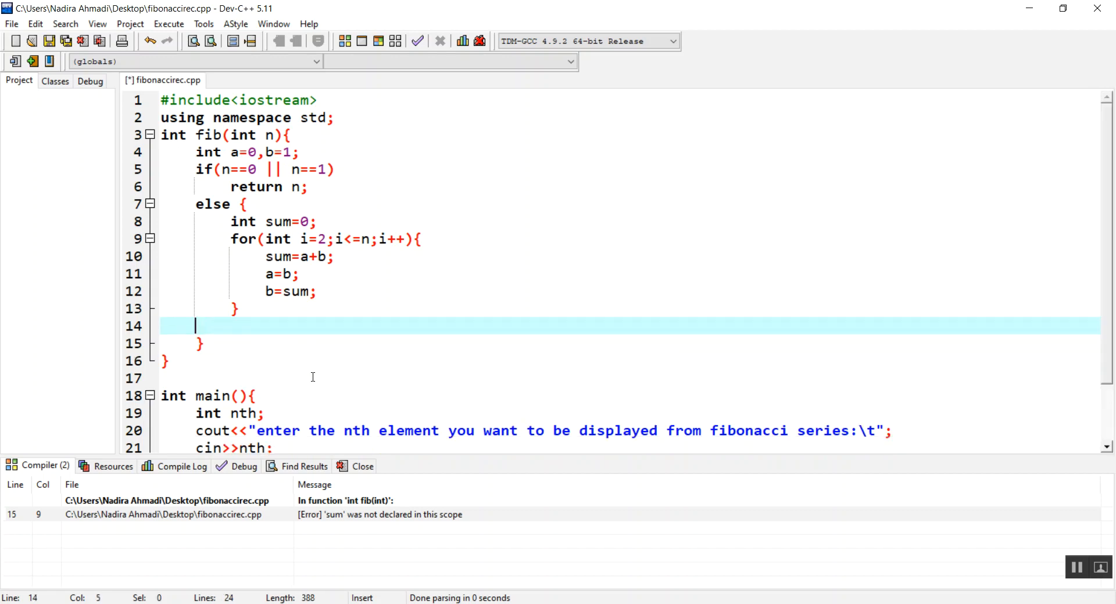
Put 'return sum;' inside fib's else block after the for loop, then scroll down to main.
type("return sum;")
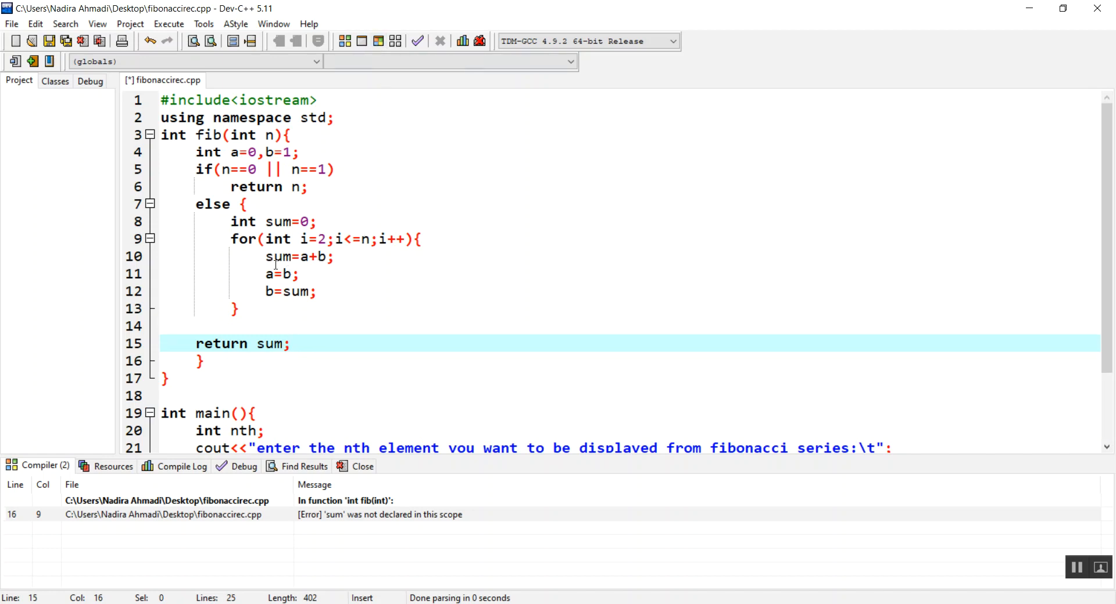
left_click(305, 345)
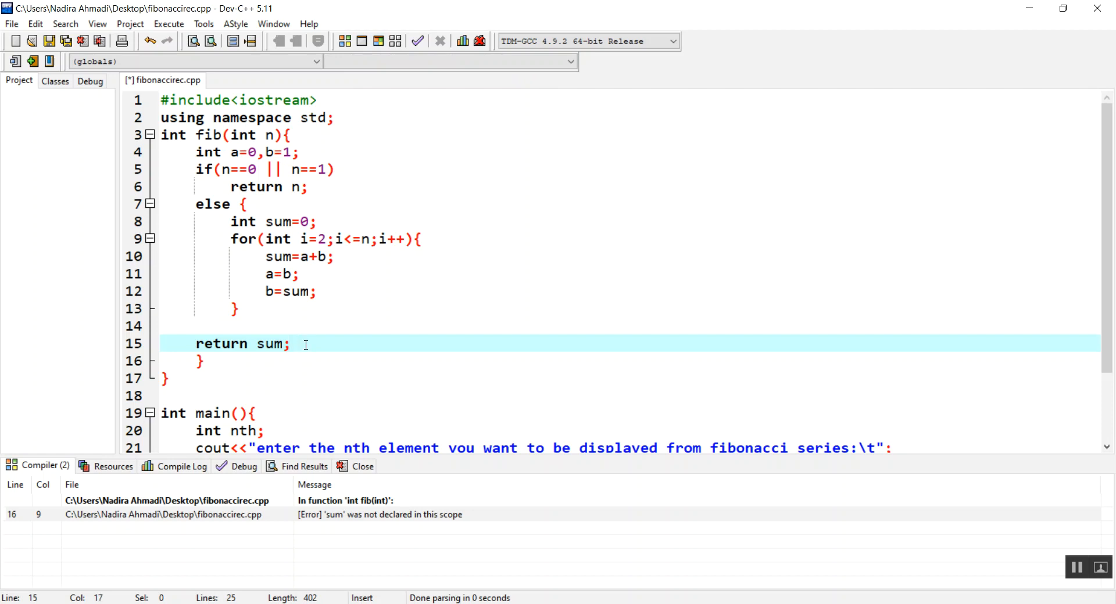
scroll("down", 3)
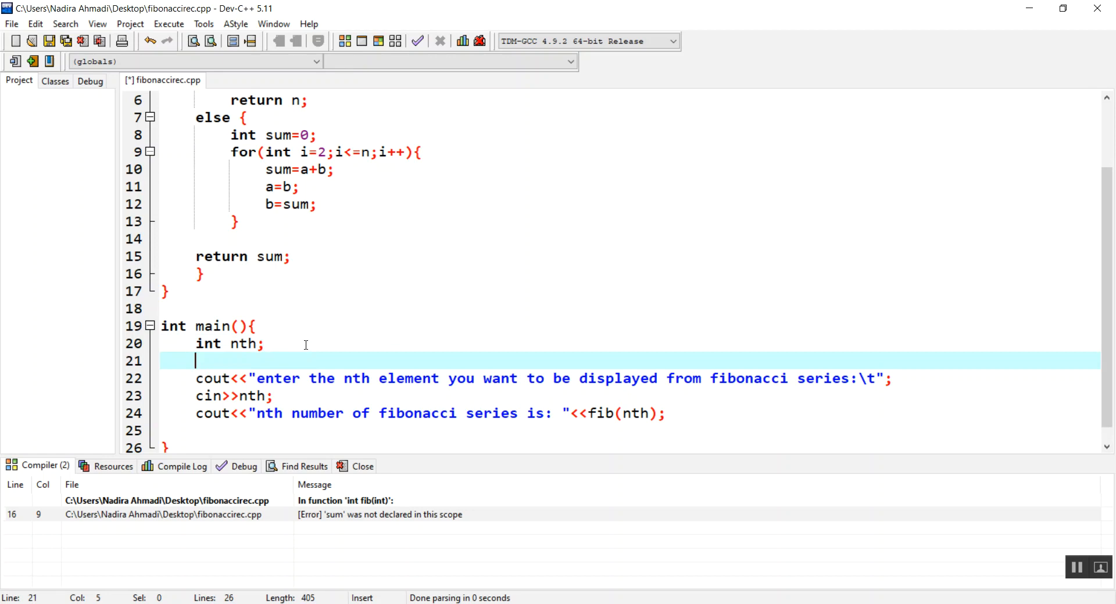
Declare char op and wrap main's prompt, read and print in do{ }while(op=='y');.
type("char op")
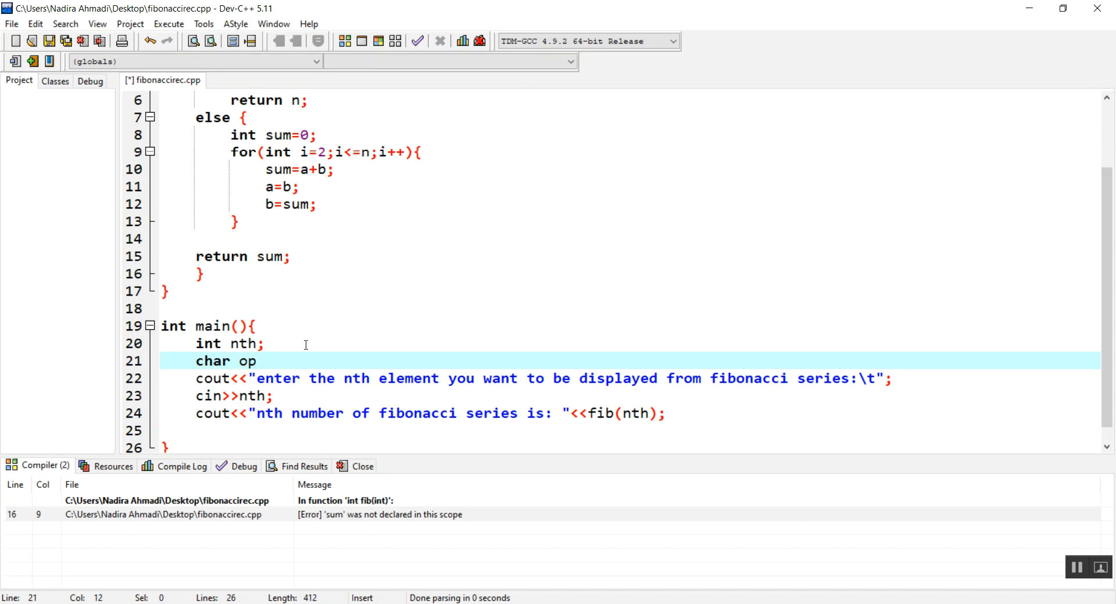
type(";")
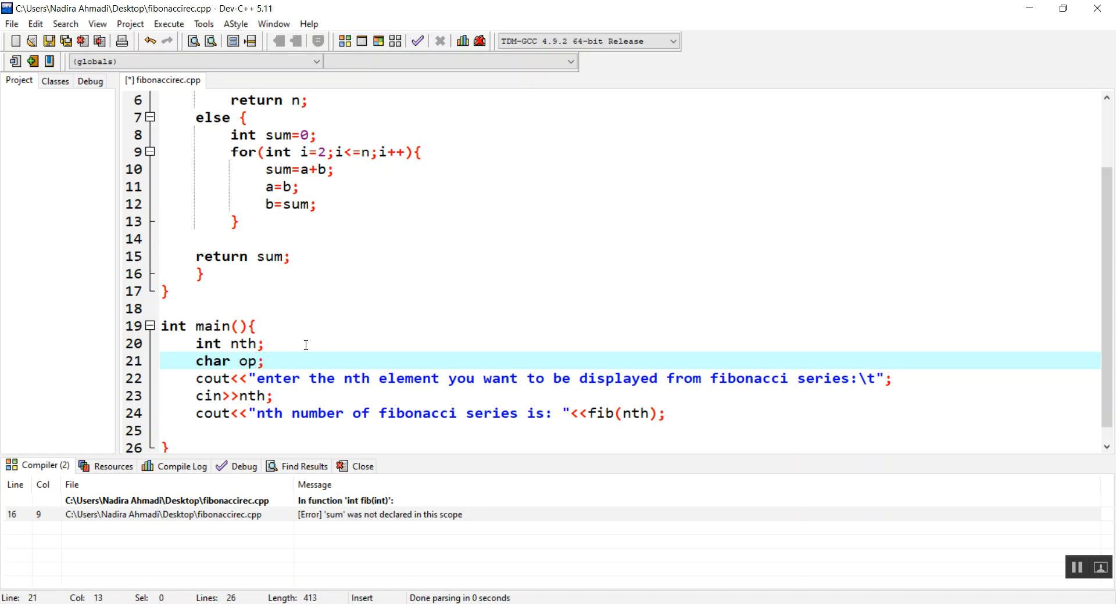
type("do")
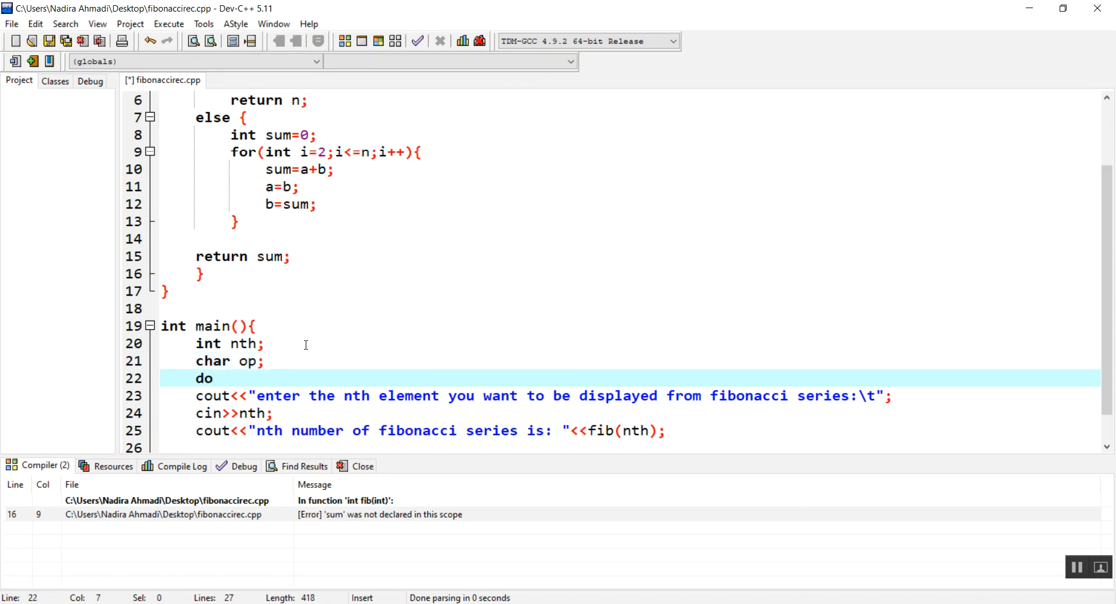
type("{")
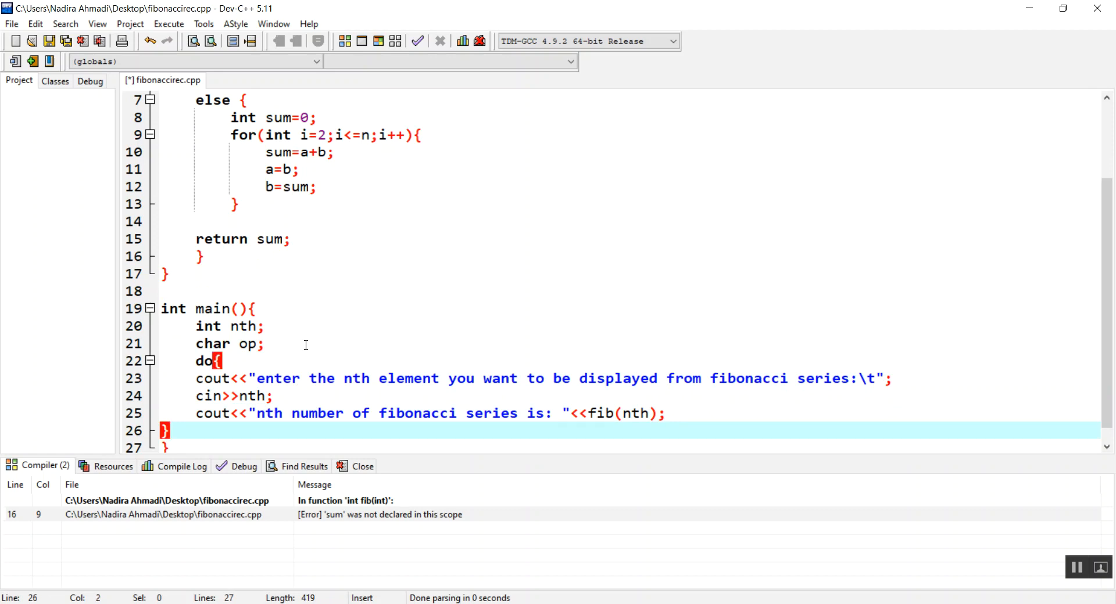
type("while()")
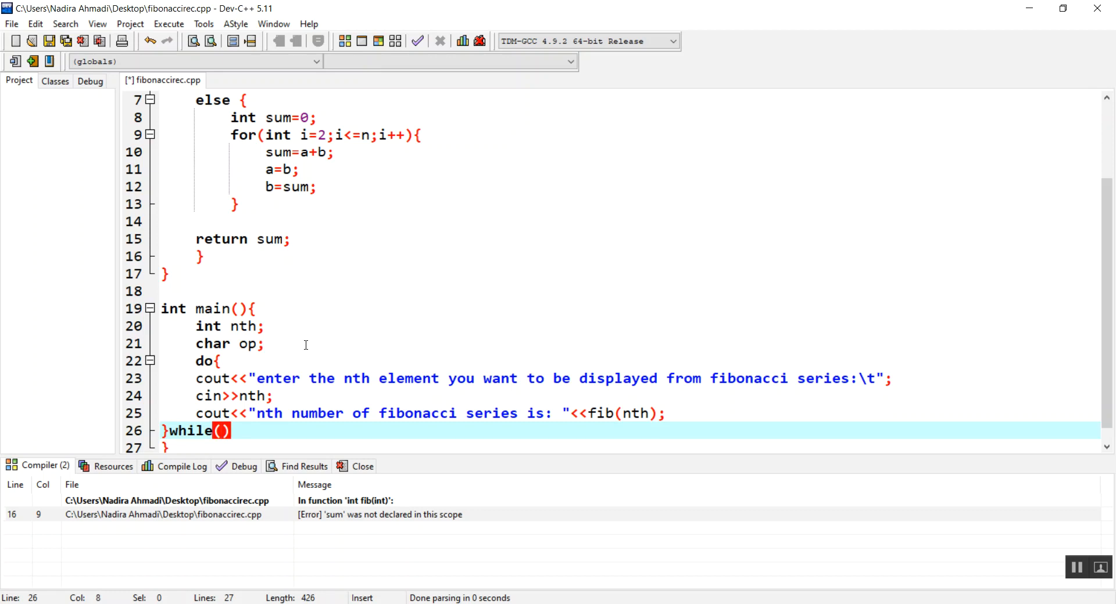
type("op==")
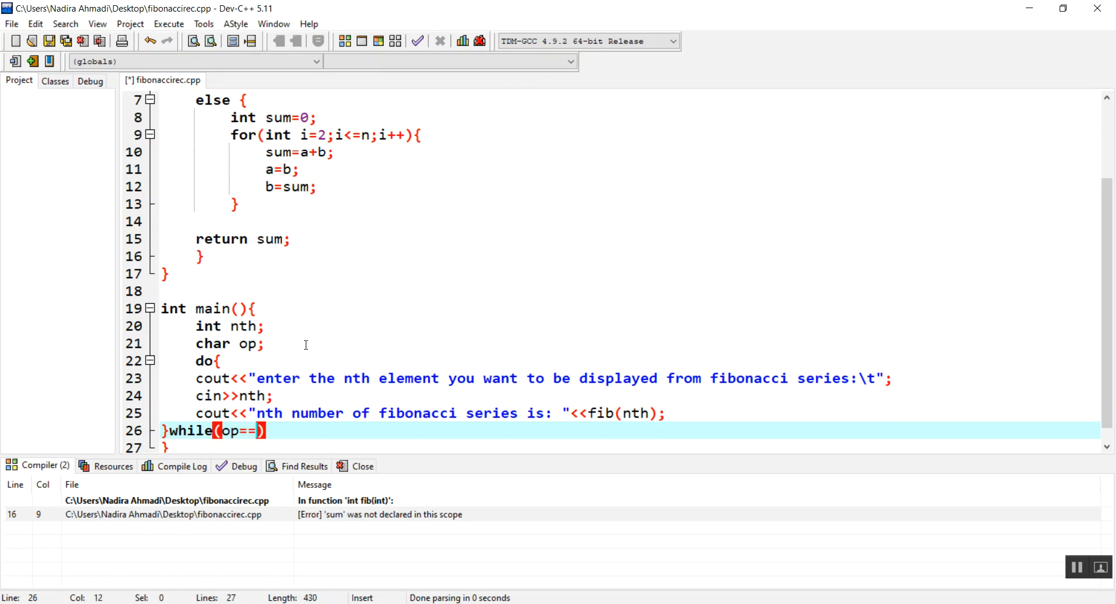
type("'y'")
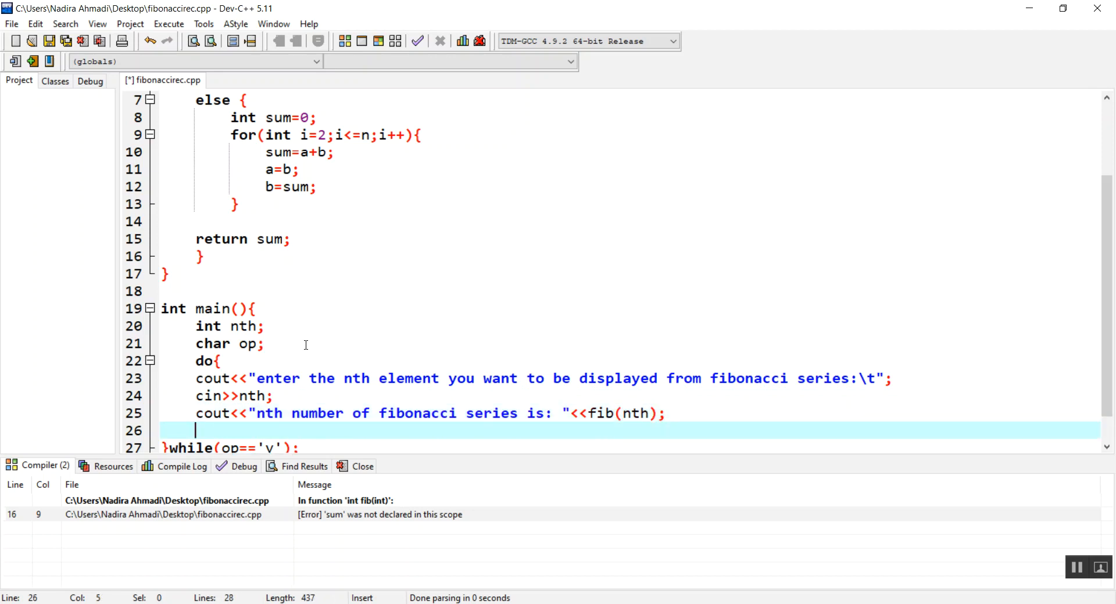
Add cout<<"\nenter y to do agian:\t"; and cin>>op; before the while line.
type("cout<<")
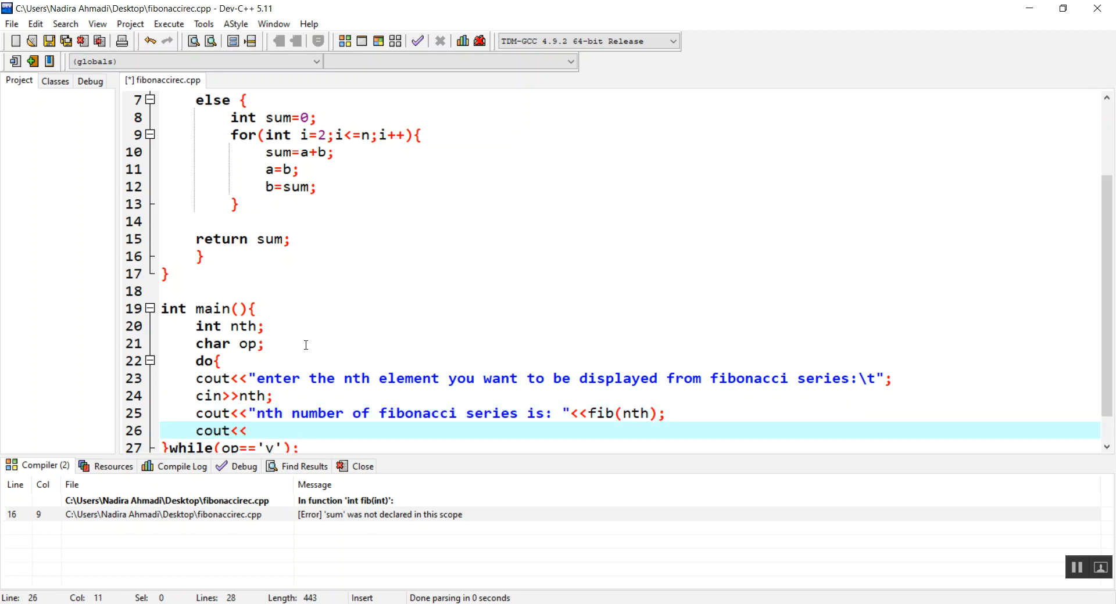
type("\"\\")
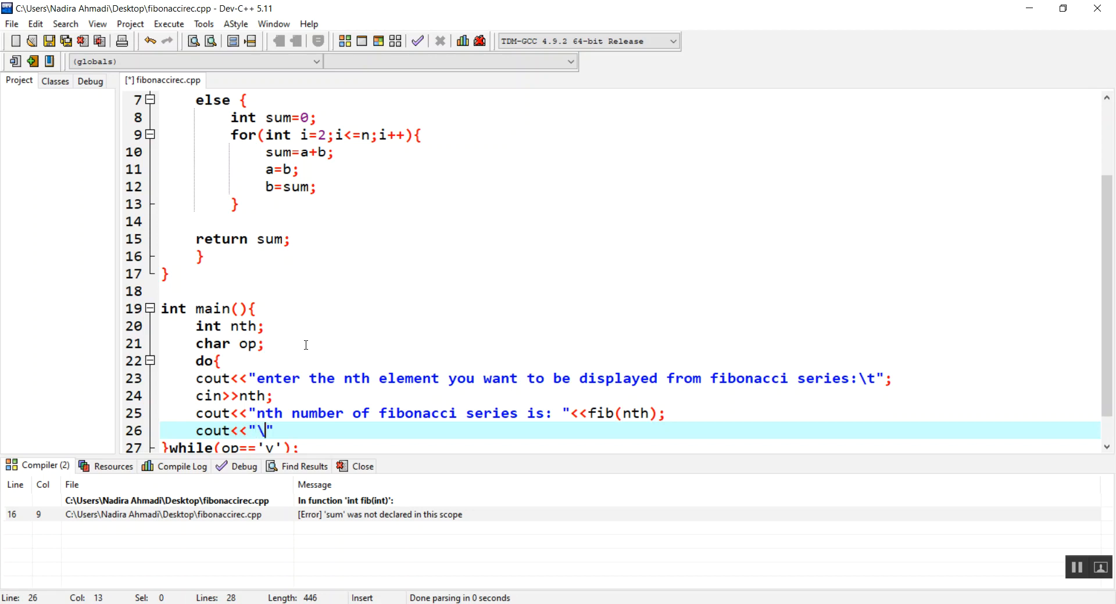
type("nenter")
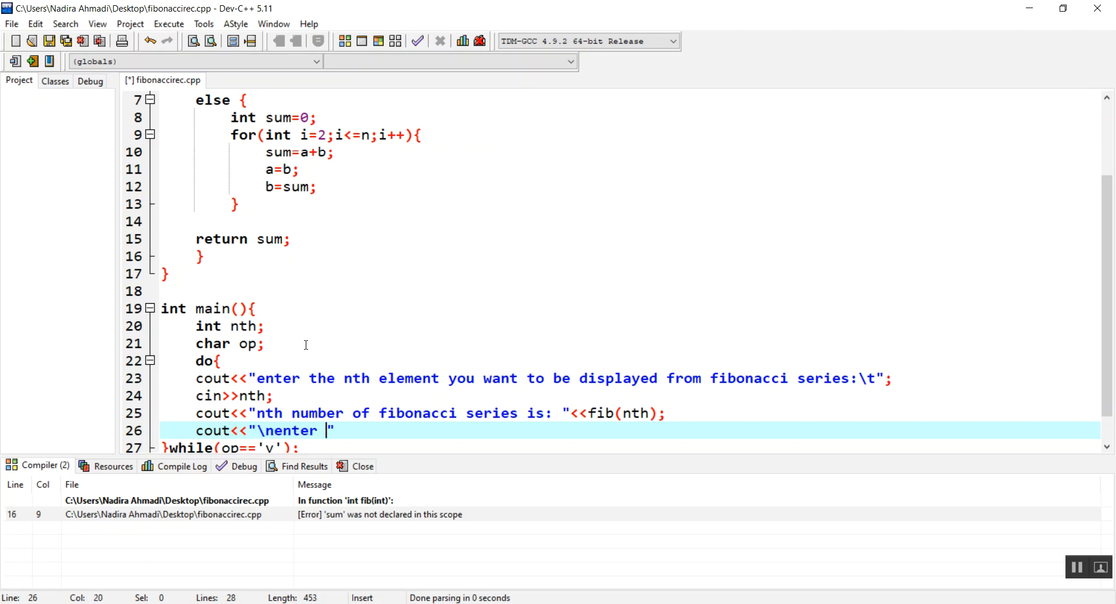
type("y to do")
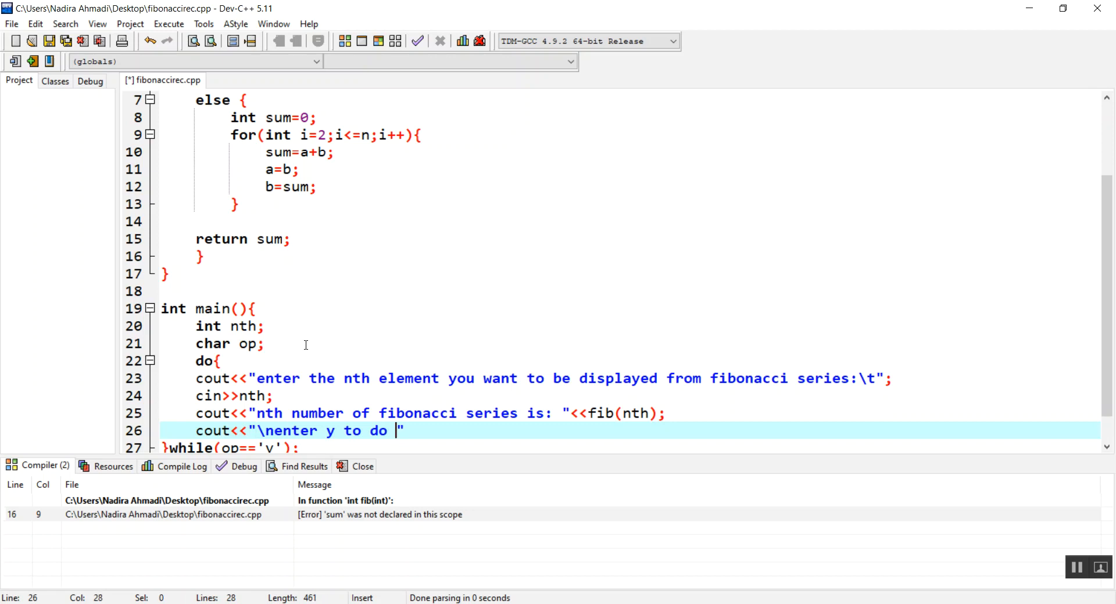
type("agian")
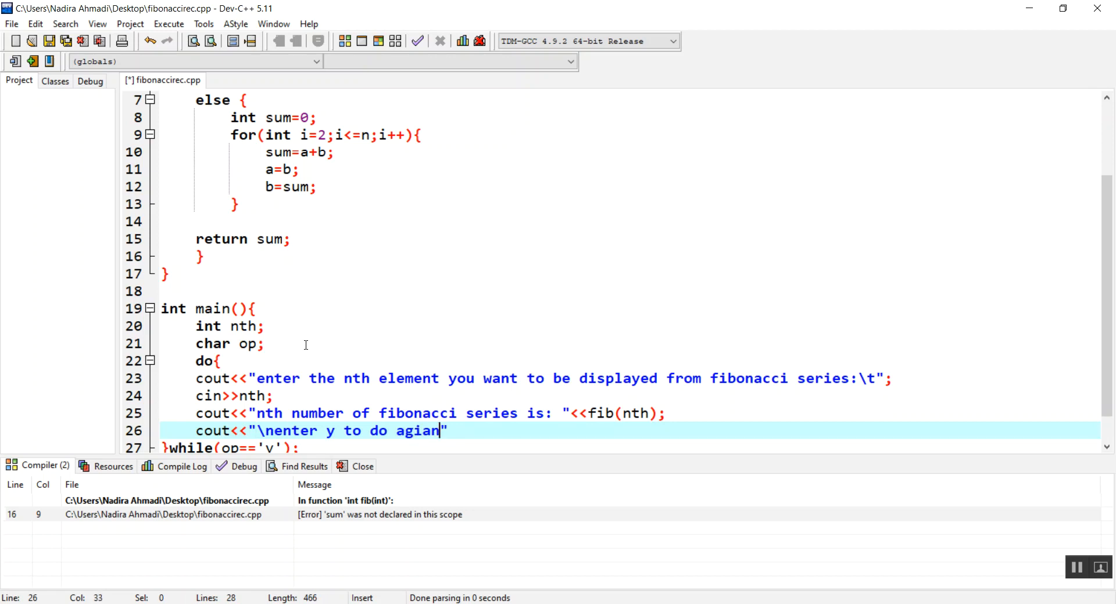
type(":\\t")
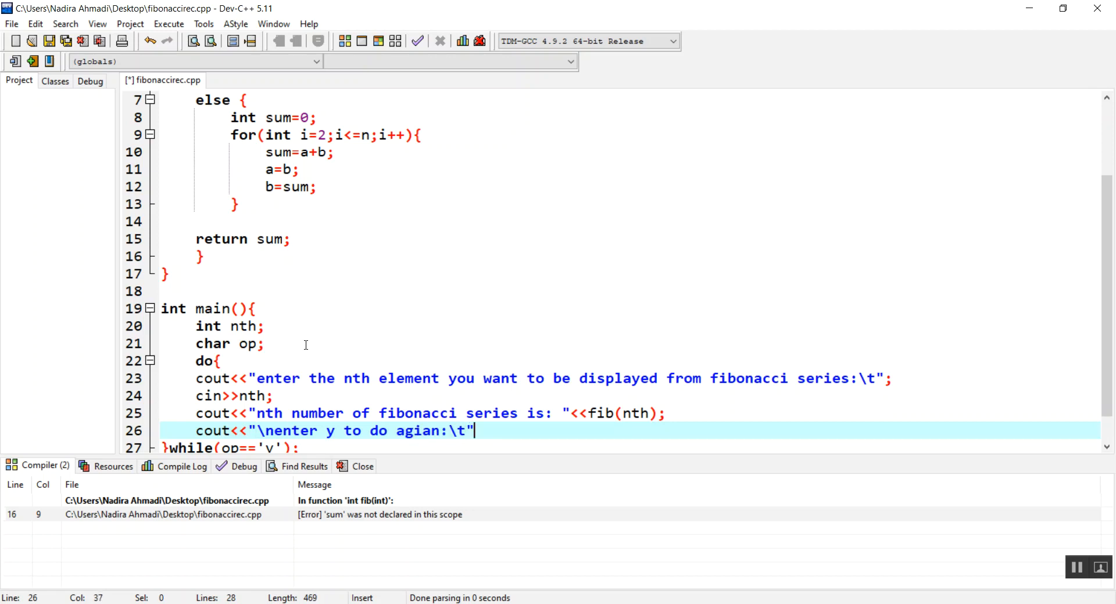
type("cin")
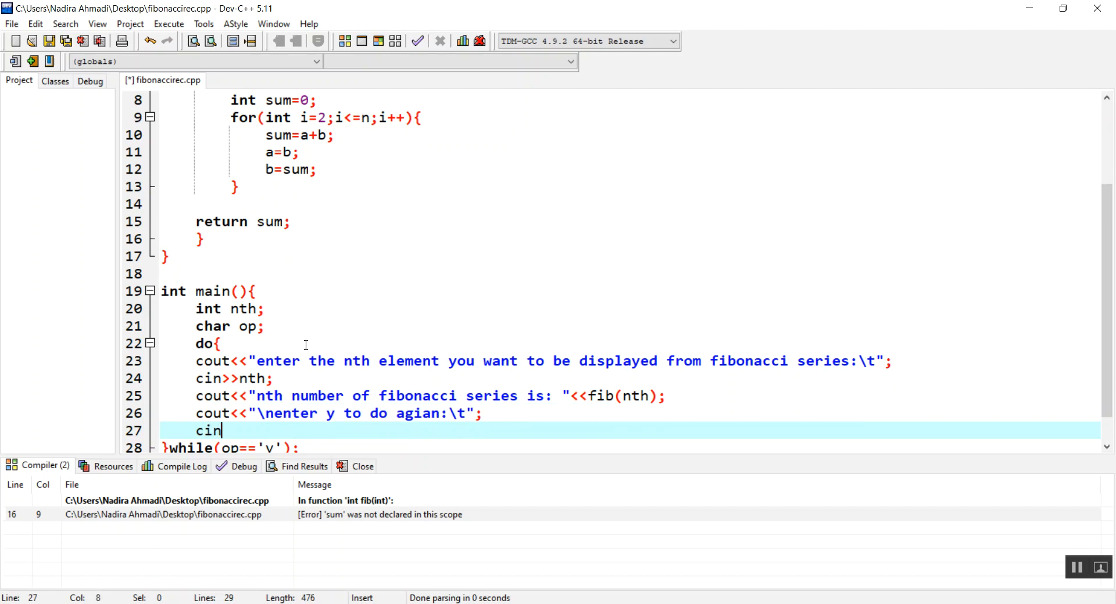
type(">>op")
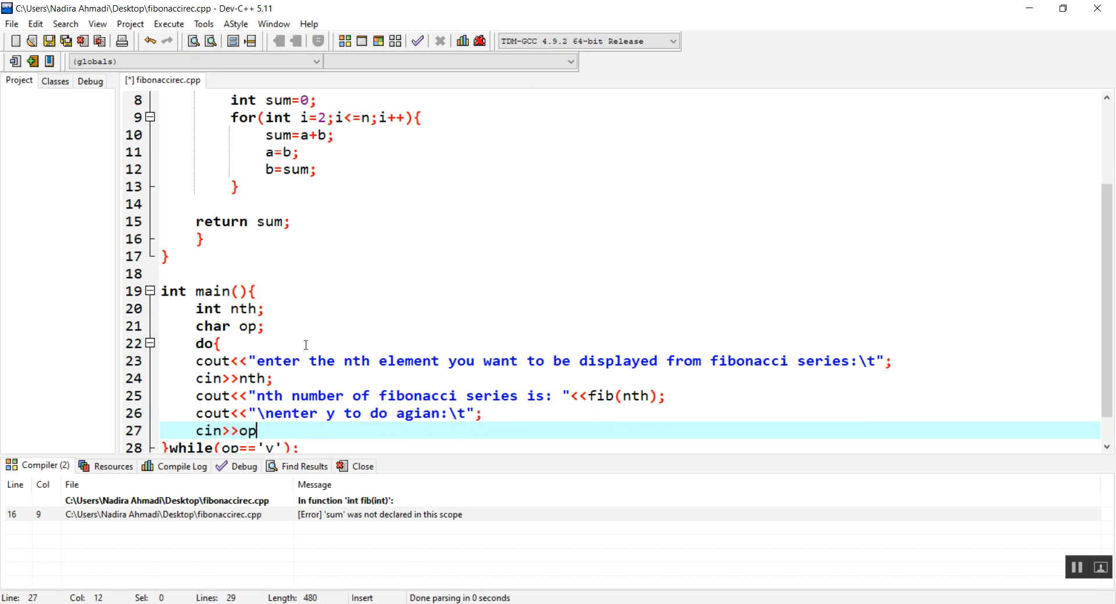
type(";")
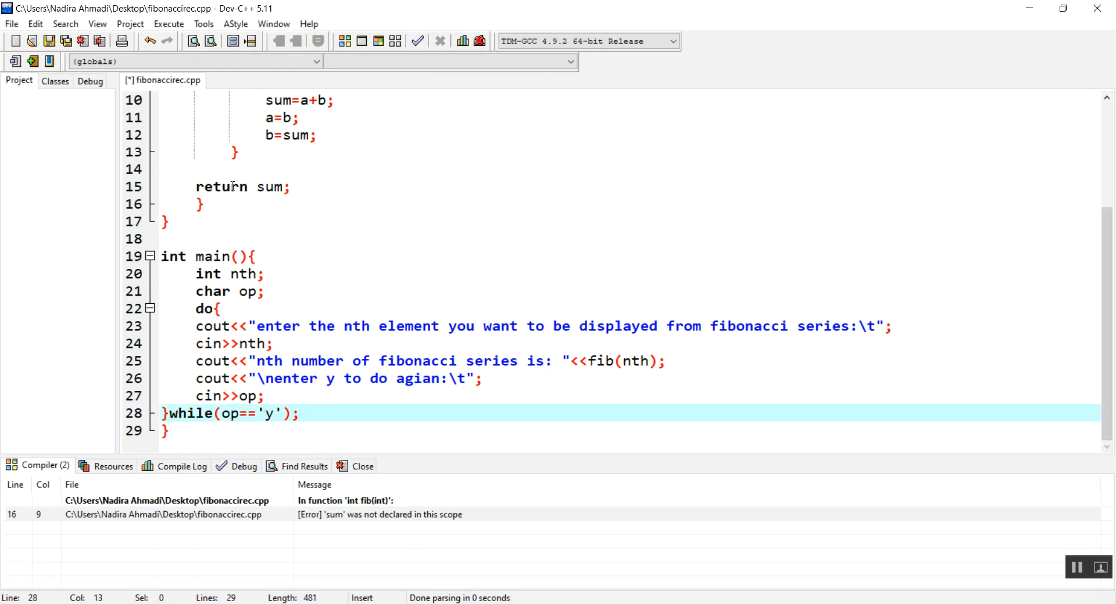
Compile and run, getting 8 for element 6, then repeat with y and enter 5.
left_click(344, 40)
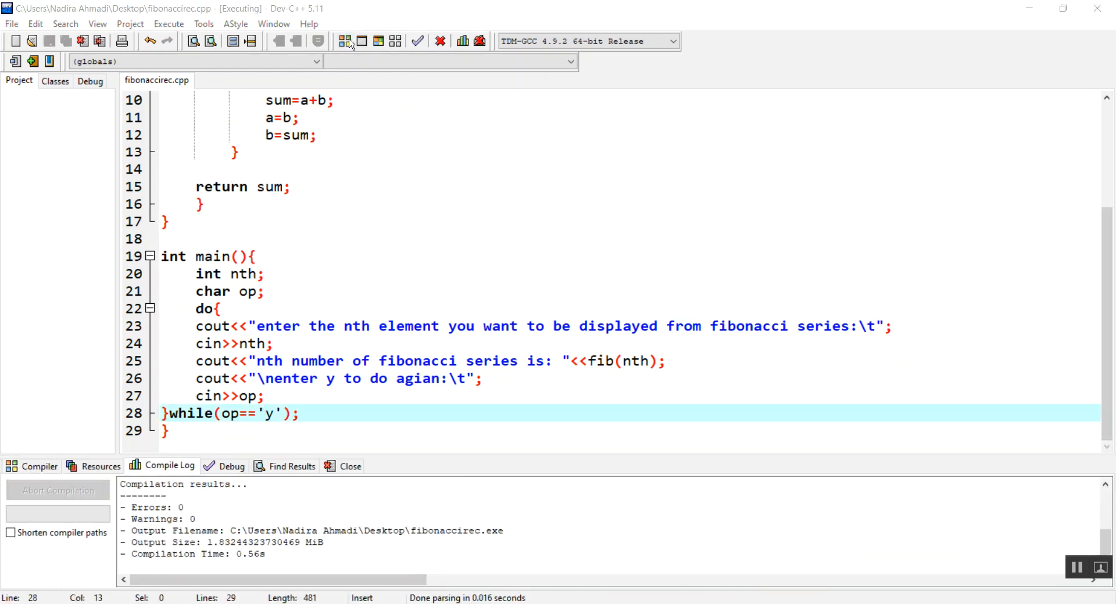
left_click(345, 41)
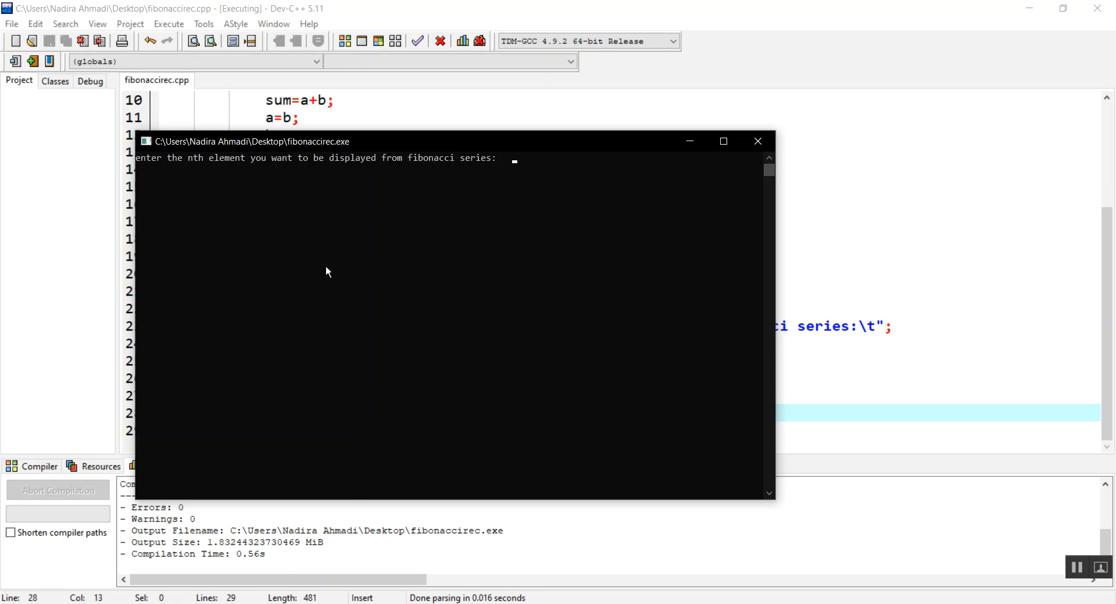
type("6")
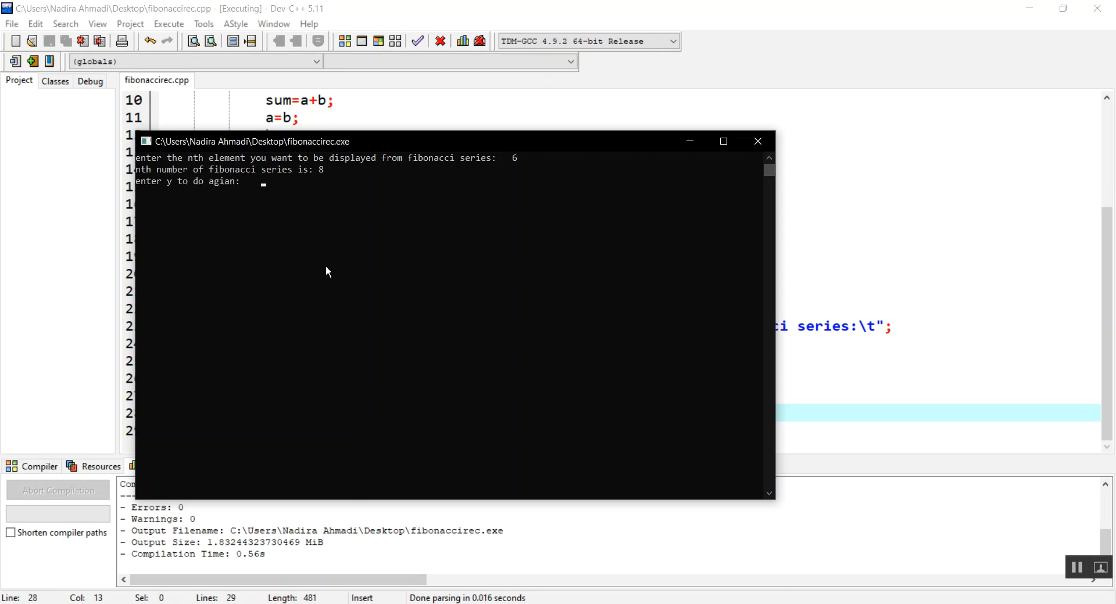
type("y")
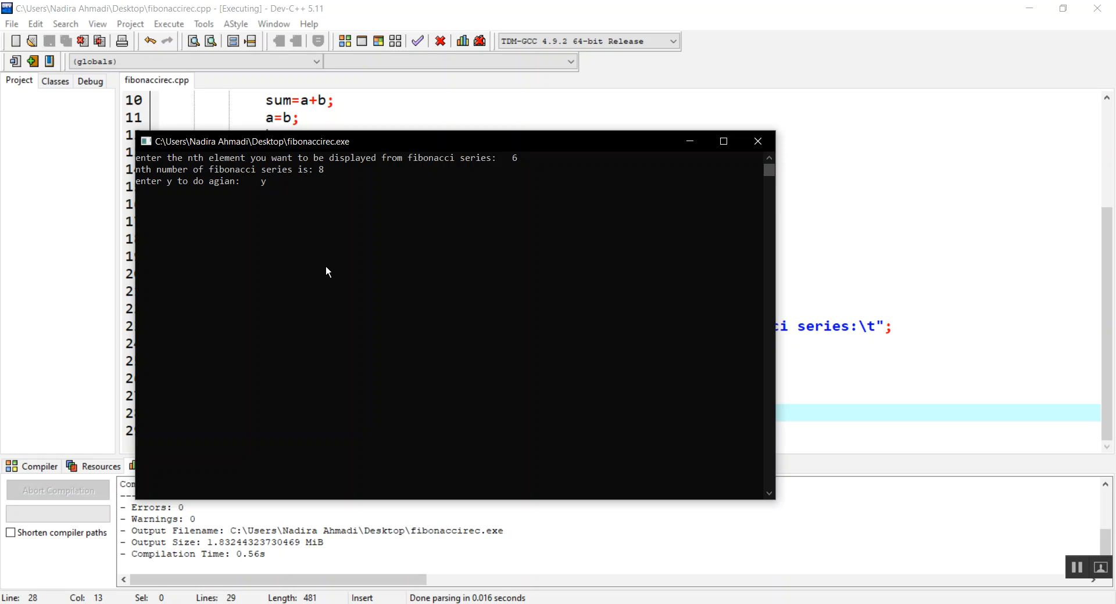
key("enter")
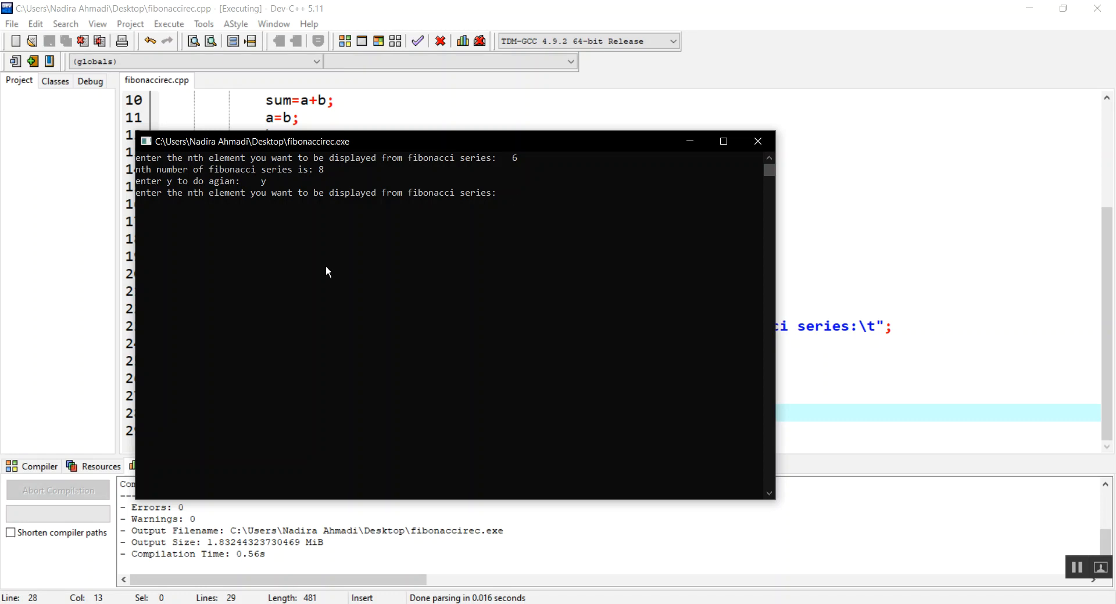
type("5")
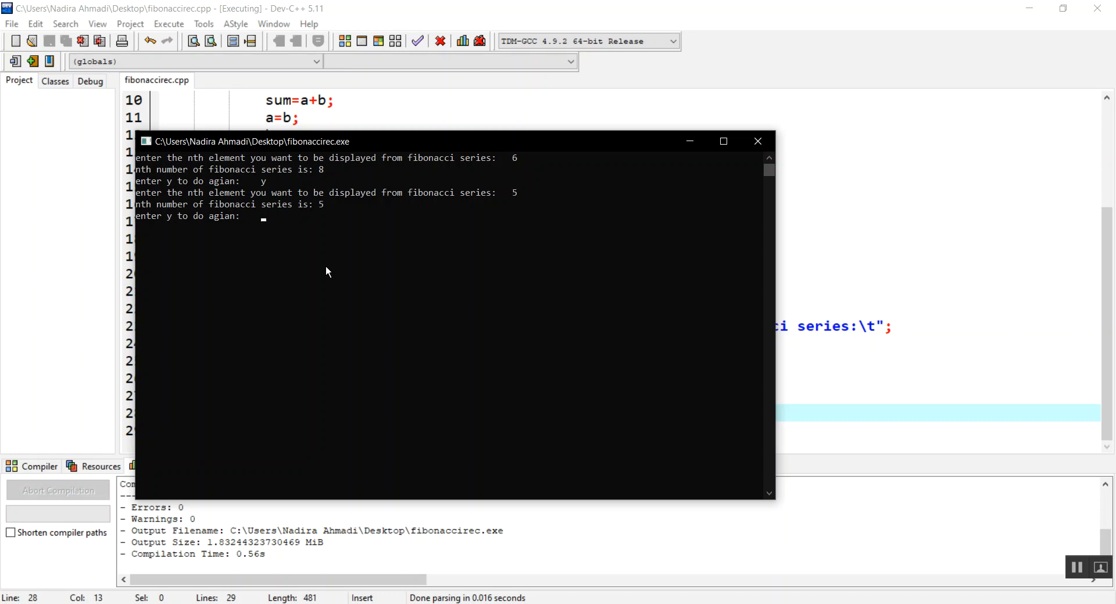
Repeat for elements 1, 20, 19 and 18 (1, 6765, 4181, 2584), then answer n to exit.
type("y")
type("1")
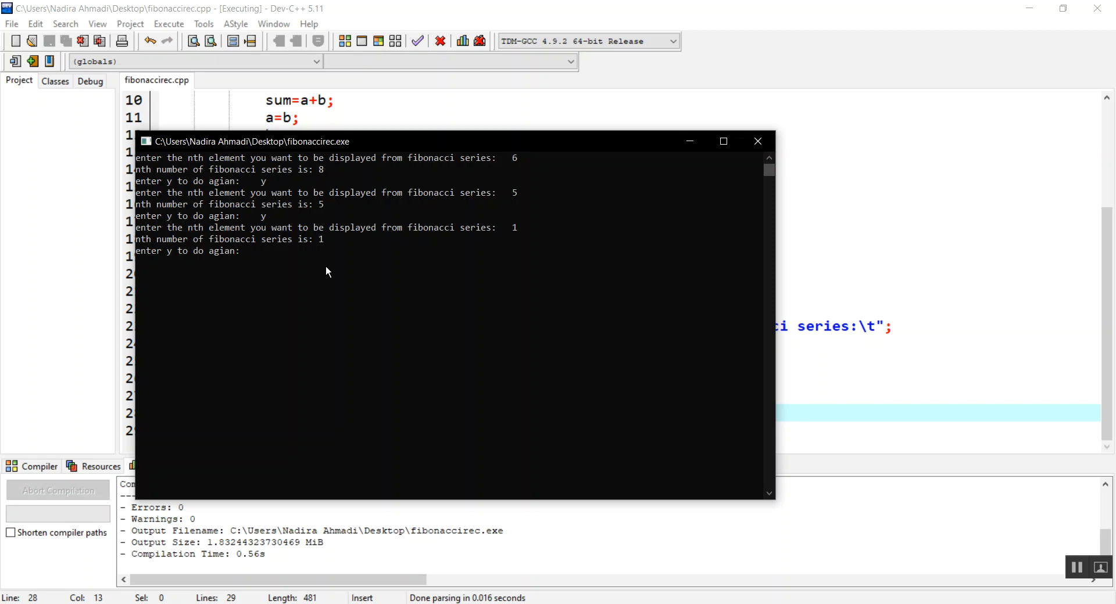
type("y")
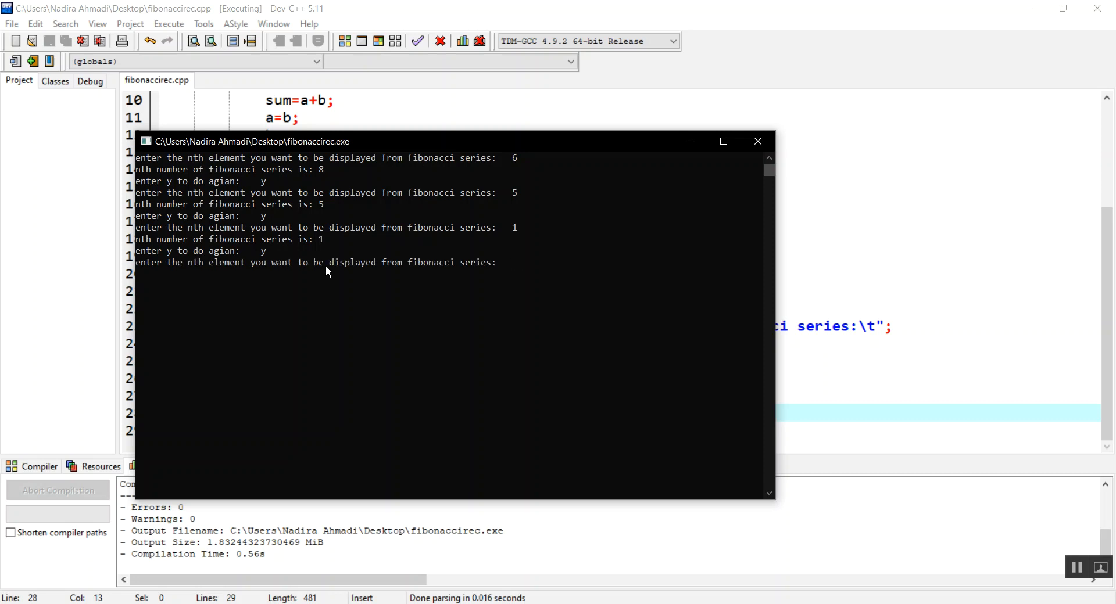
type("20")
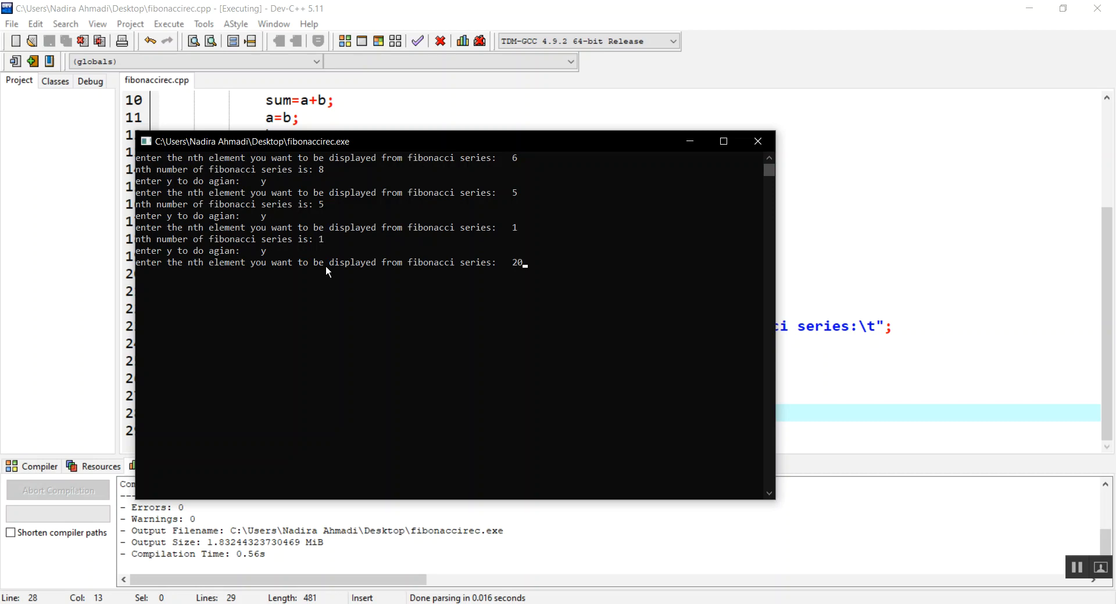
key("enter")
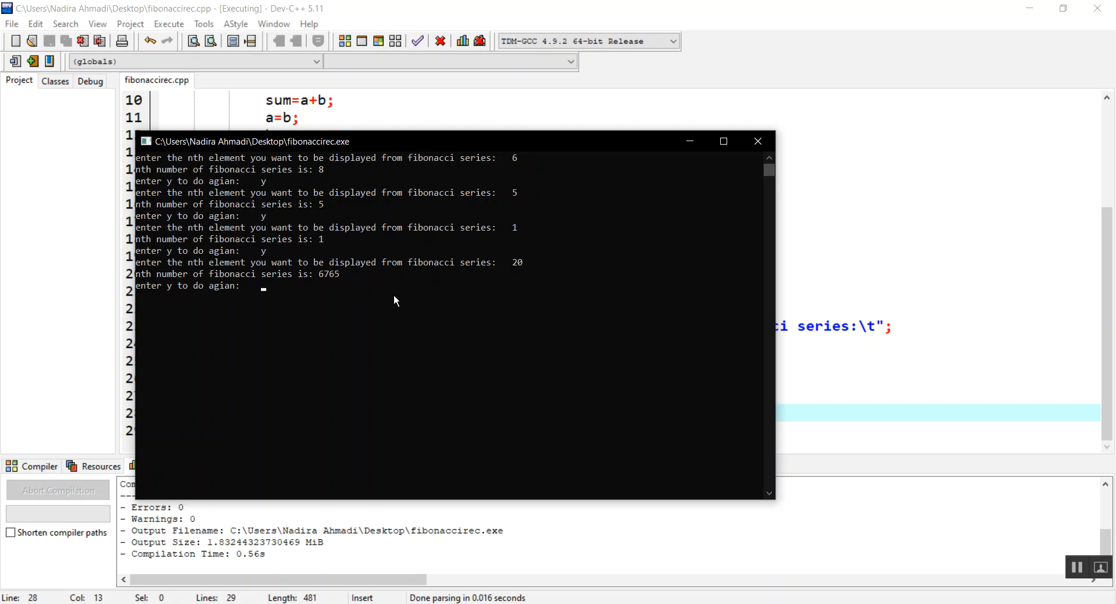
type("19")
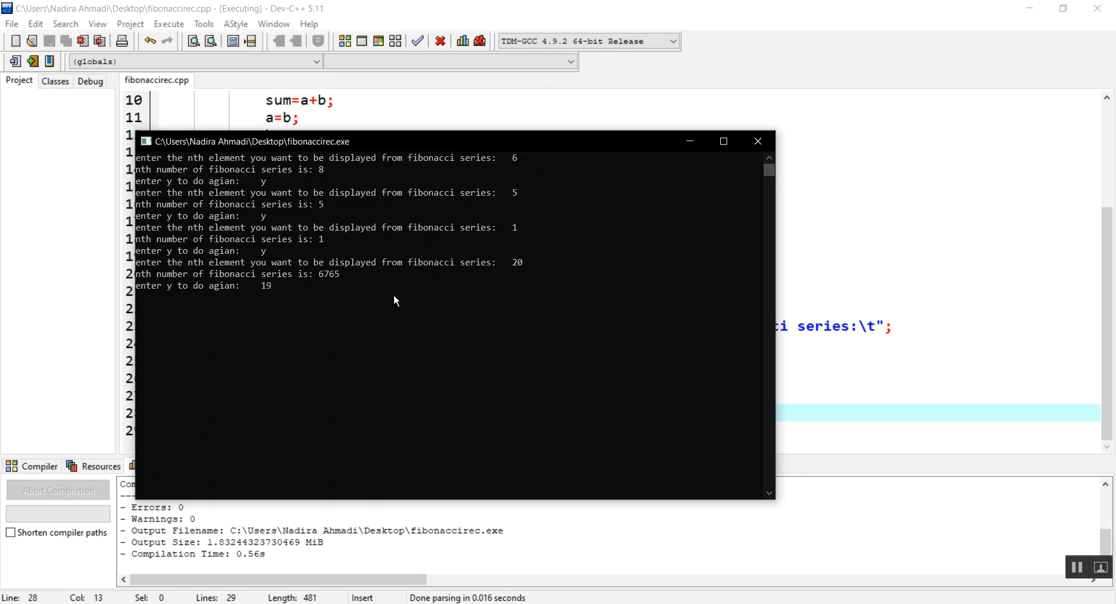
type("y")
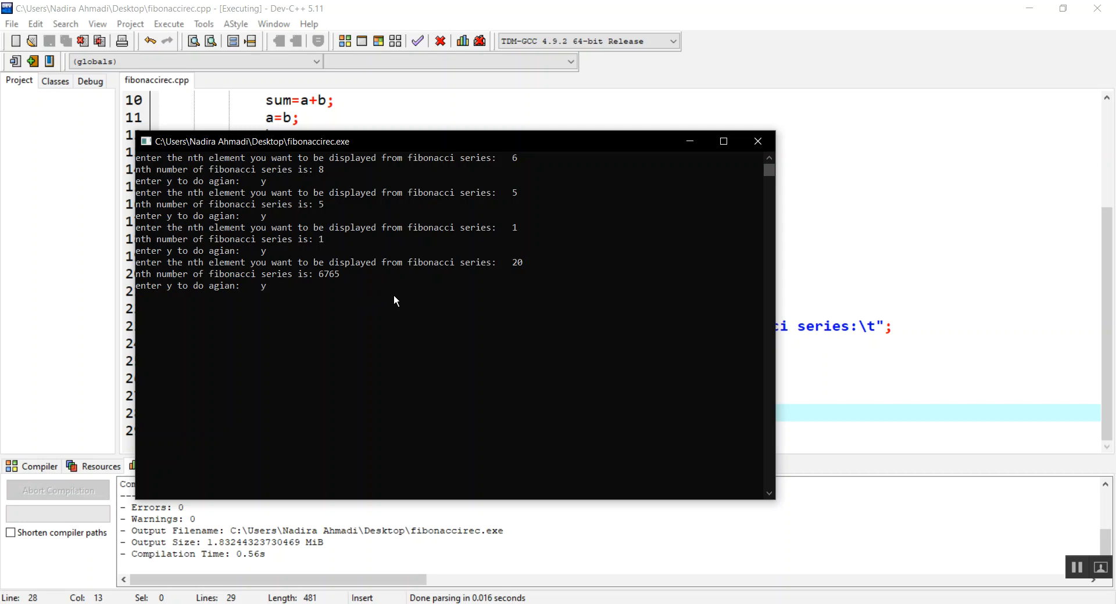
type("1")
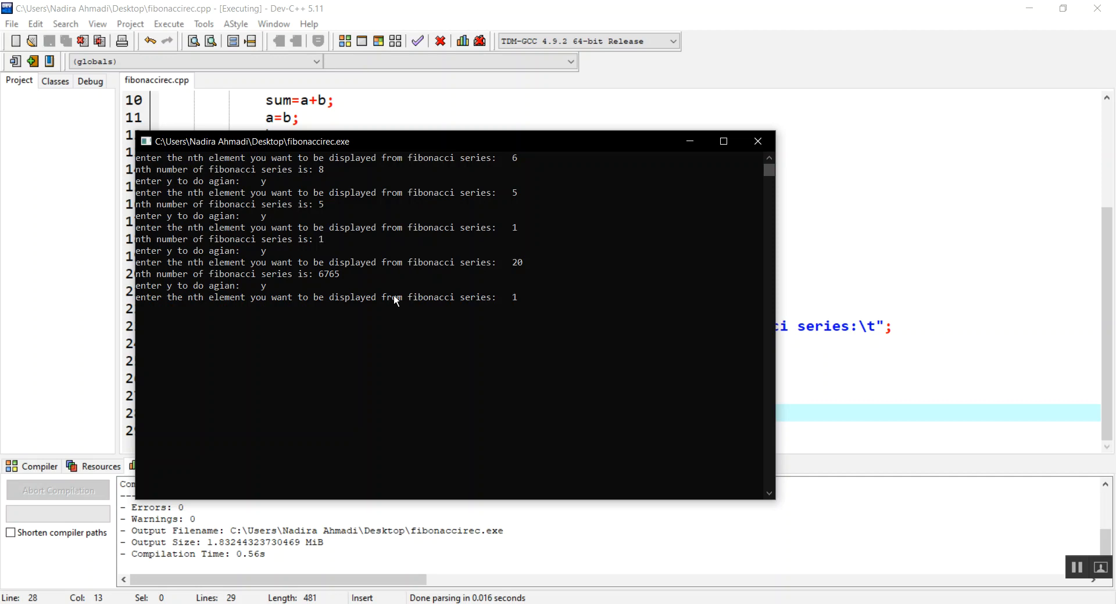
type("19")
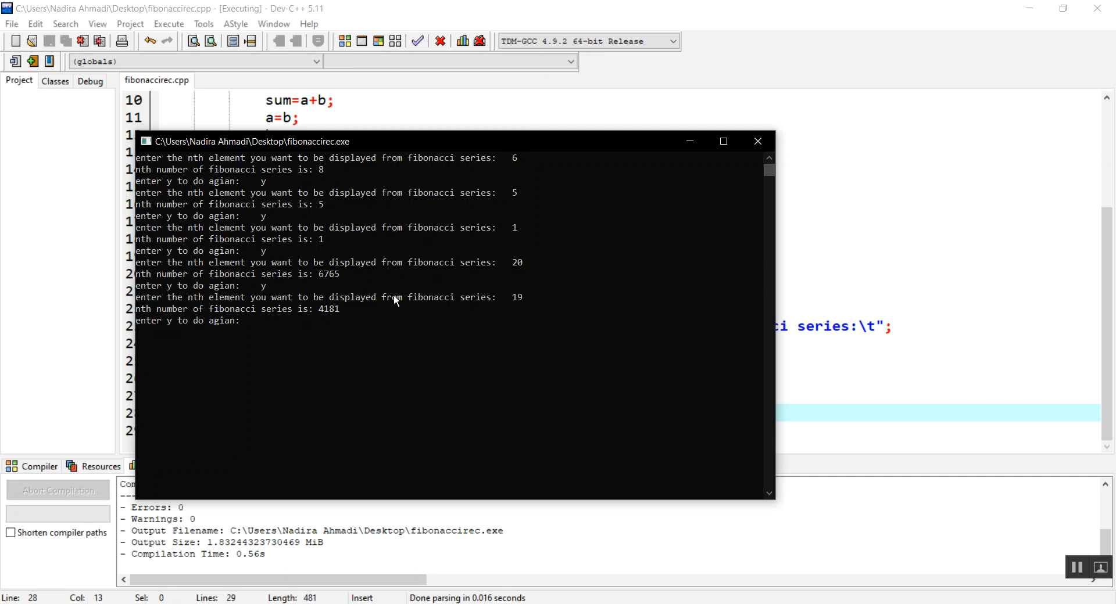
type("18")
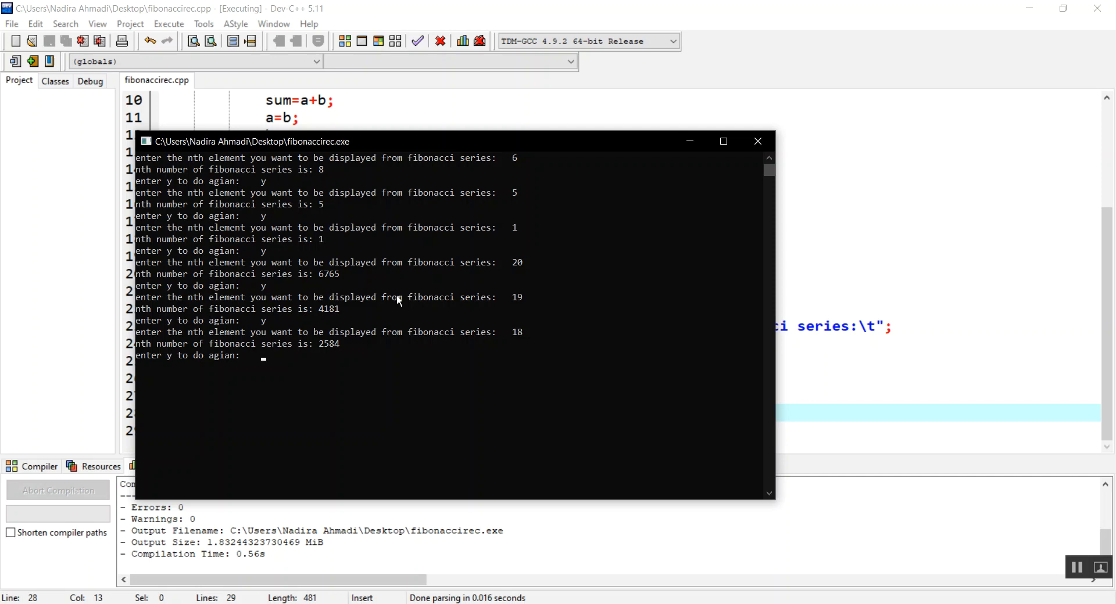
mouse_move(427, 309)
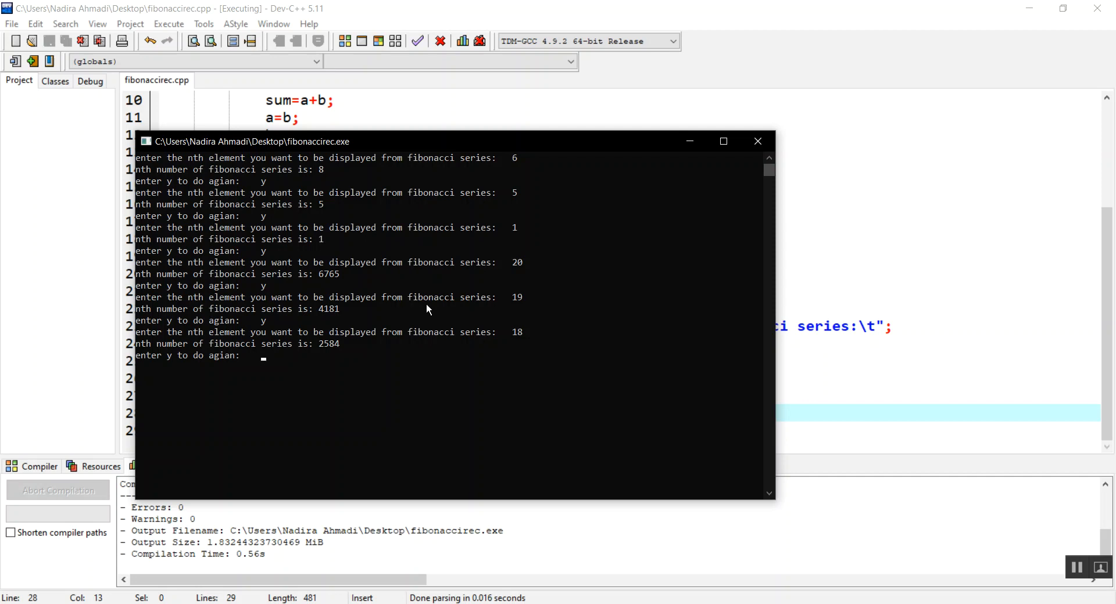
type("n")
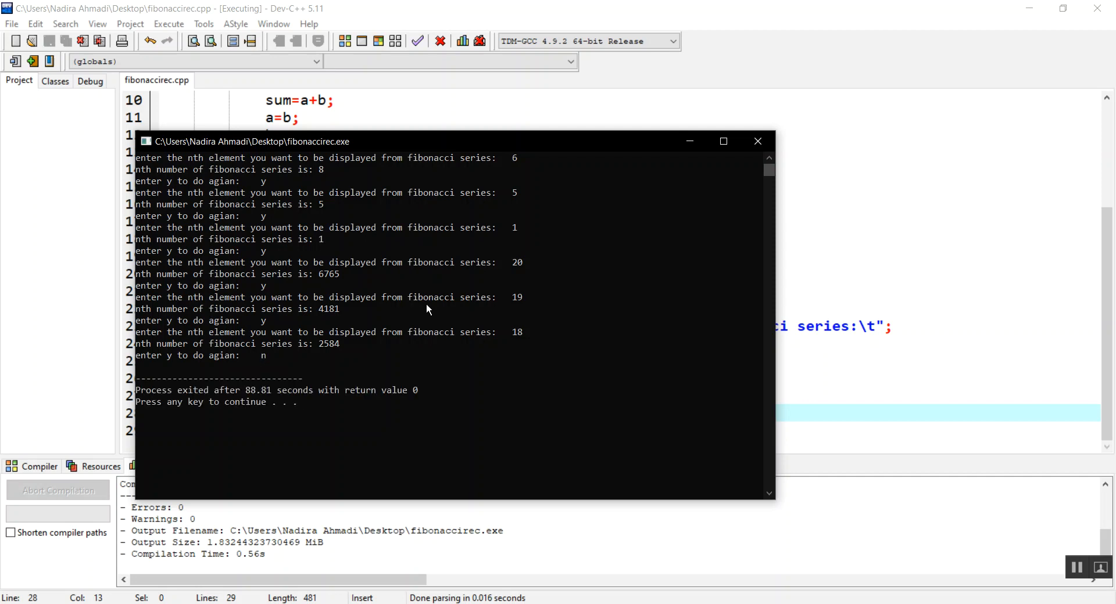